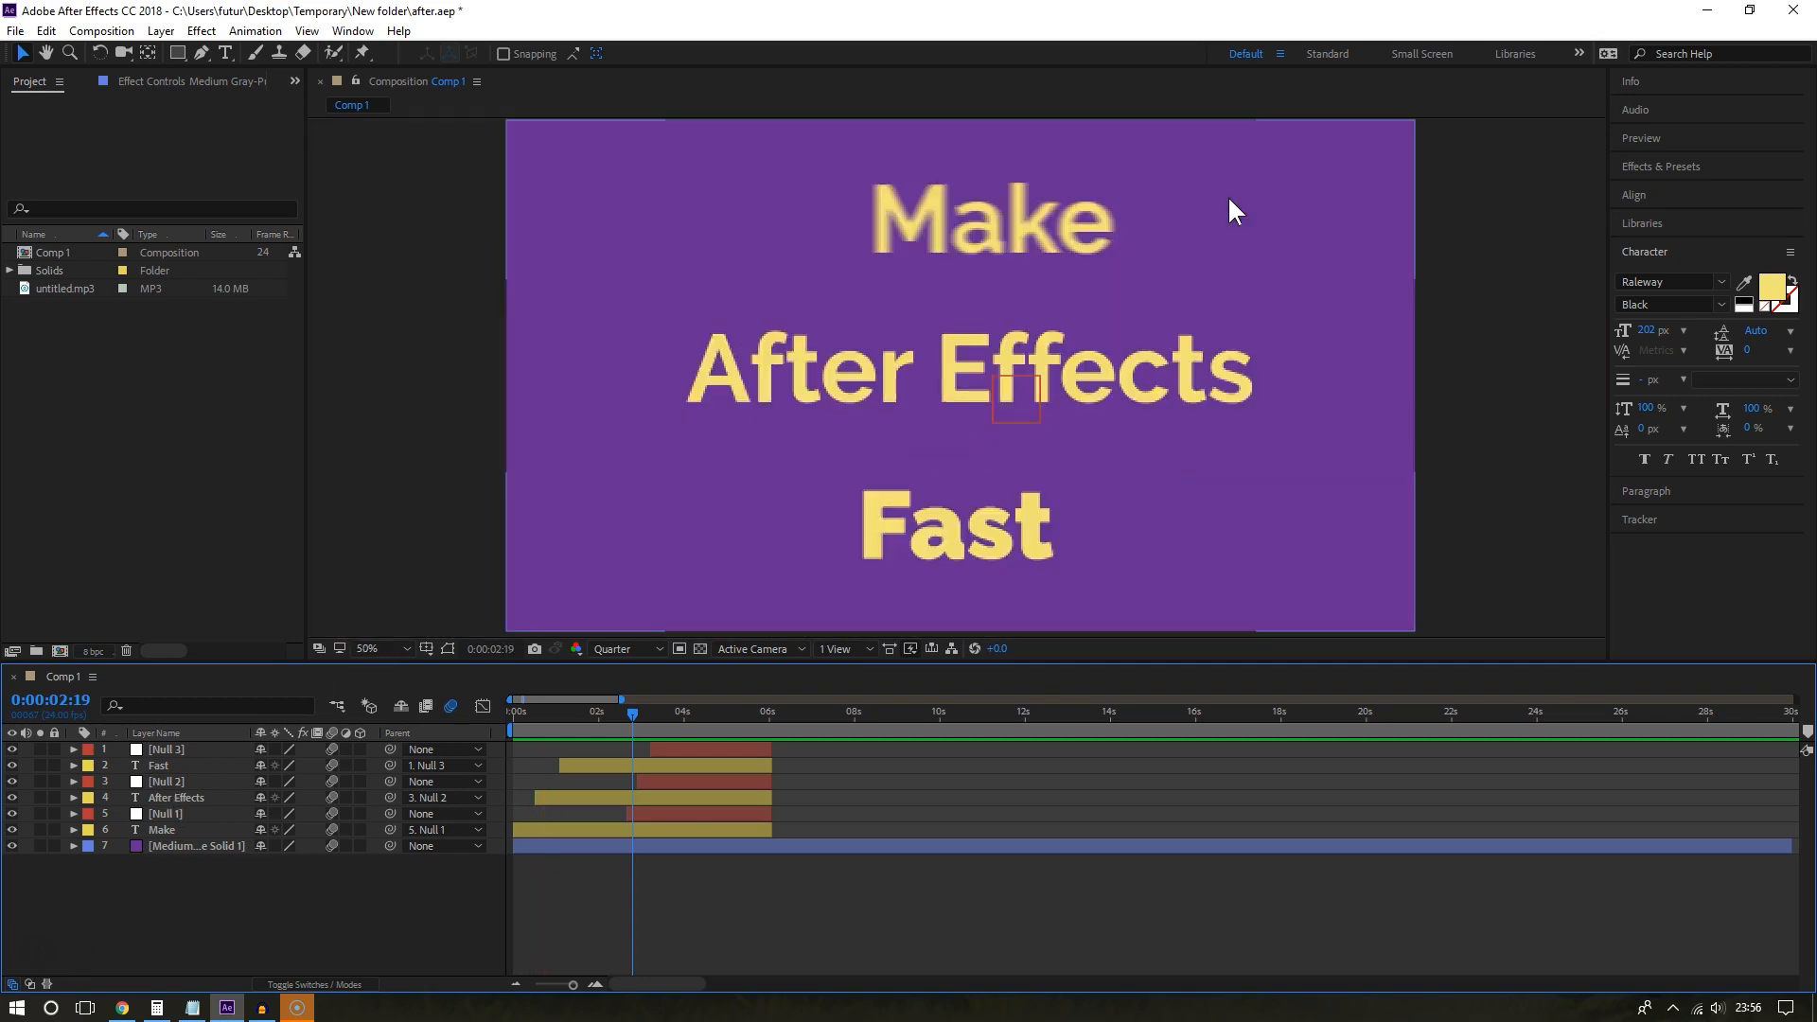
Zoom the Comp 1 viewer out from 50% to 25% magnification.
left_click(382, 647)
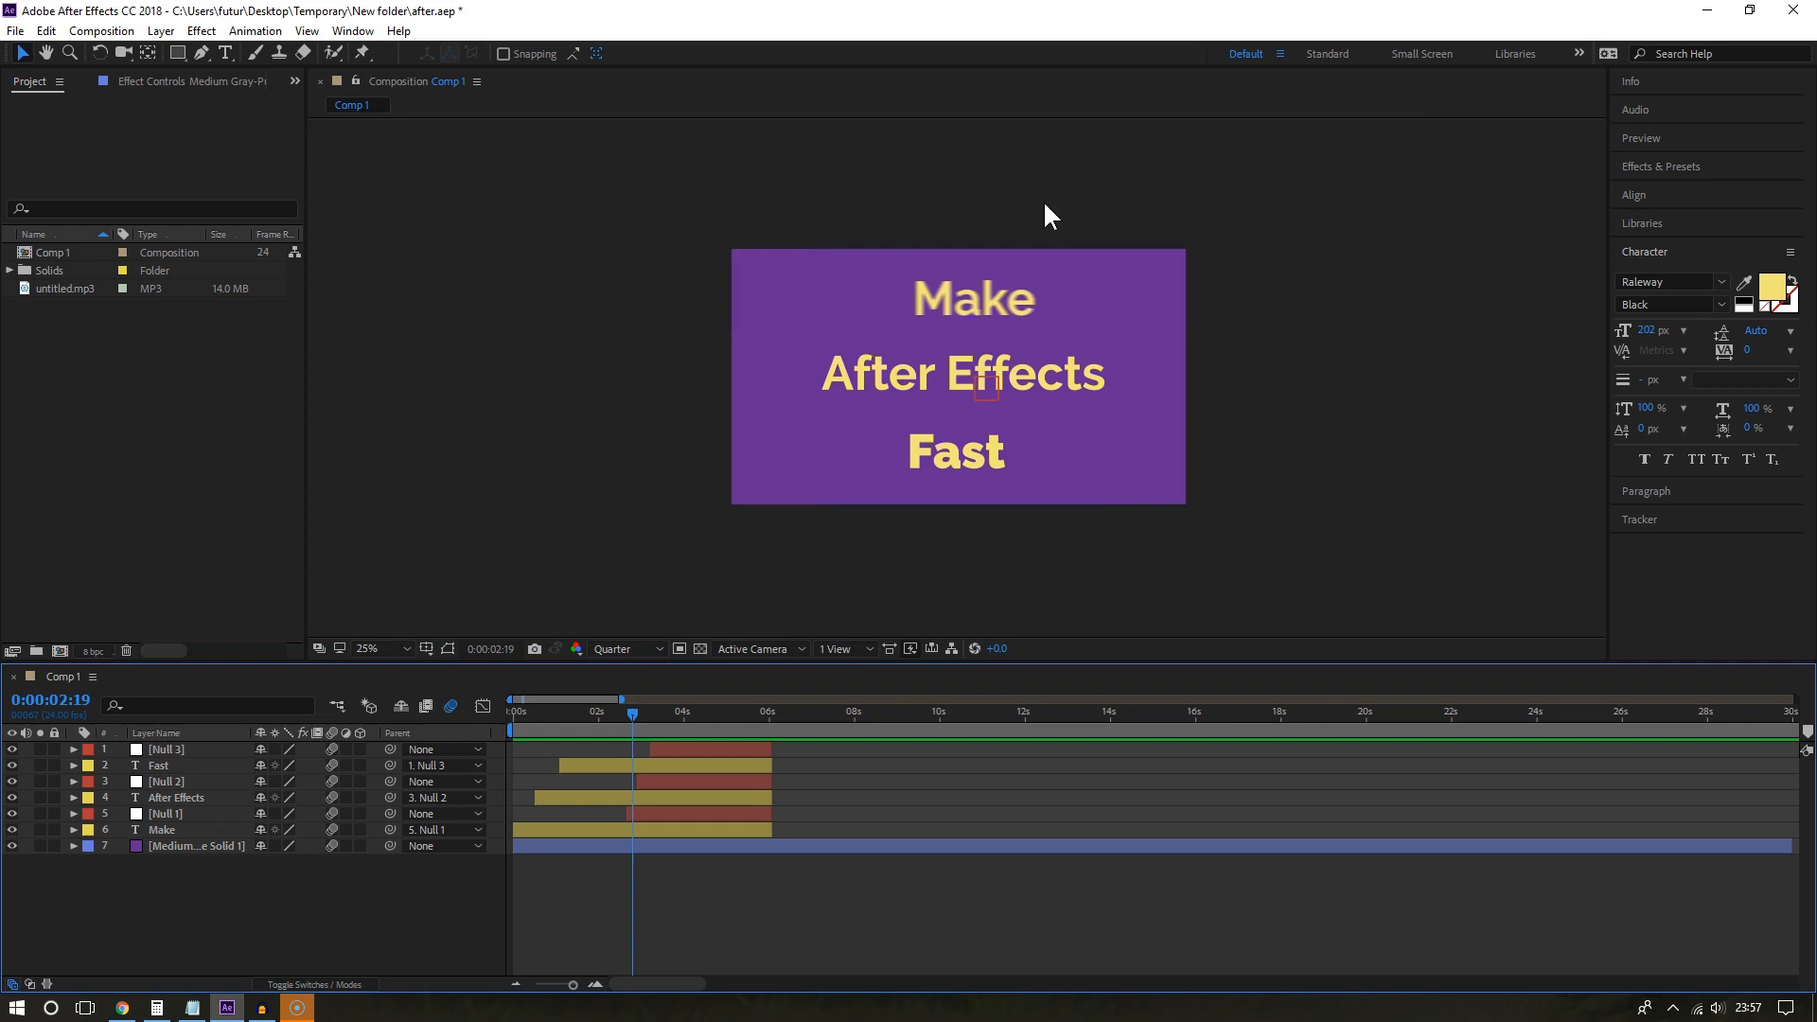
mouse_move(912, 278)
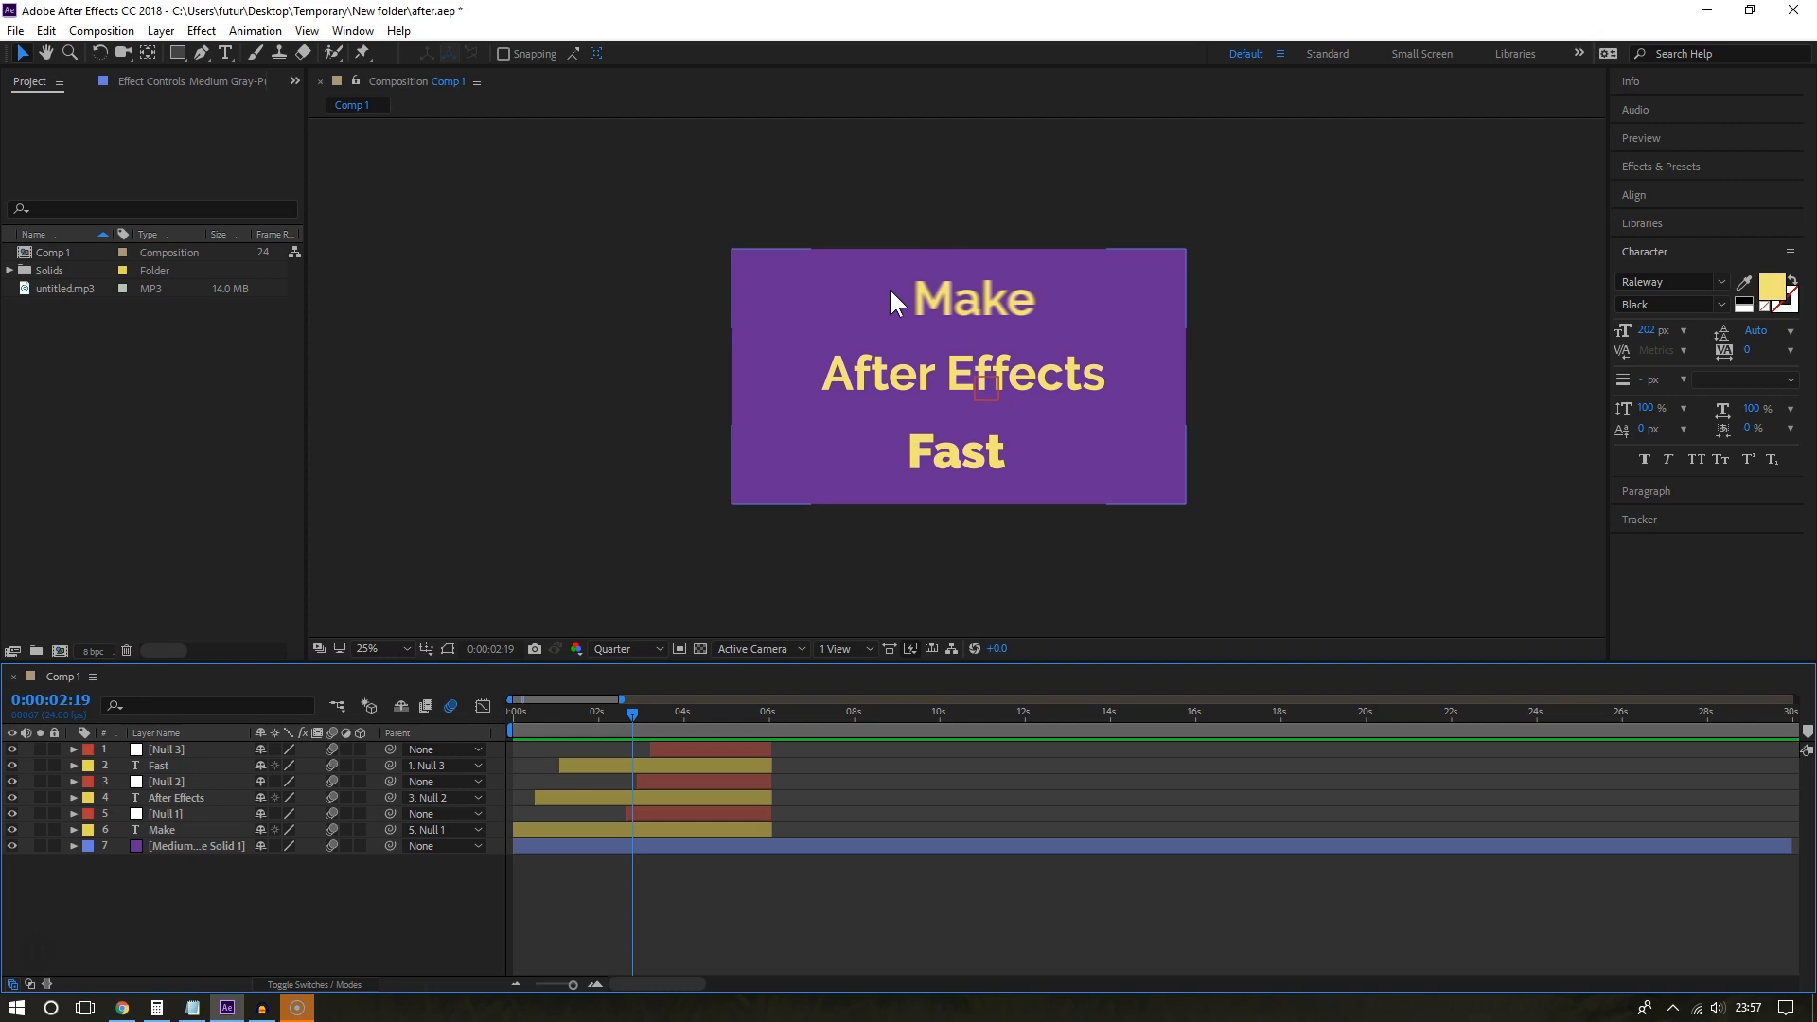
mouse_move(880, 300)
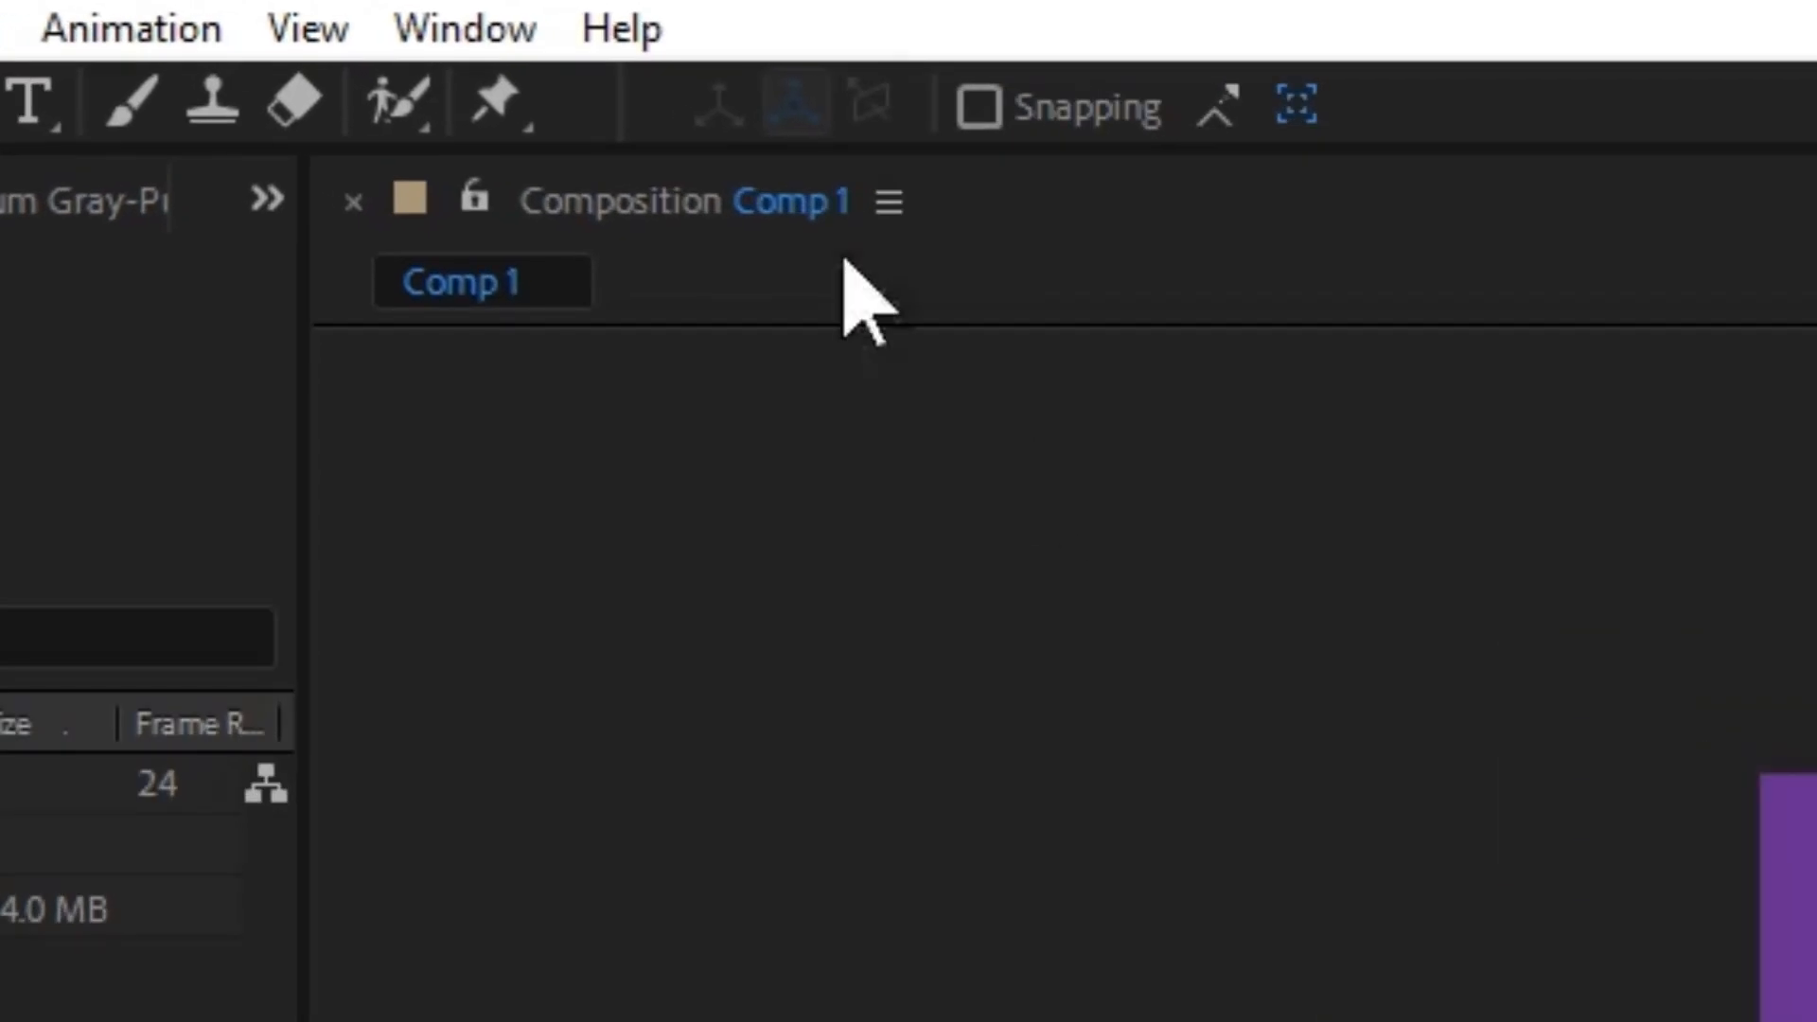
left_click(306, 28)
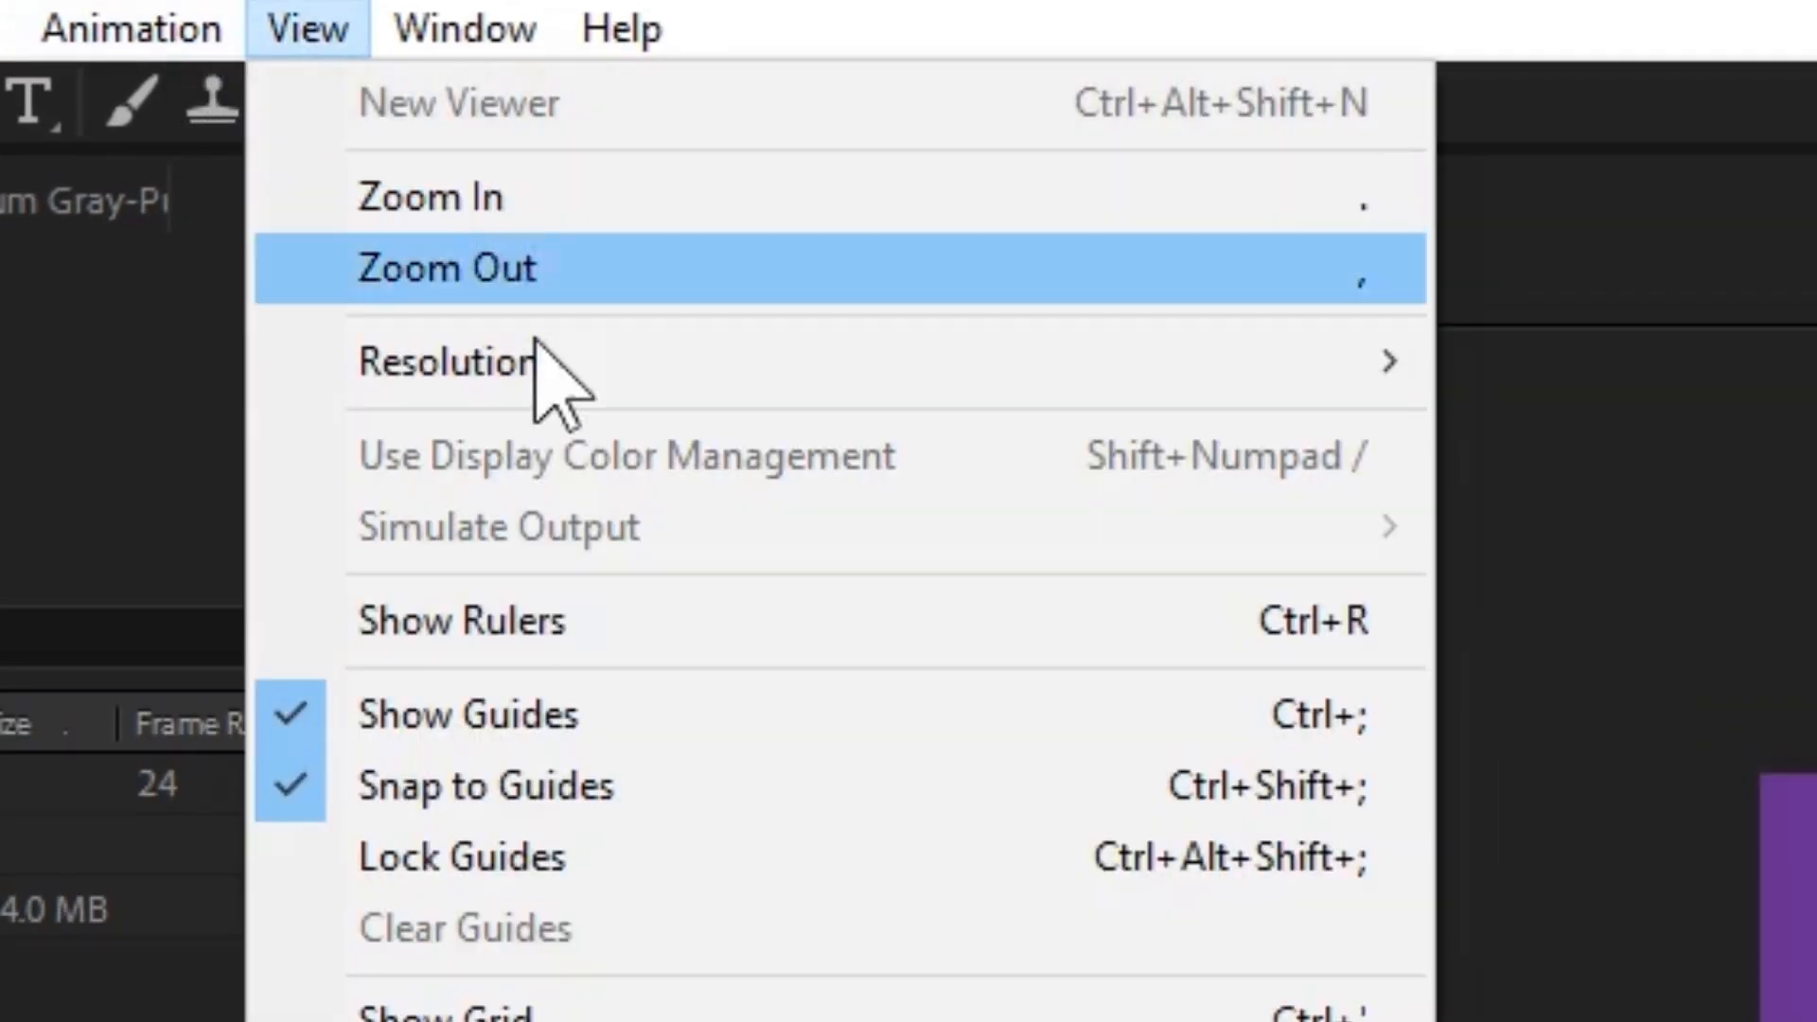
mouse_move(1194, 371)
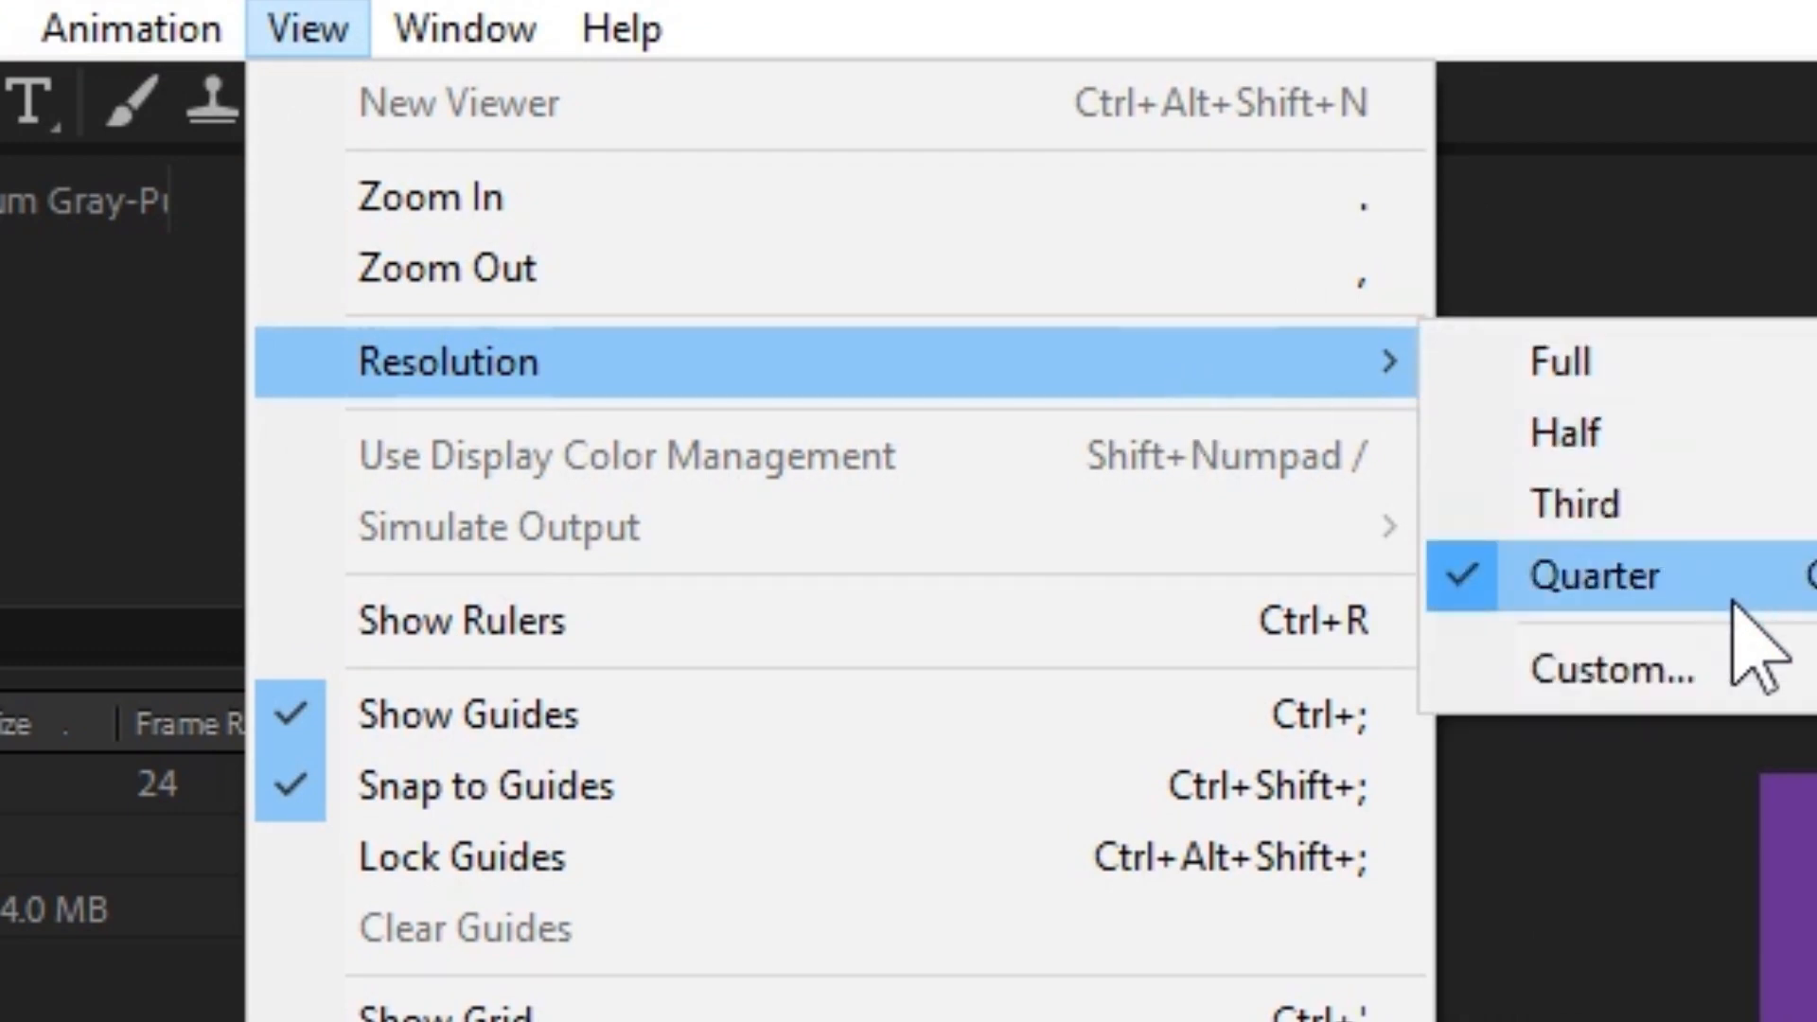
mouse_move(1703, 649)
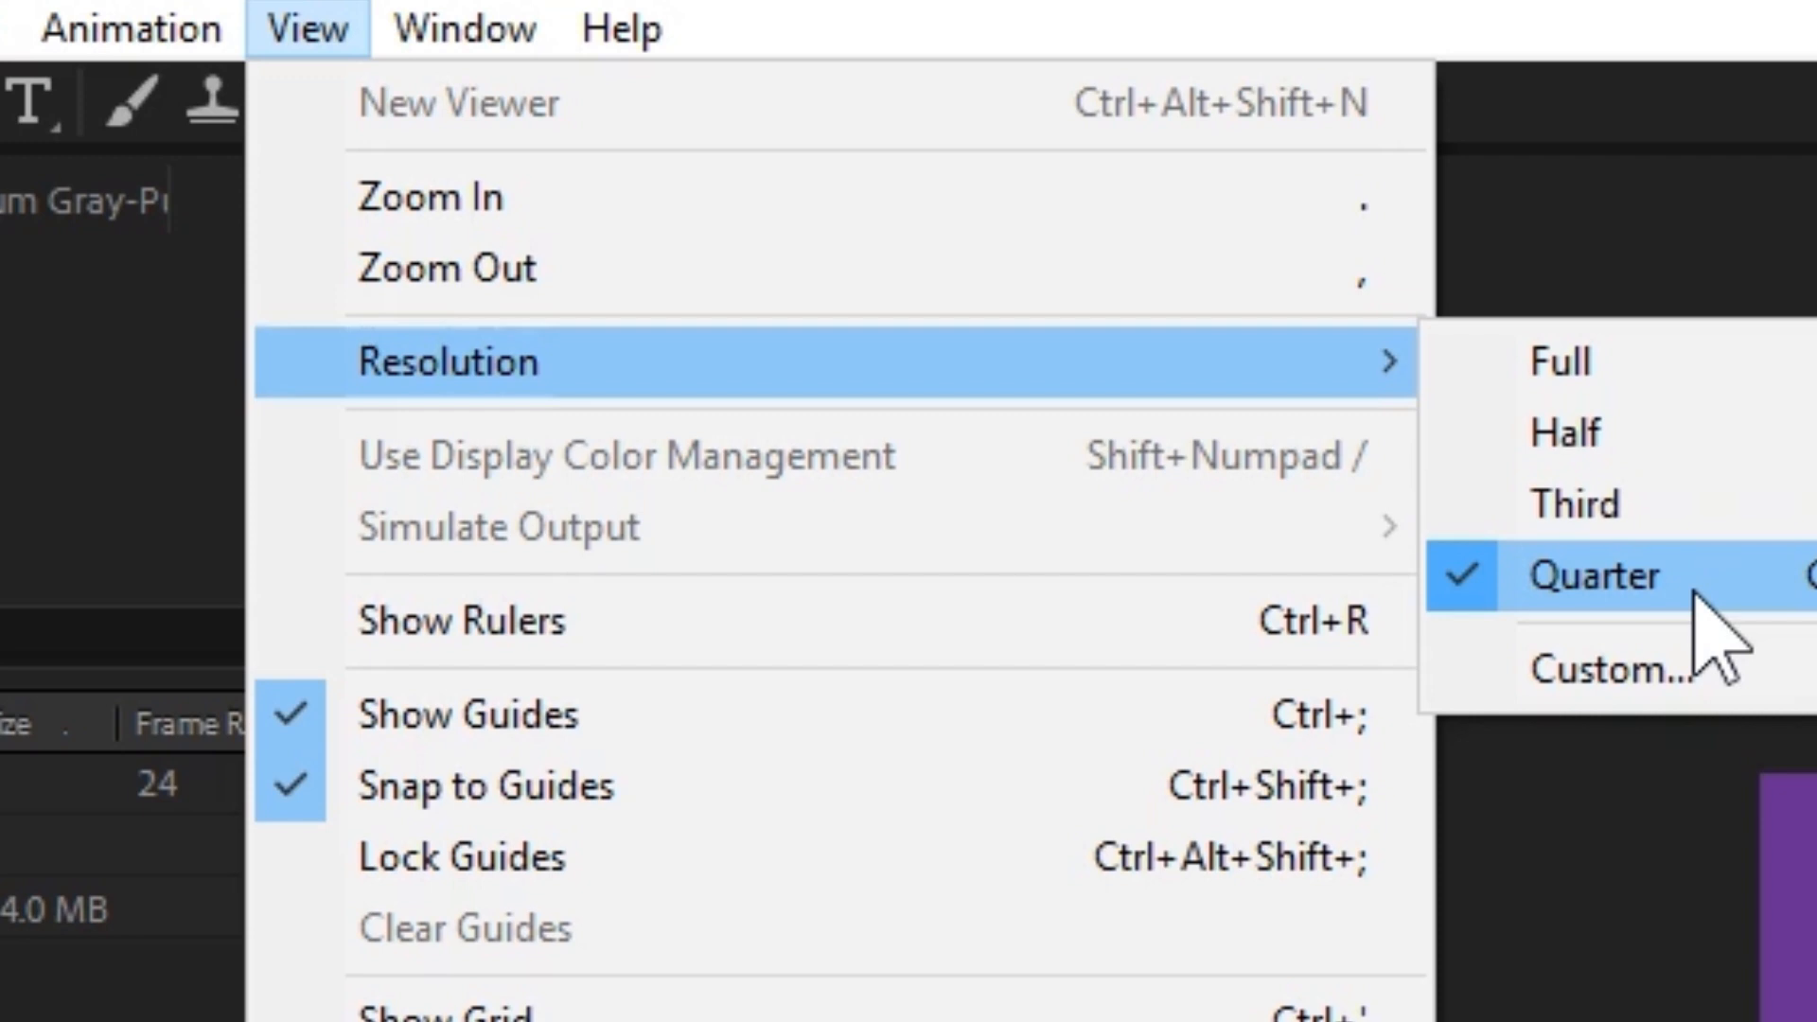
left_click(1591, 575)
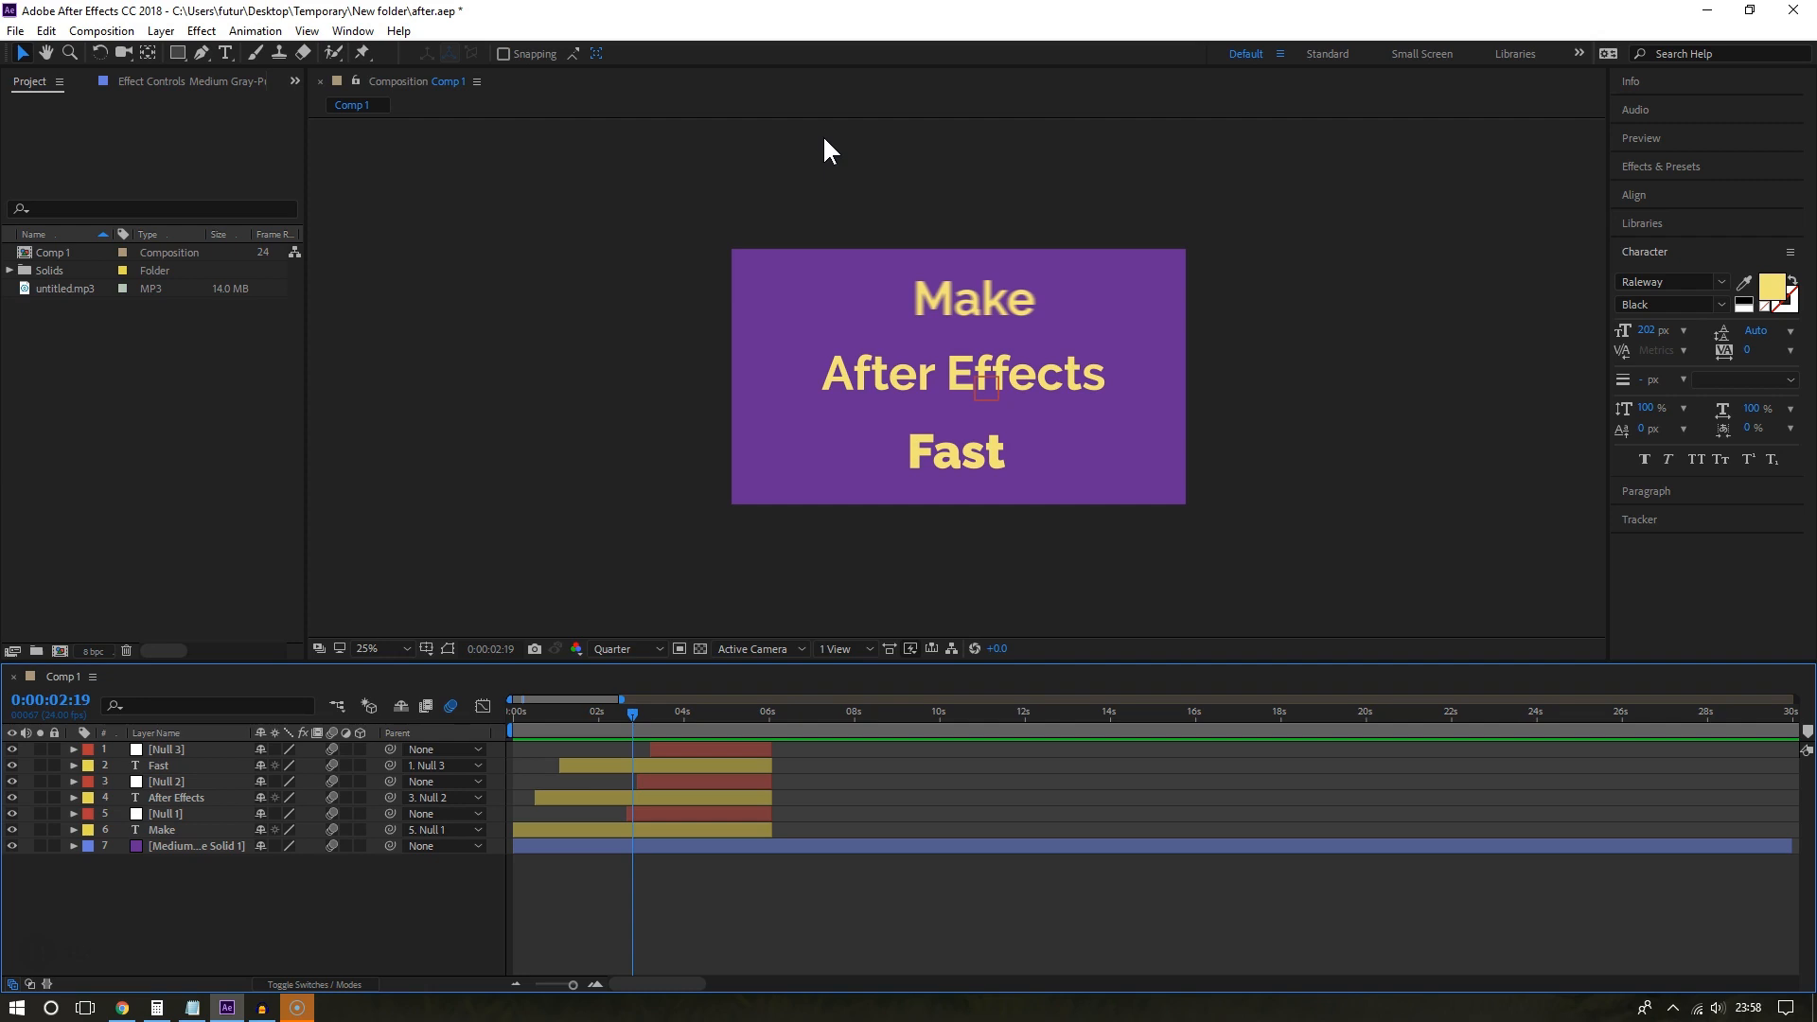
mouse_move(284, 29)
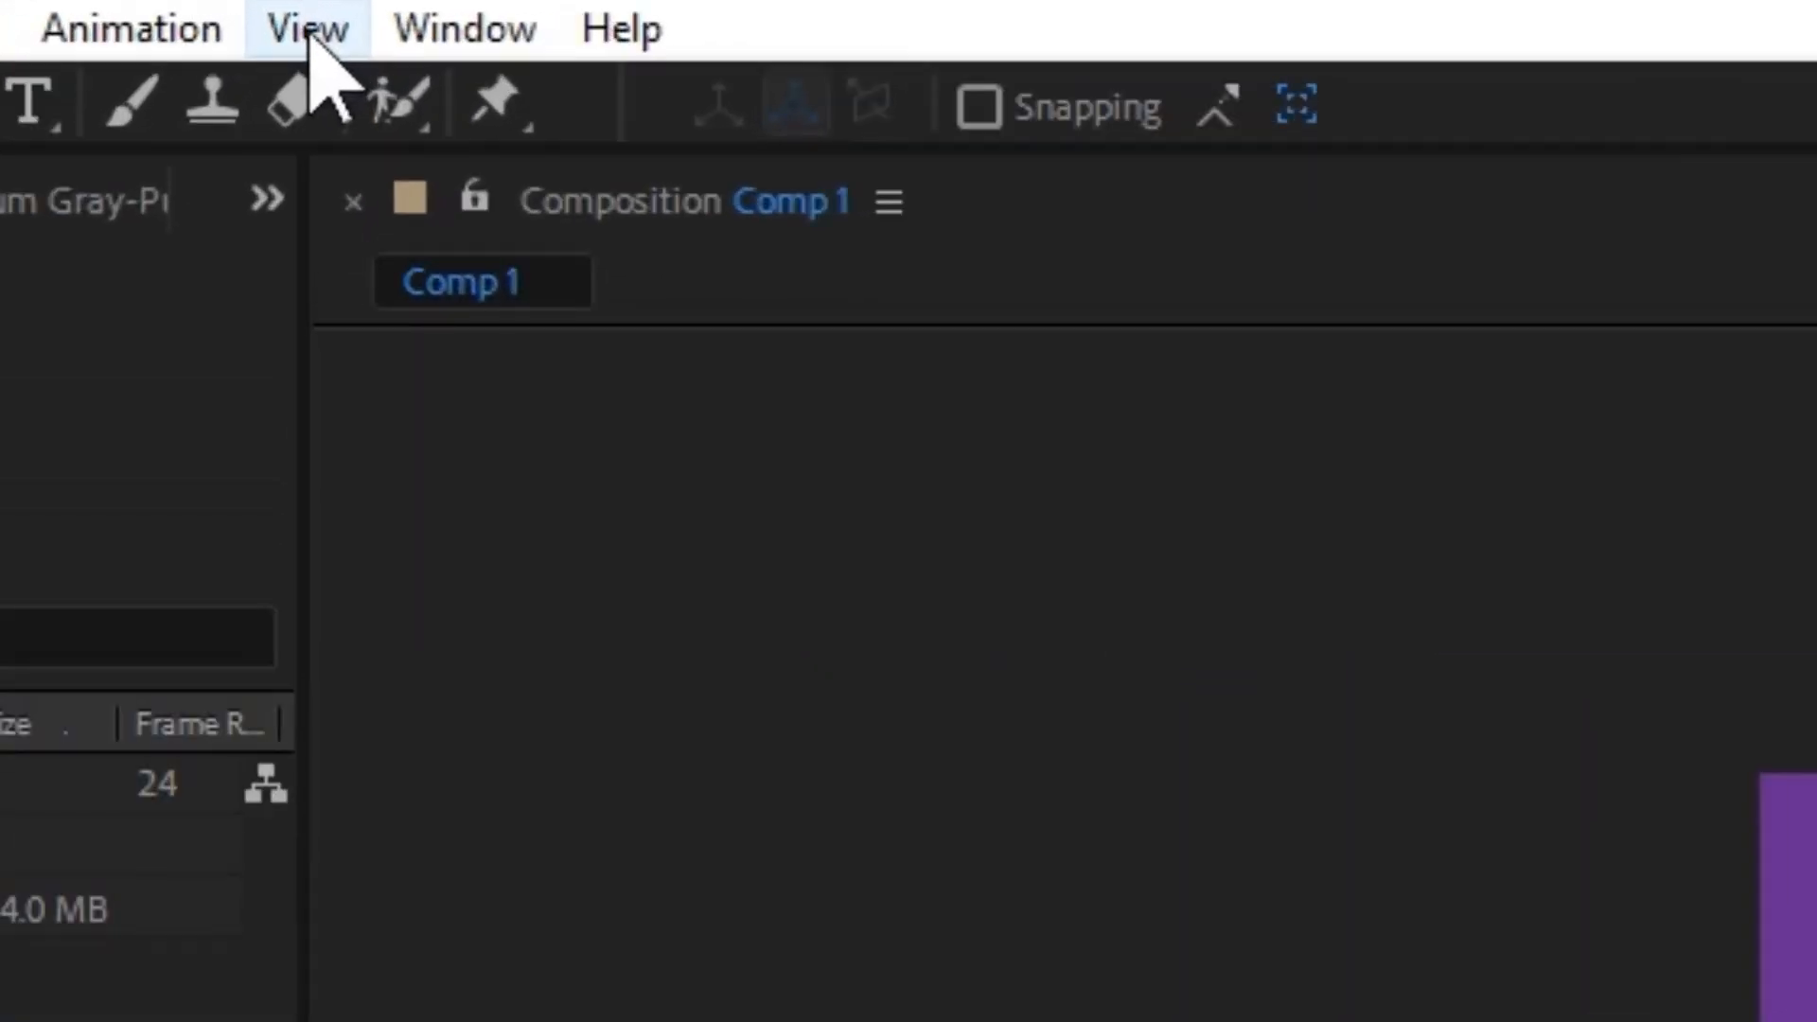
Apply a custom preview resolution rendering every 8th pixel horizontally and vertically.
left_click(305, 29)
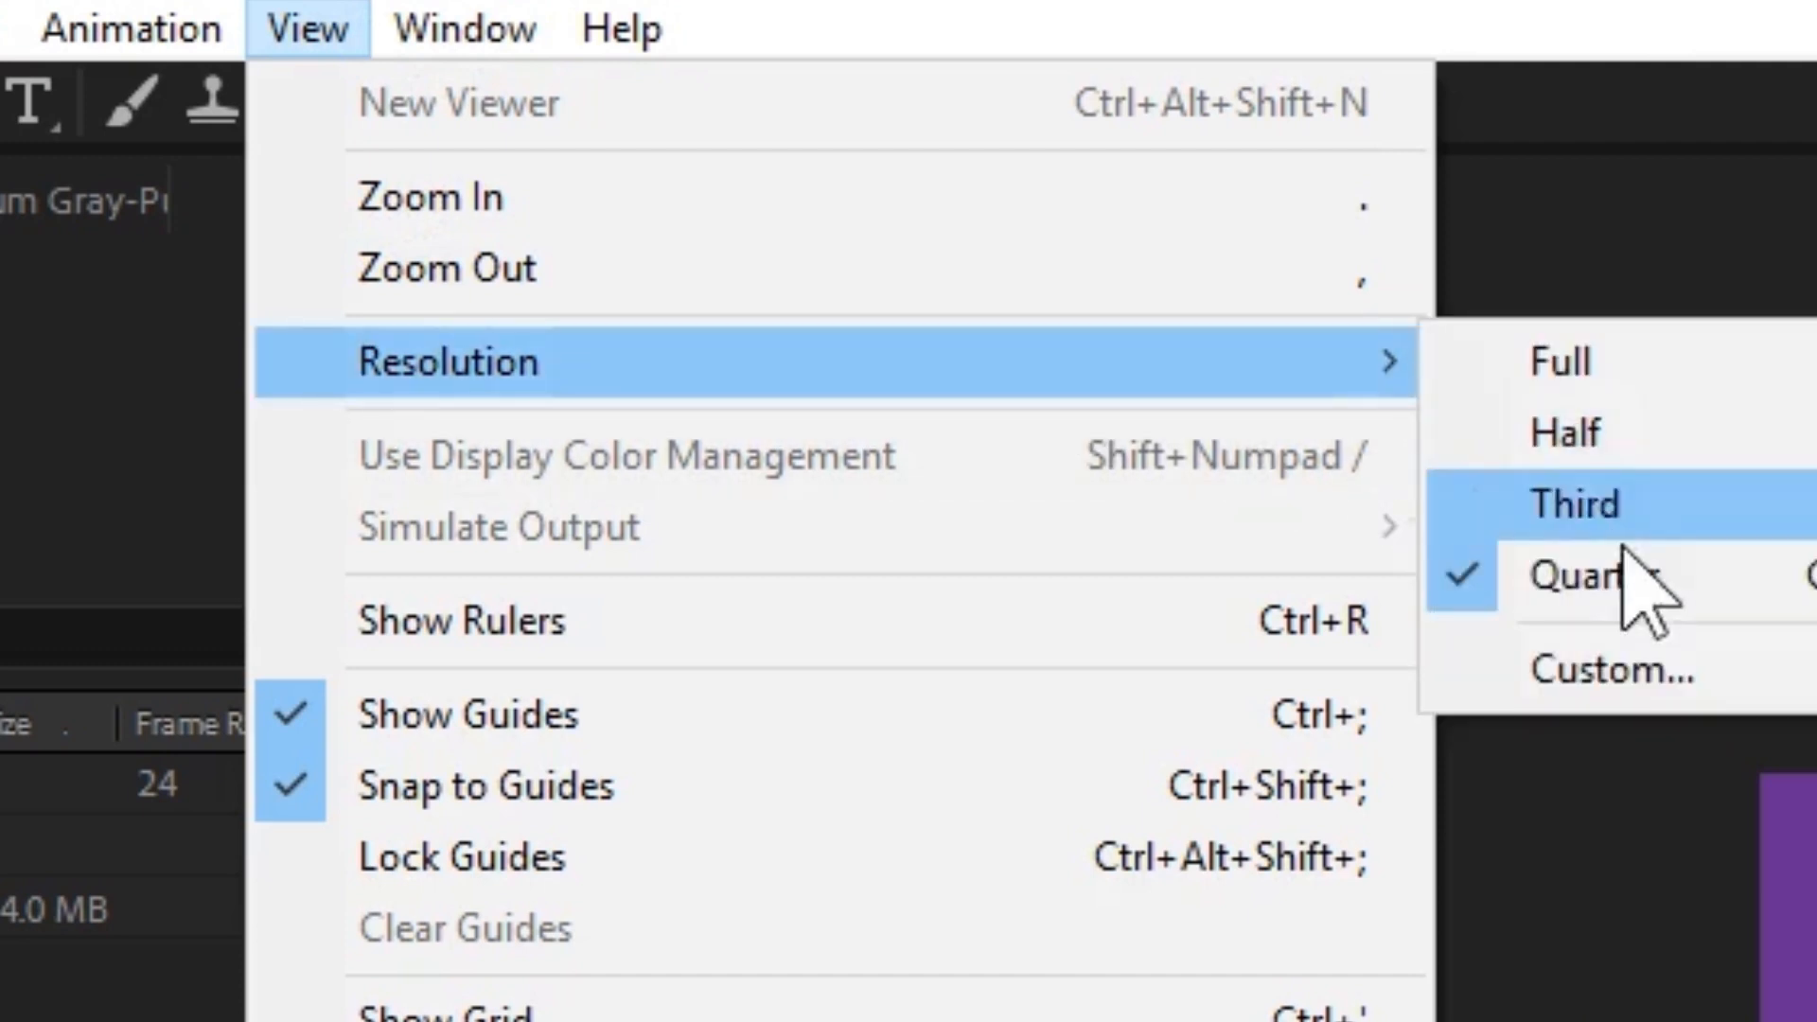
left_click(1610, 668)
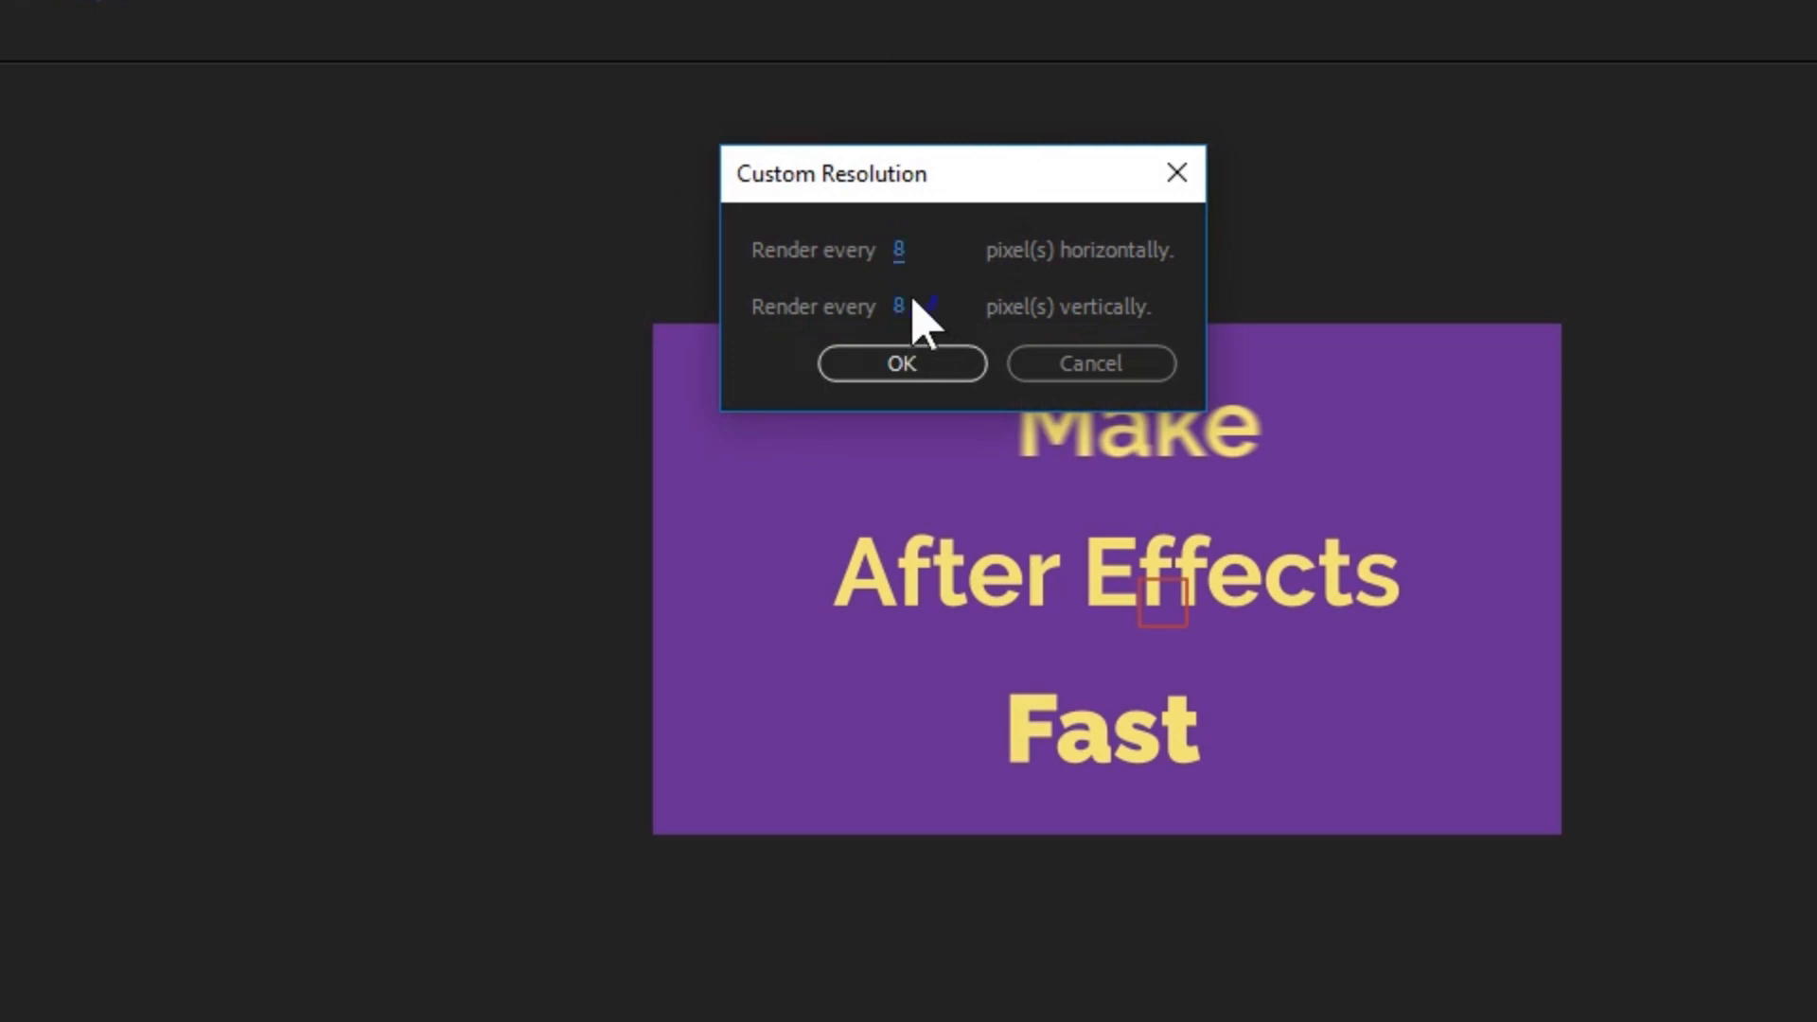
left_click(927, 249)
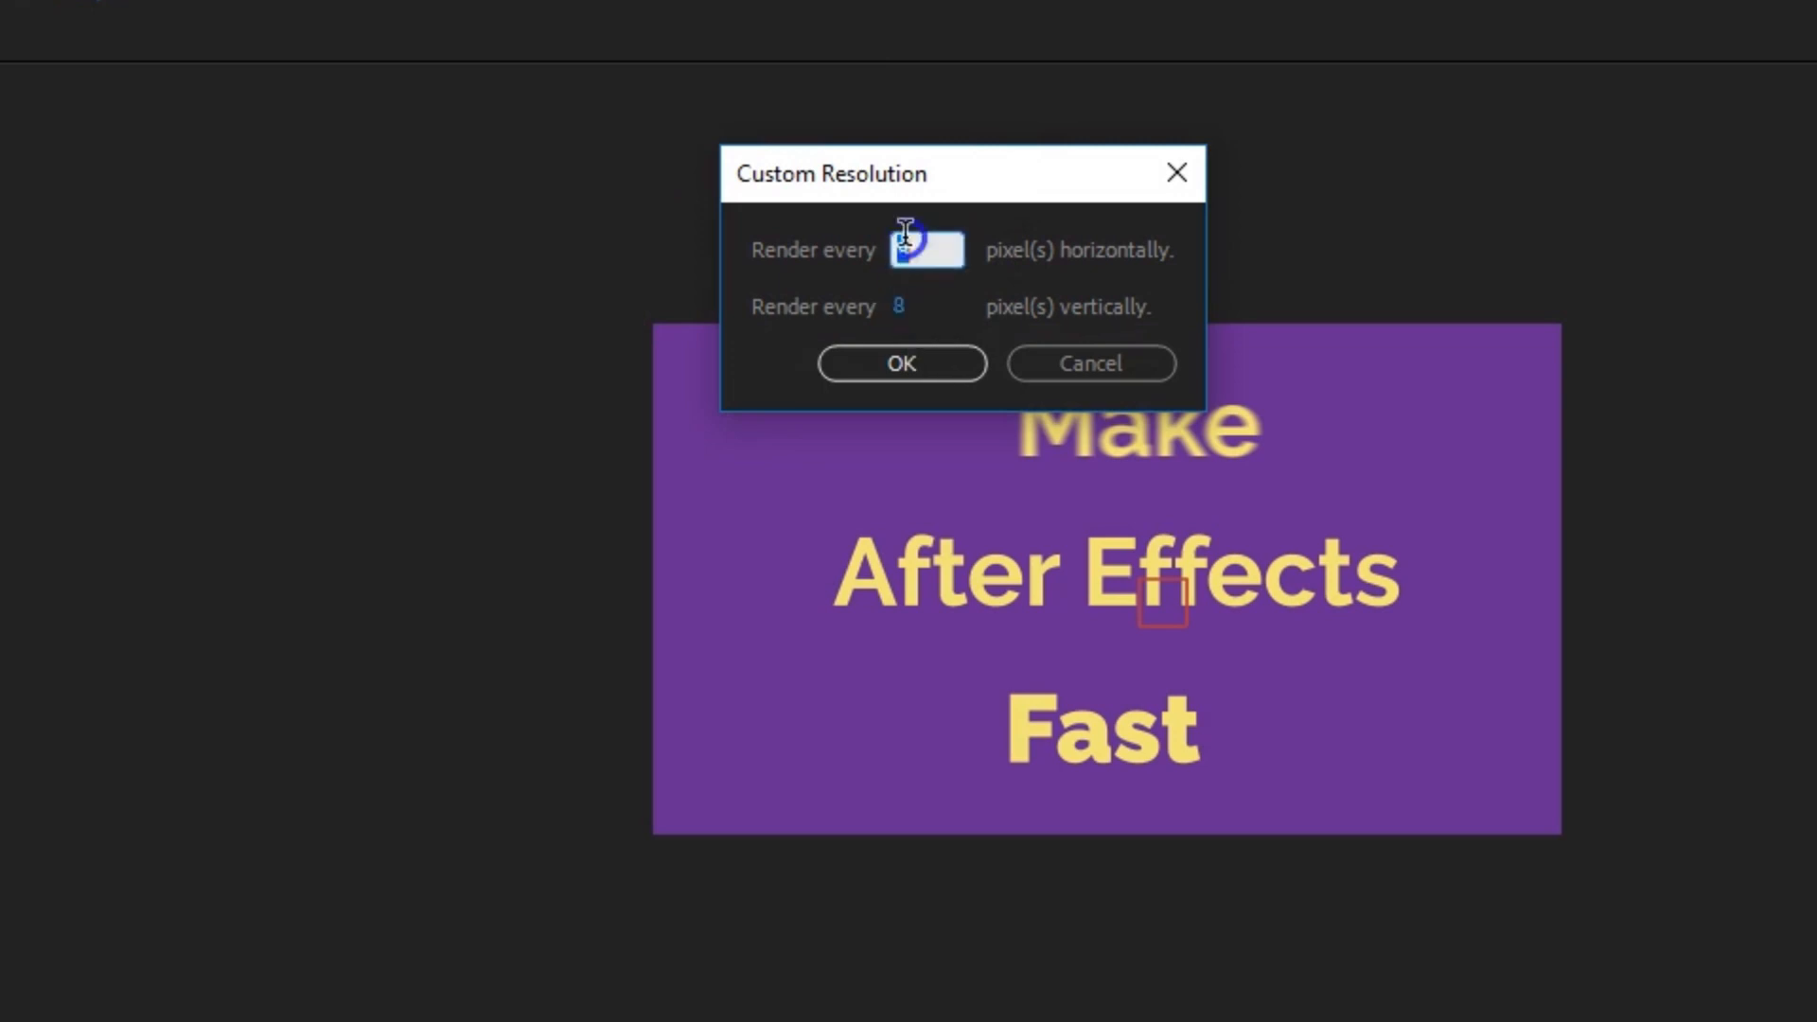
left_click(926, 250)
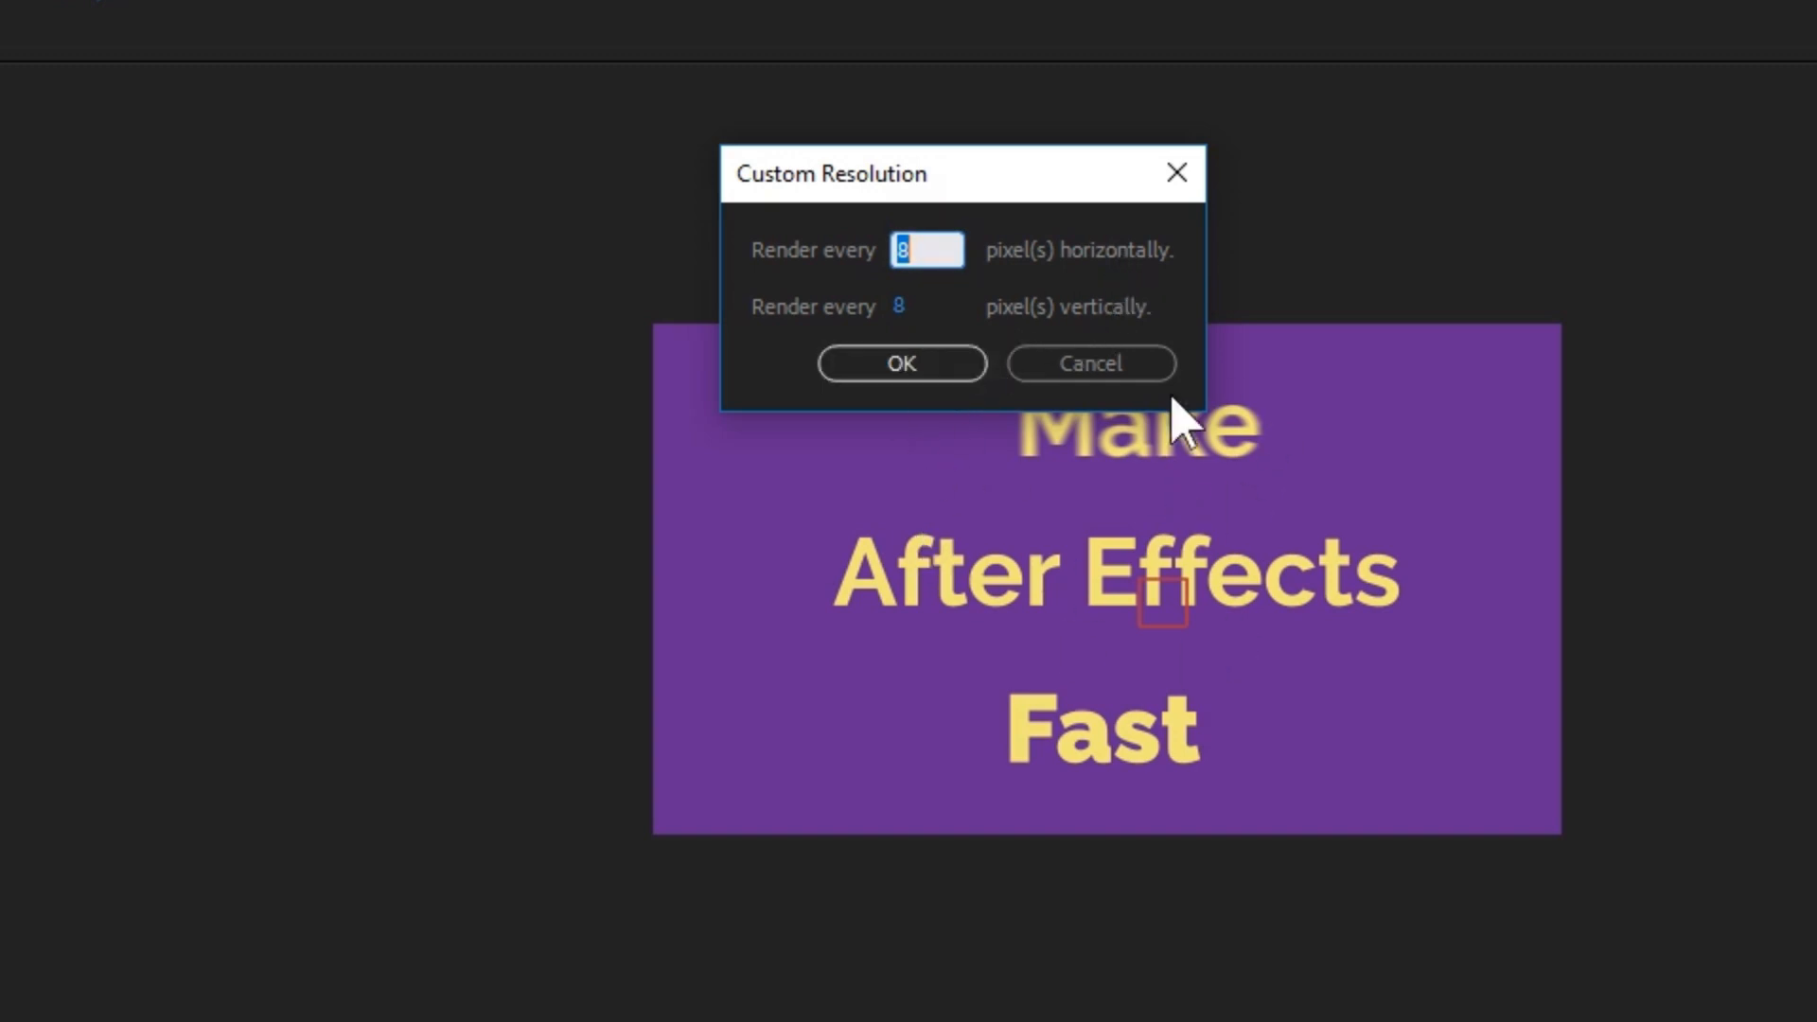
left_click(901, 364)
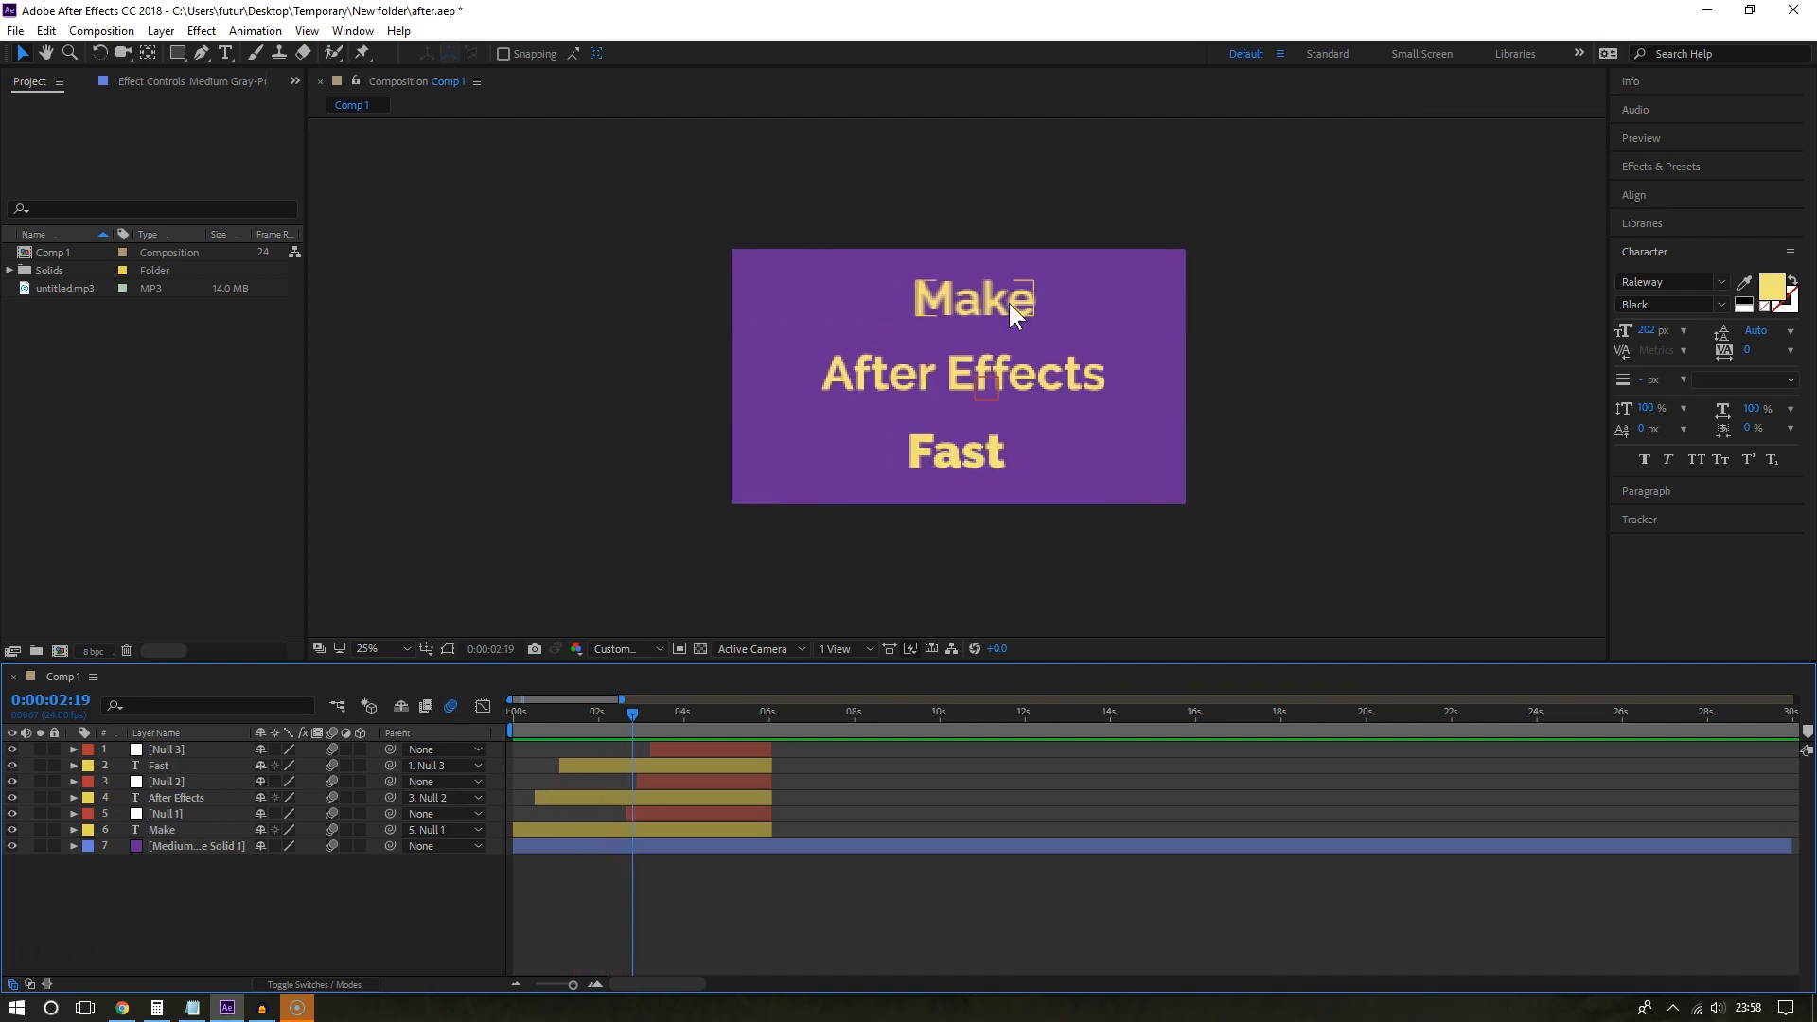
mouse_move(936, 323)
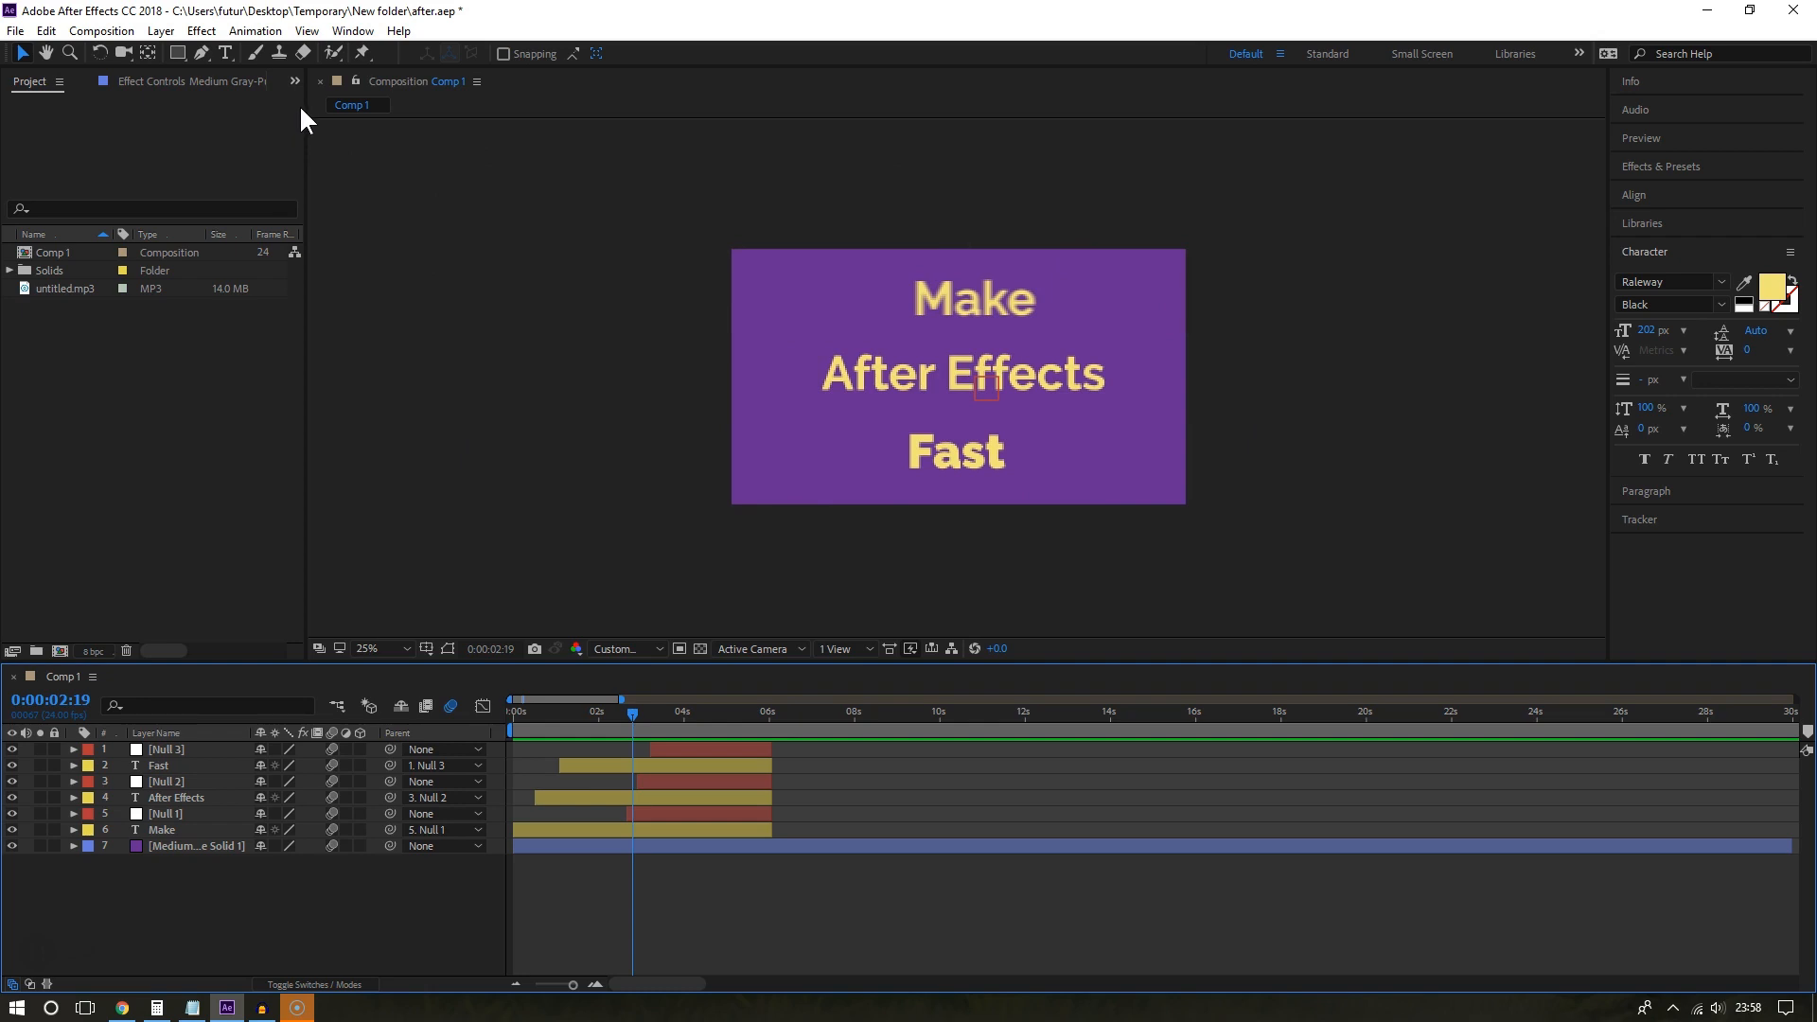
Switch Comp 1's preview resolution back to Full via the View menu.
left_click(306, 30)
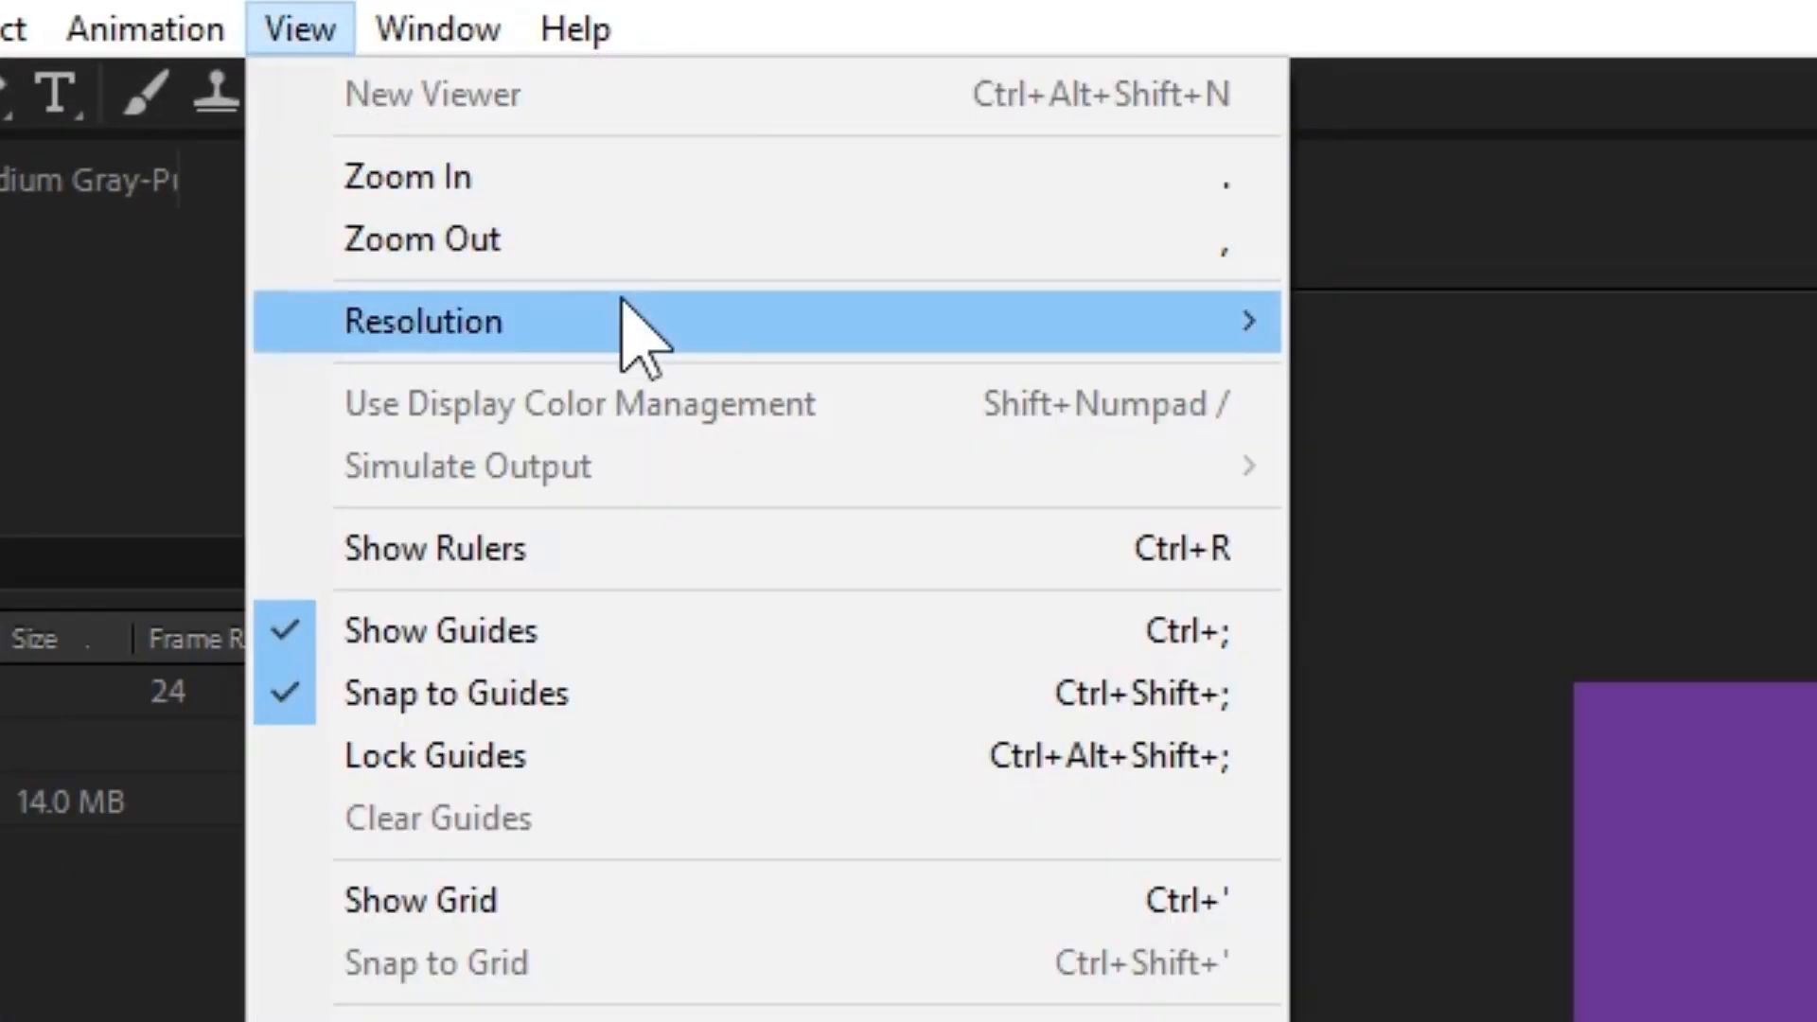
mouse_move(422, 322)
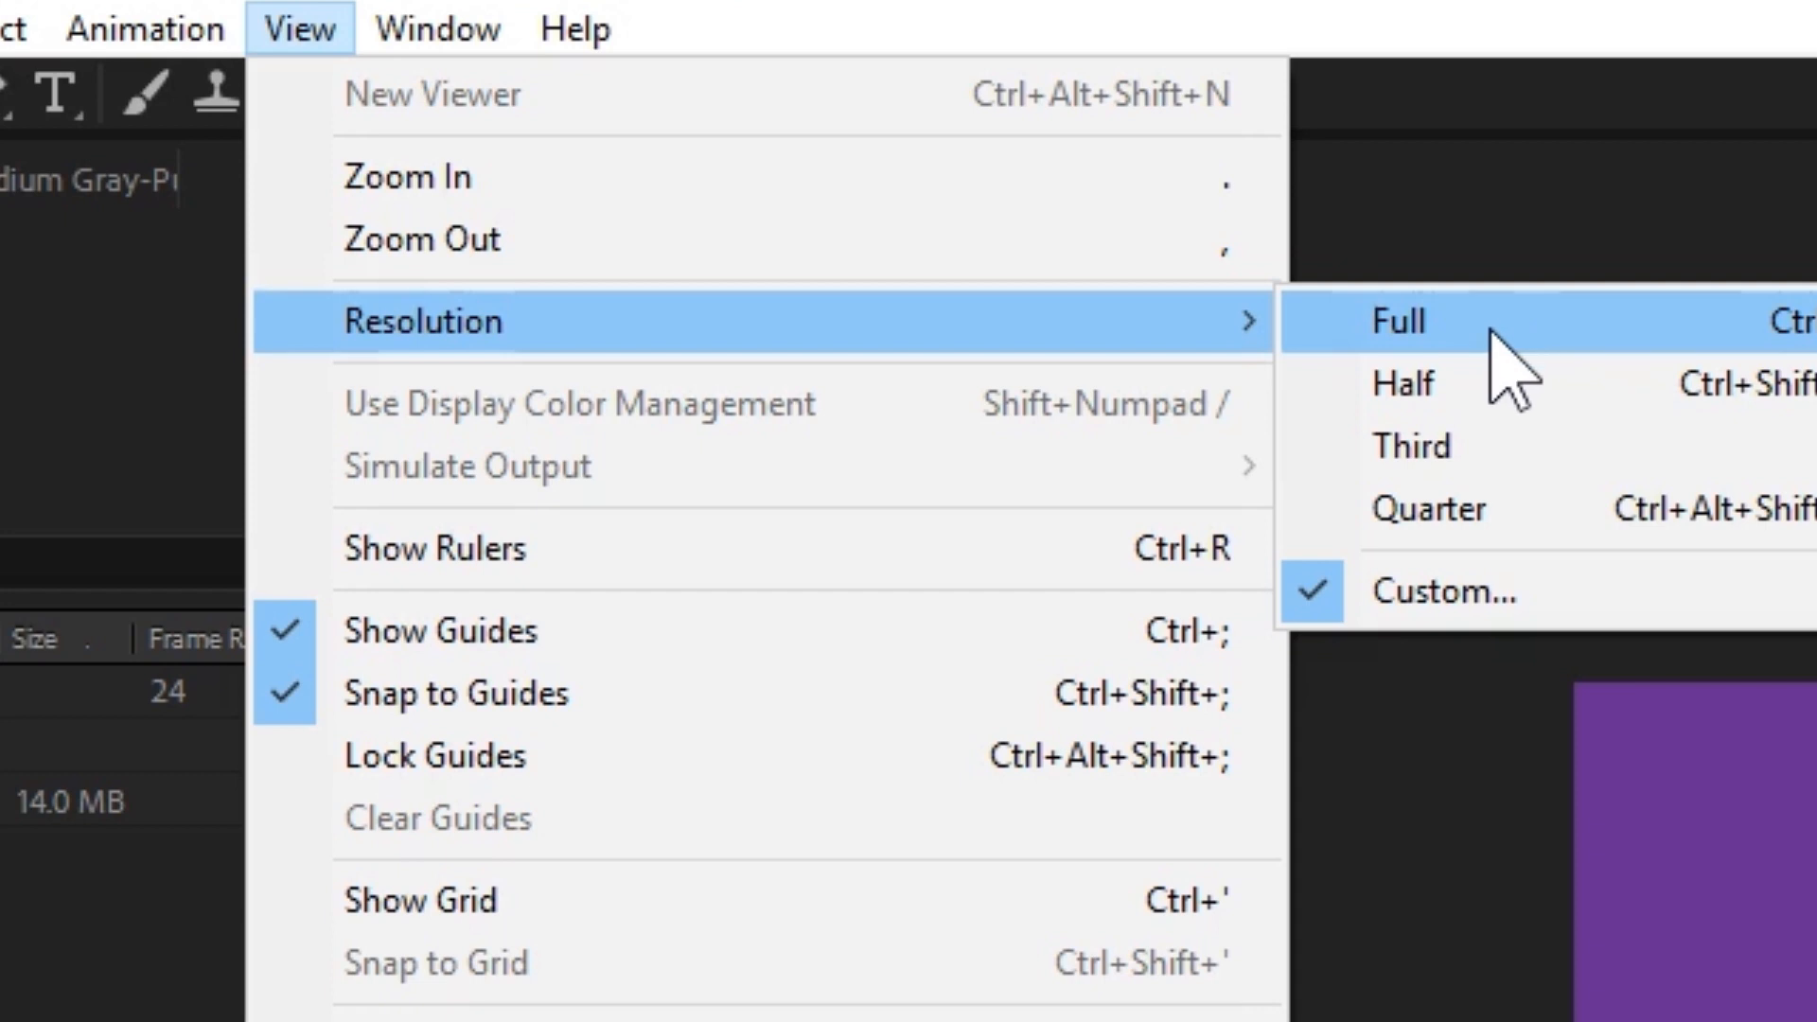
left_click(1397, 322)
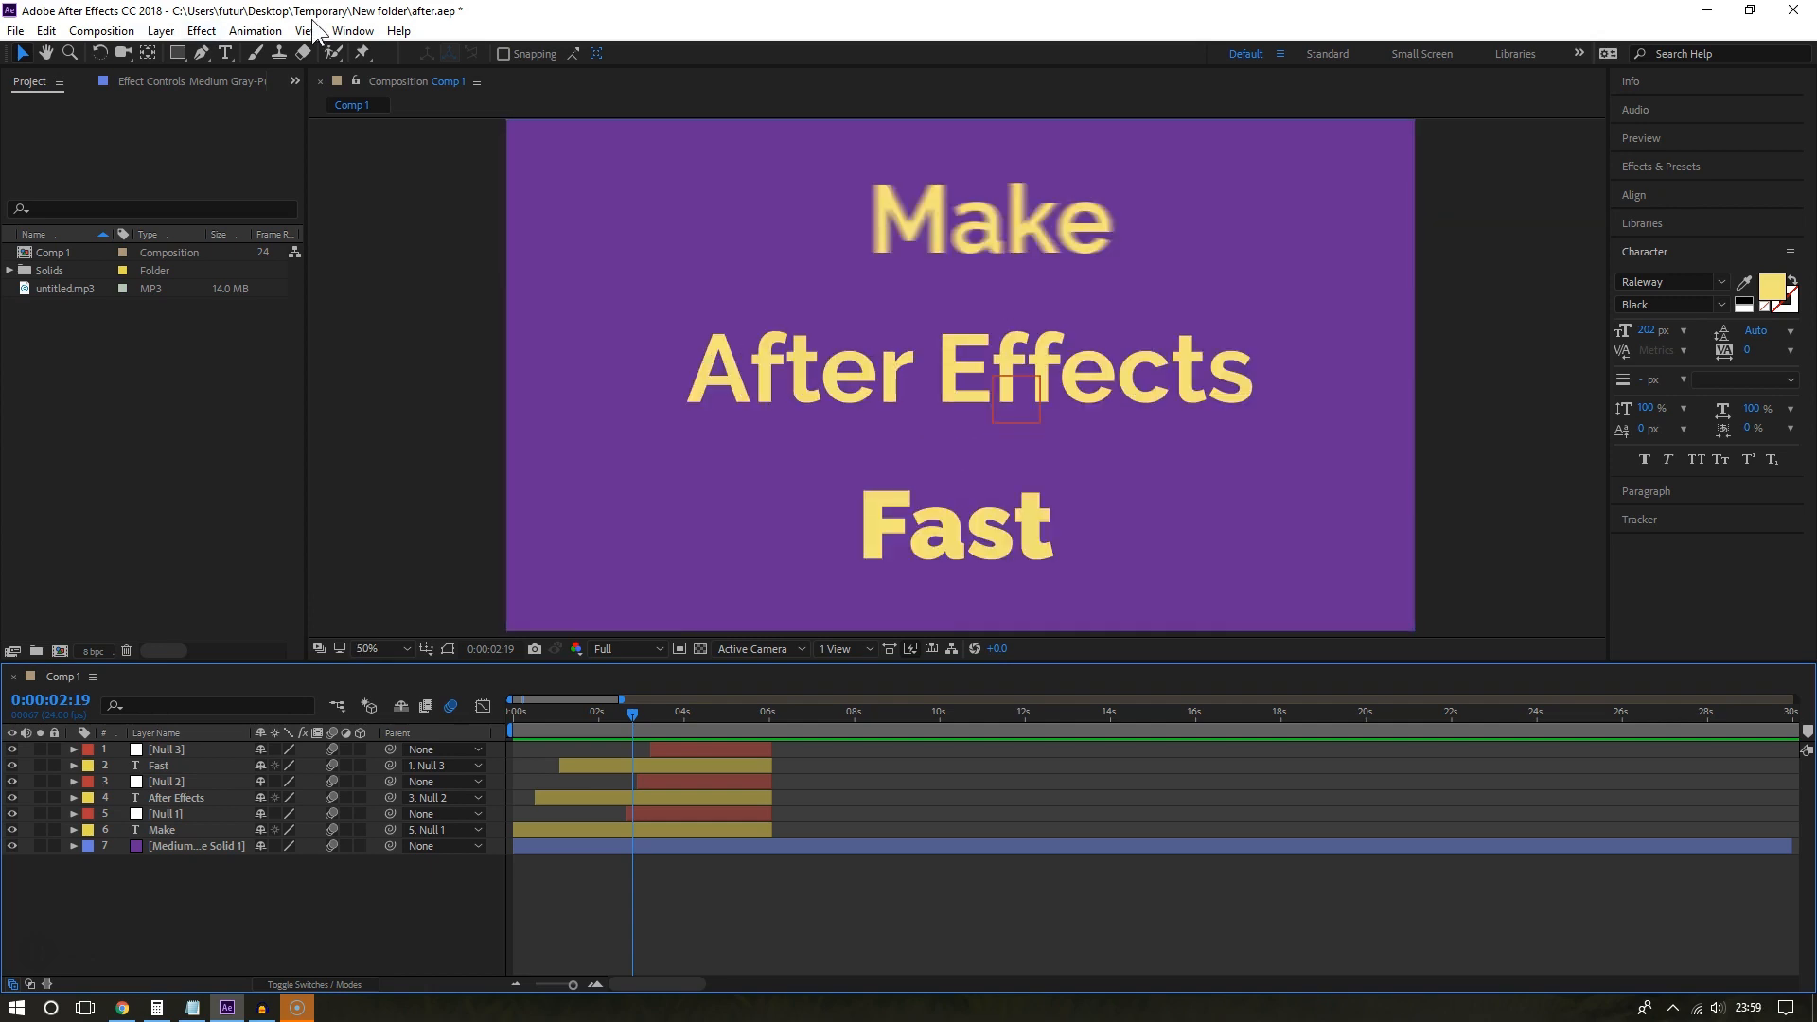
Set Comp 1's preview resolution back to Quarter.
left_click(303, 30)
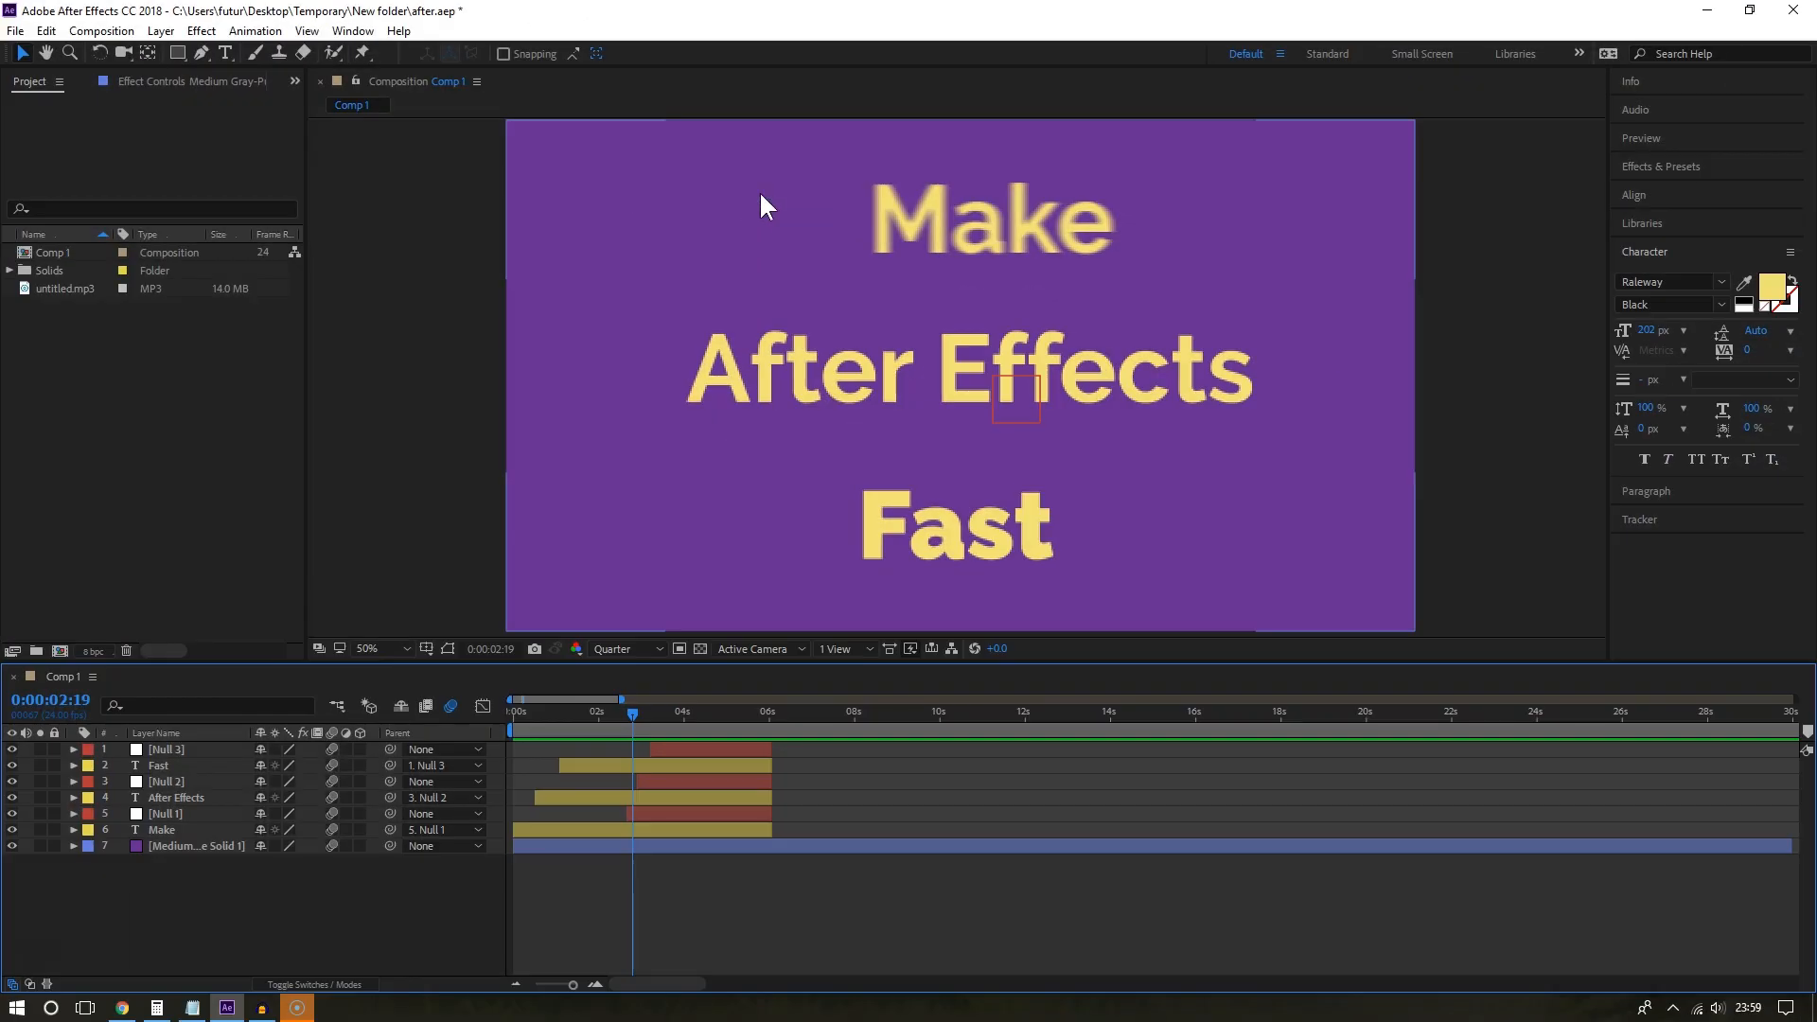
left_click(967, 368)
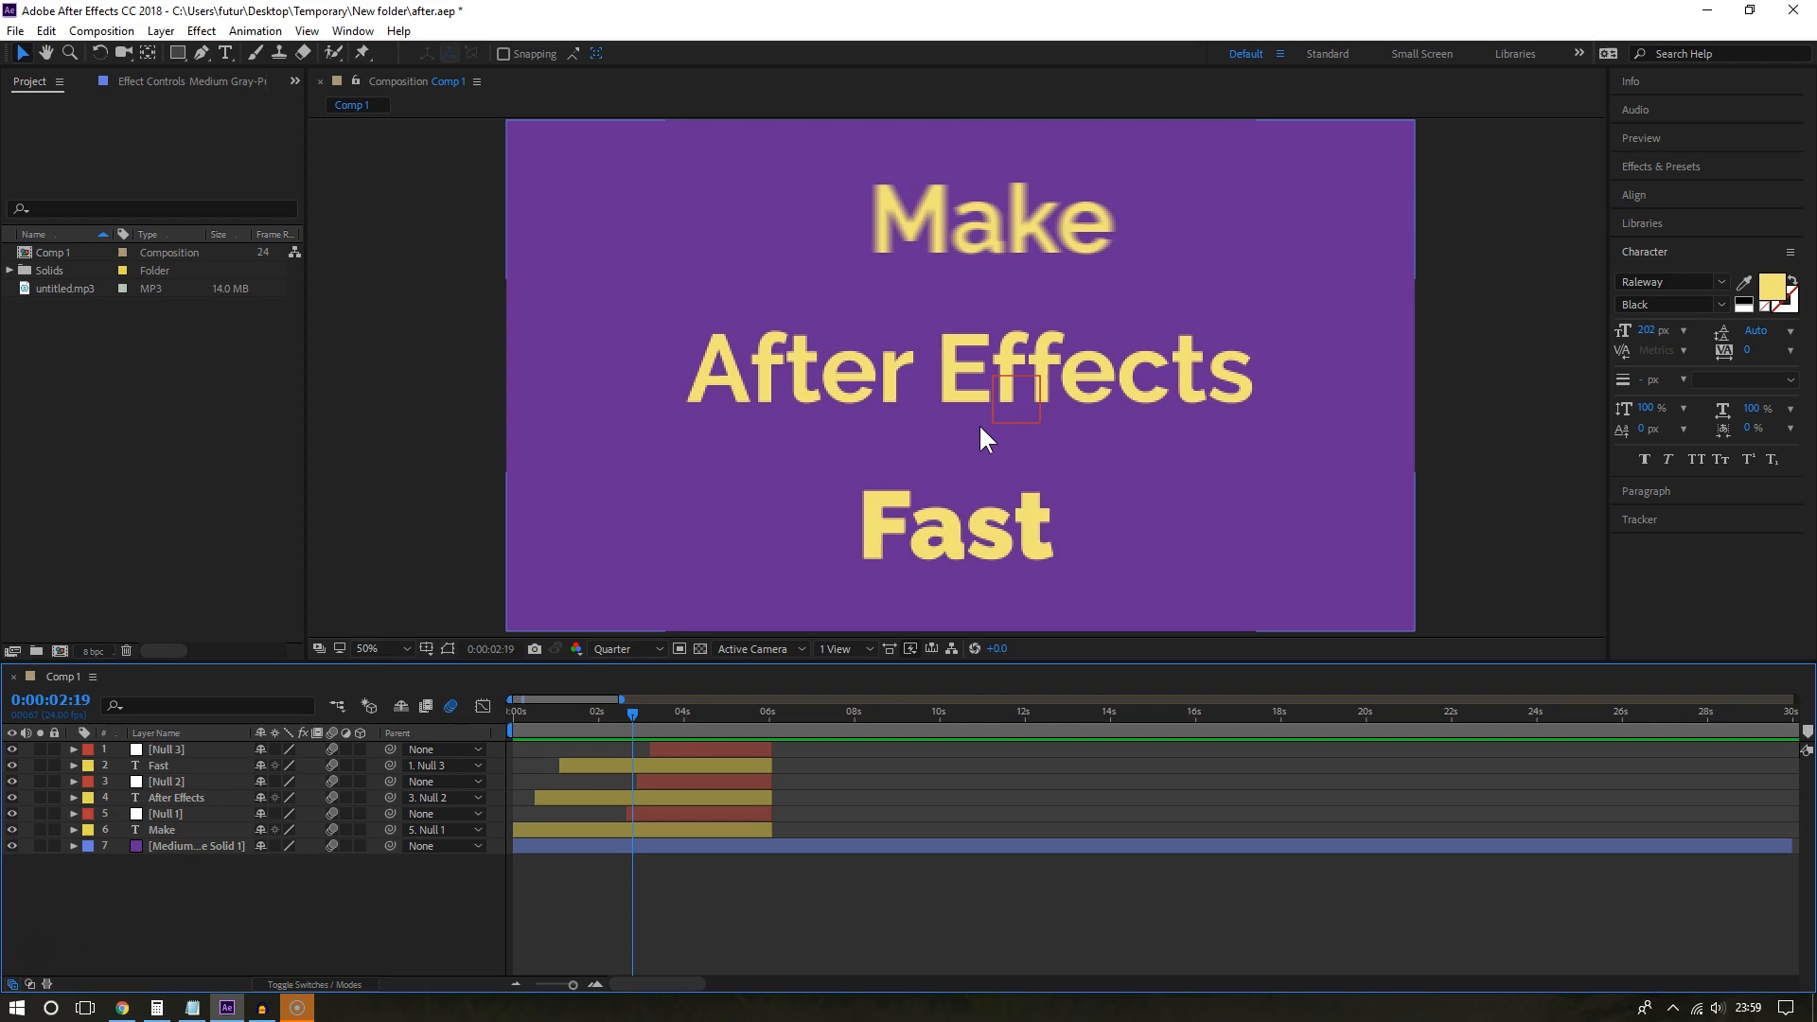
mouse_move(1194, 256)
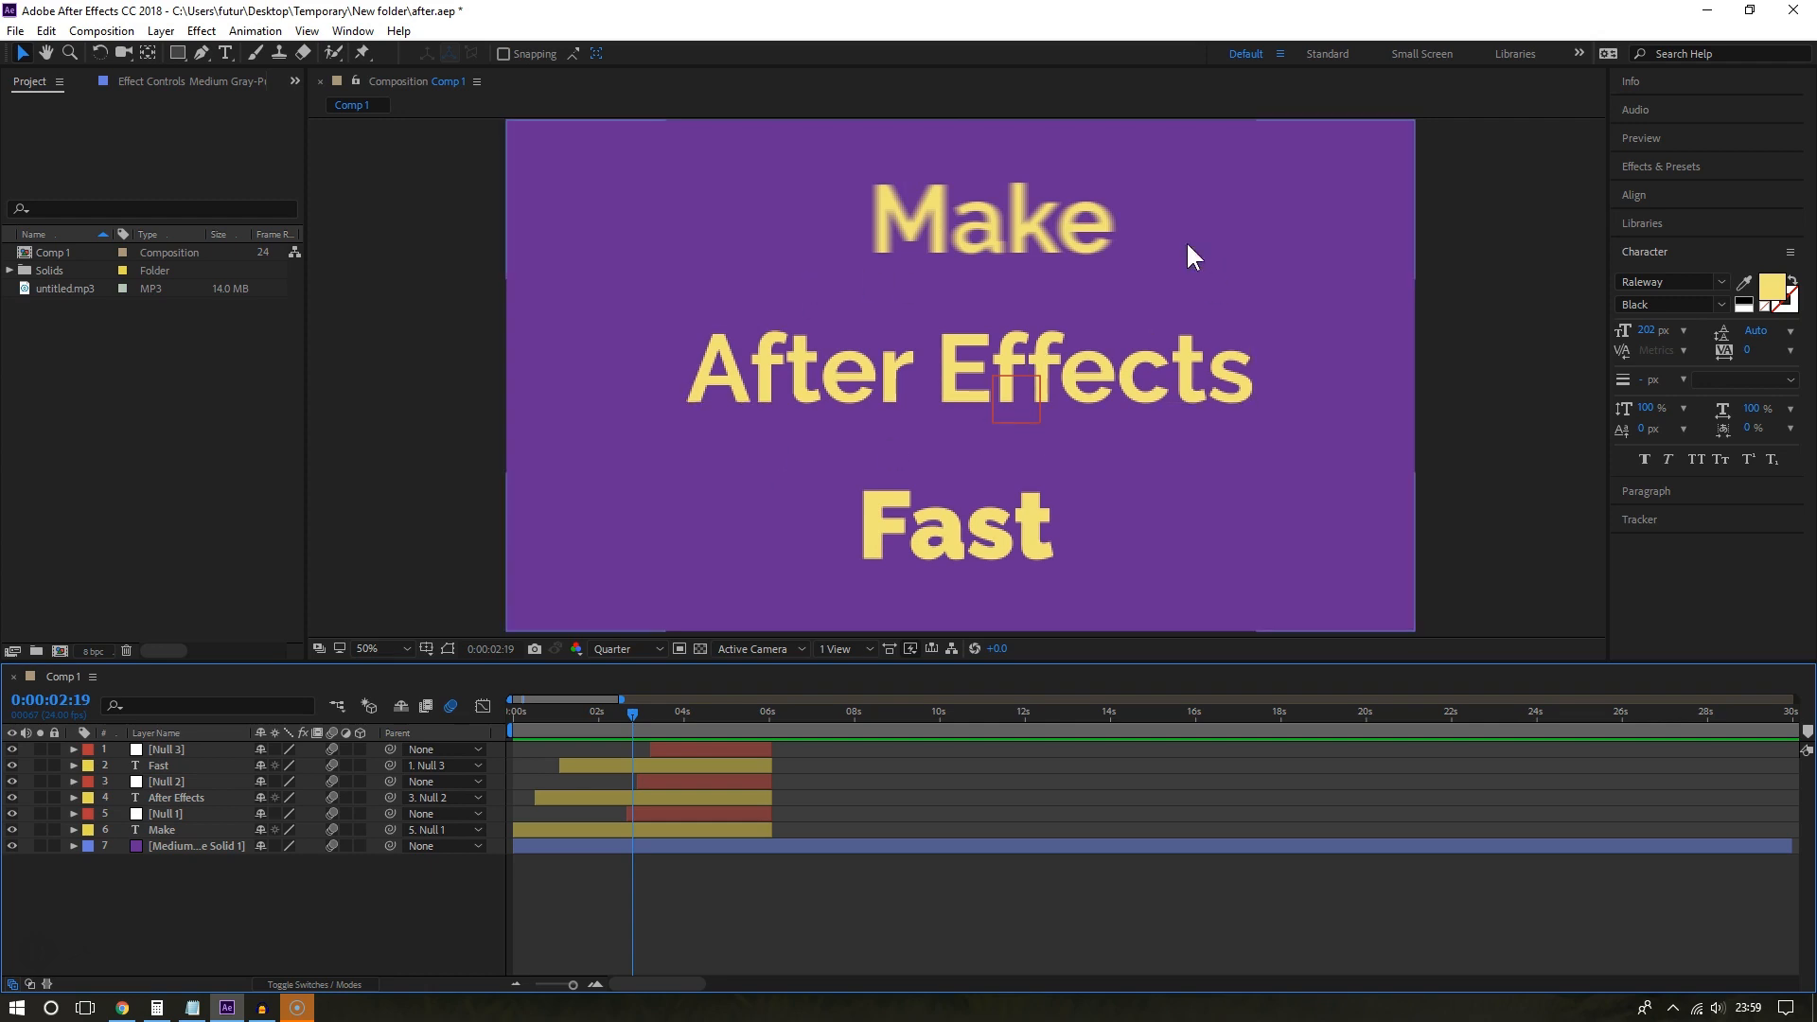
mouse_move(883, 479)
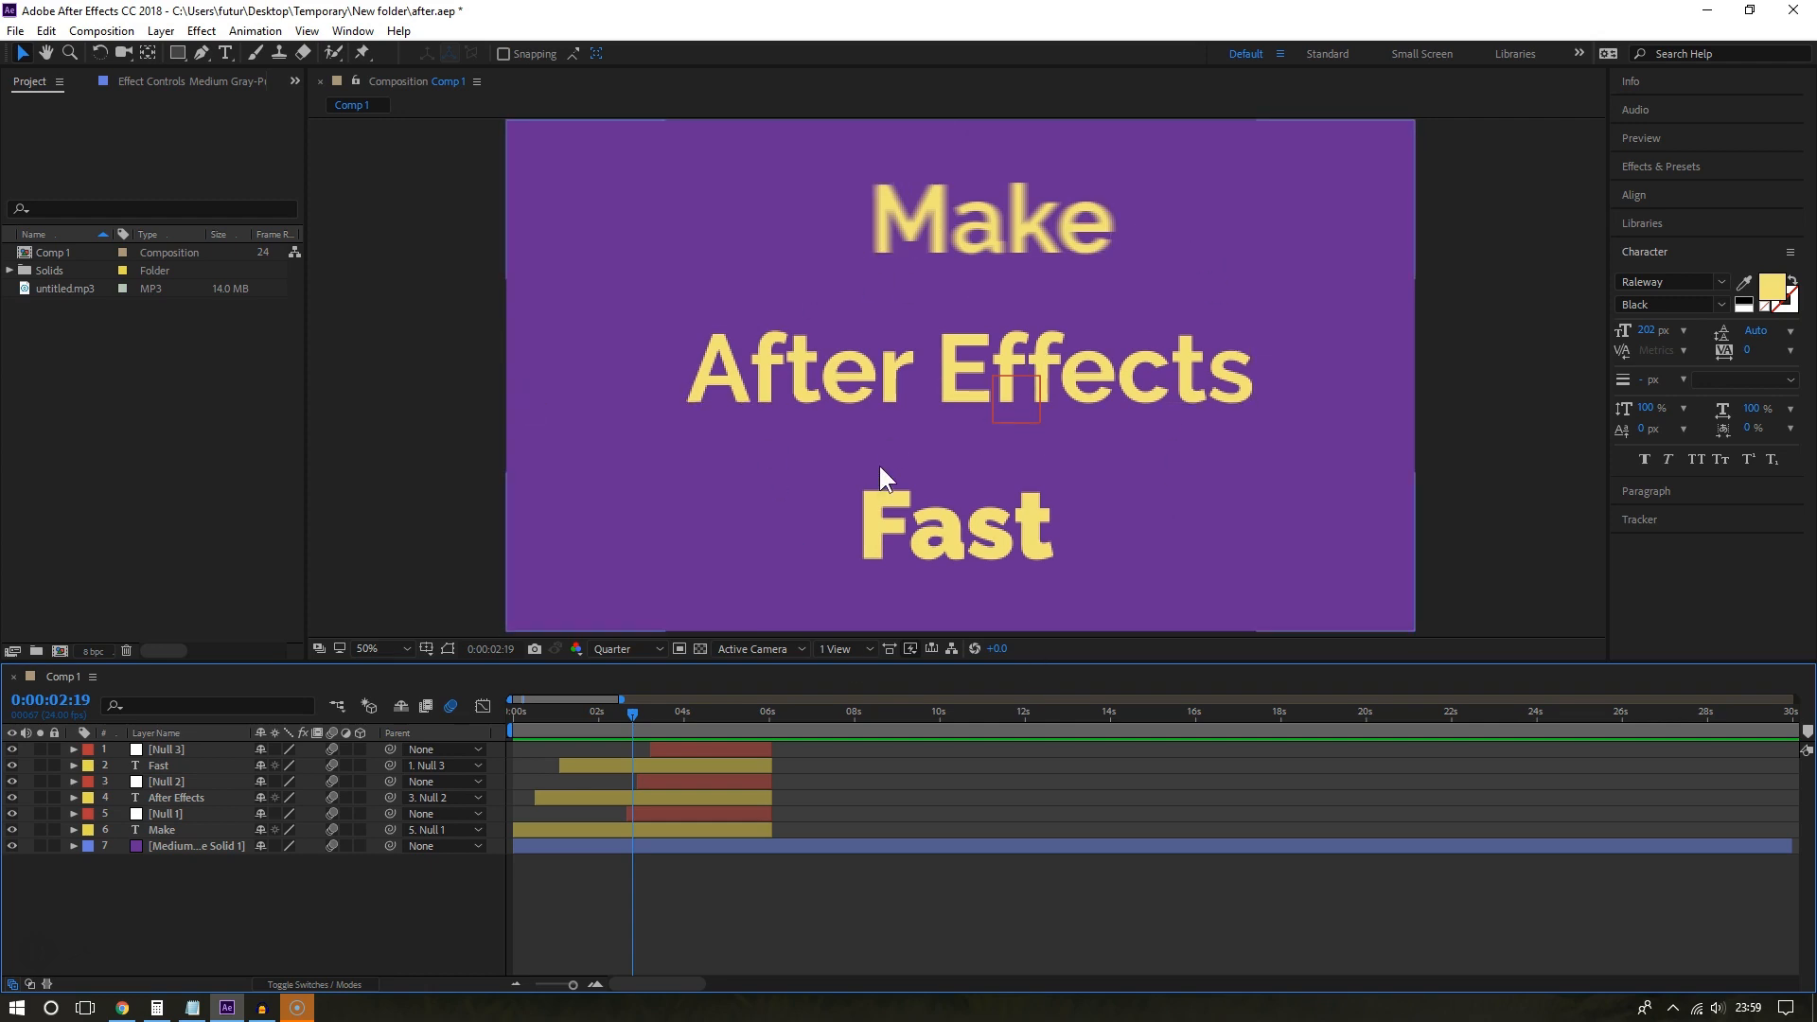
mouse_move(636, 719)
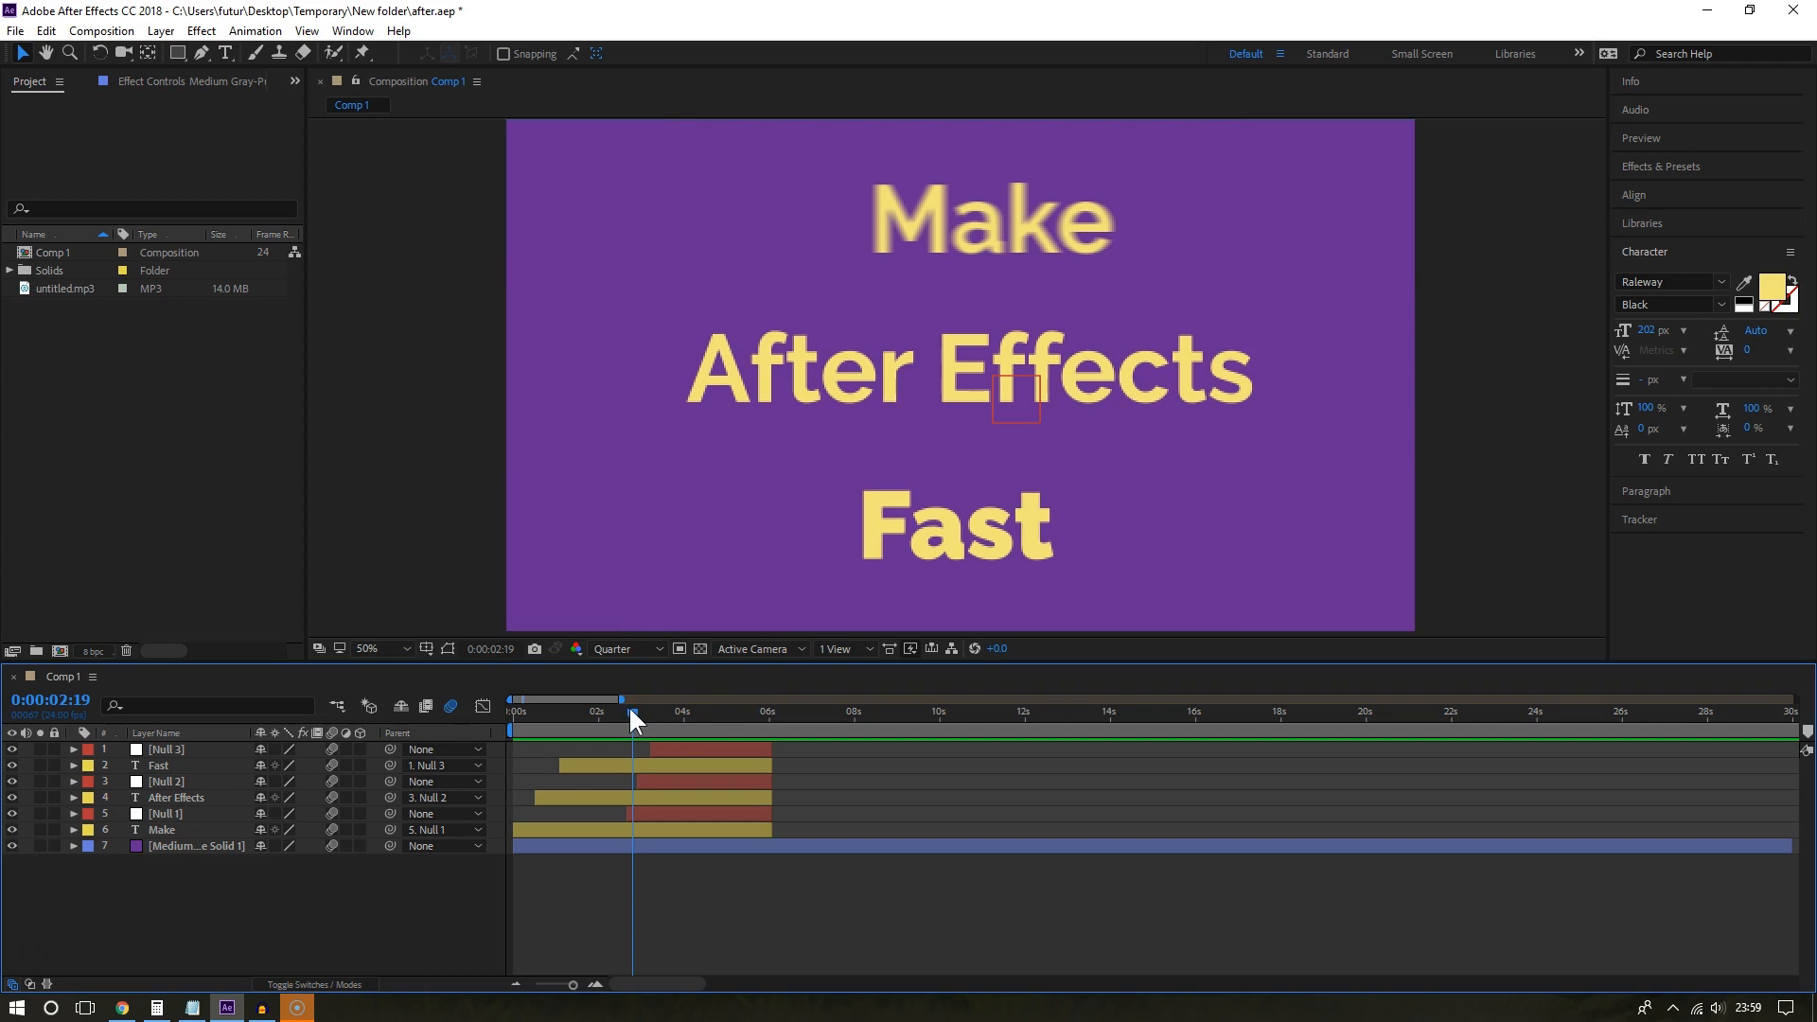
Scrub the text animation back toward the start and forward to 1:20.
left_click_drag(634, 712, 600, 712)
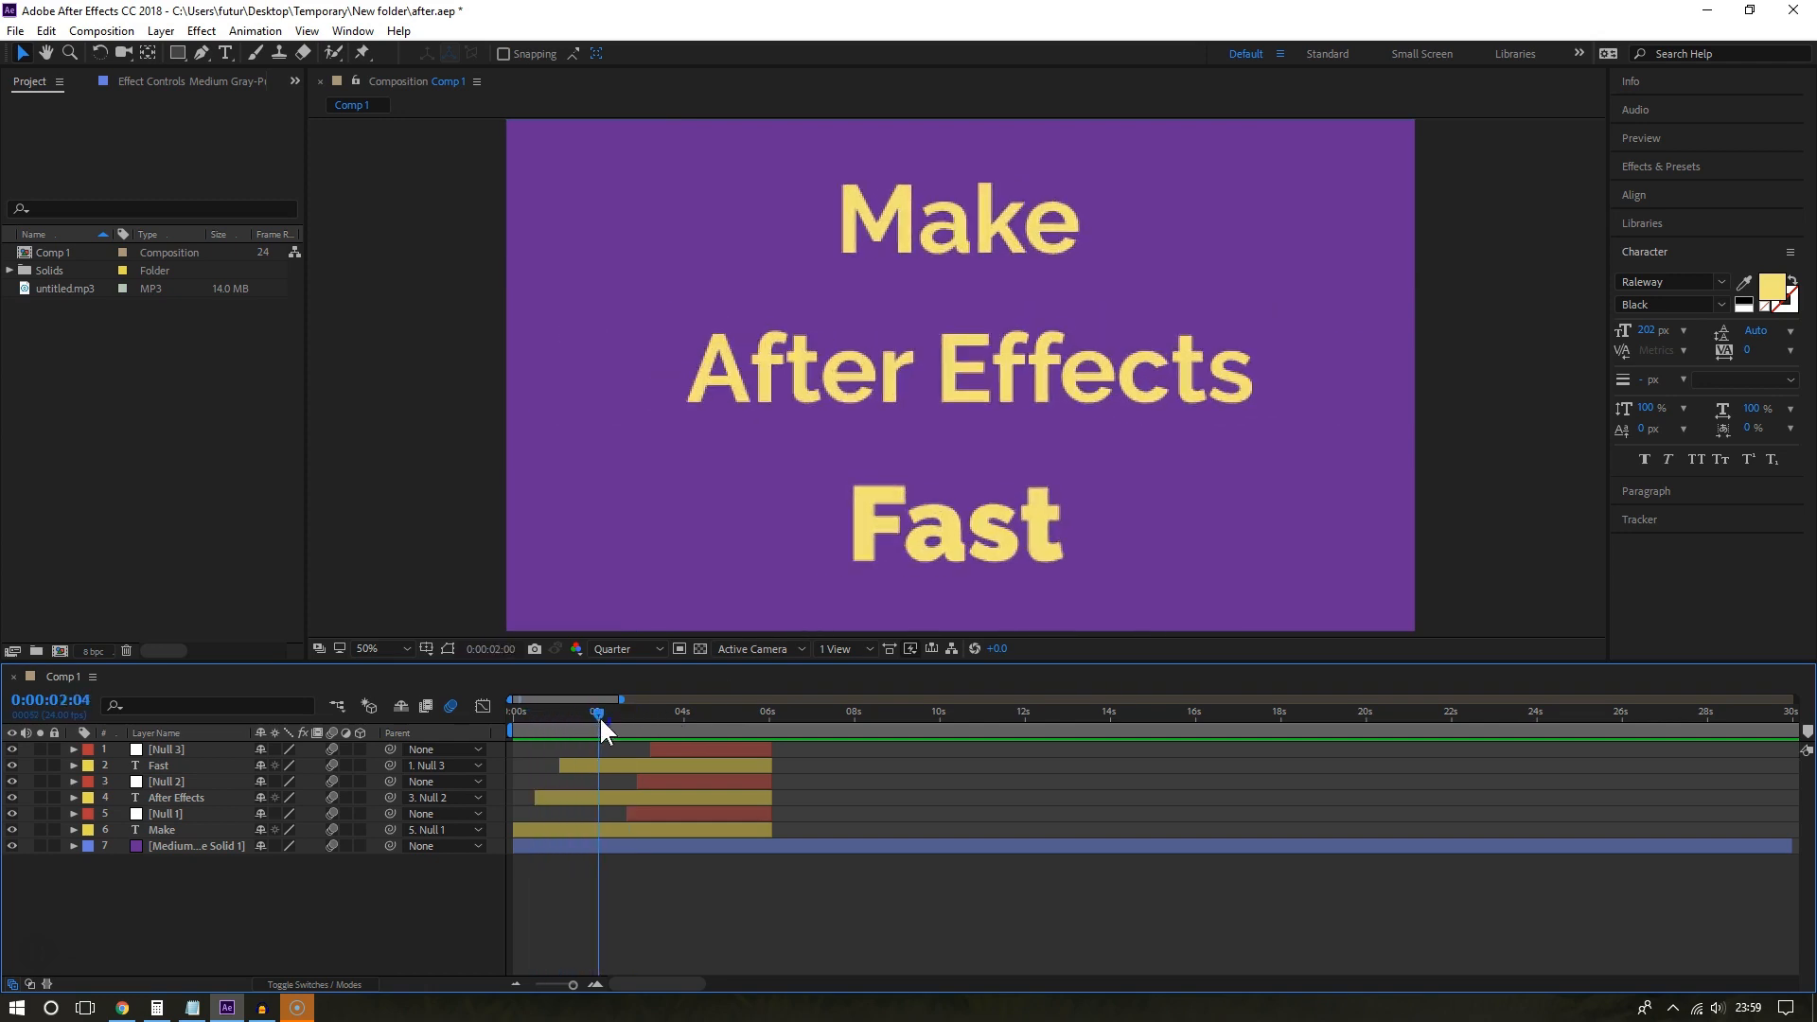
left_click_drag(600, 713, 553, 713)
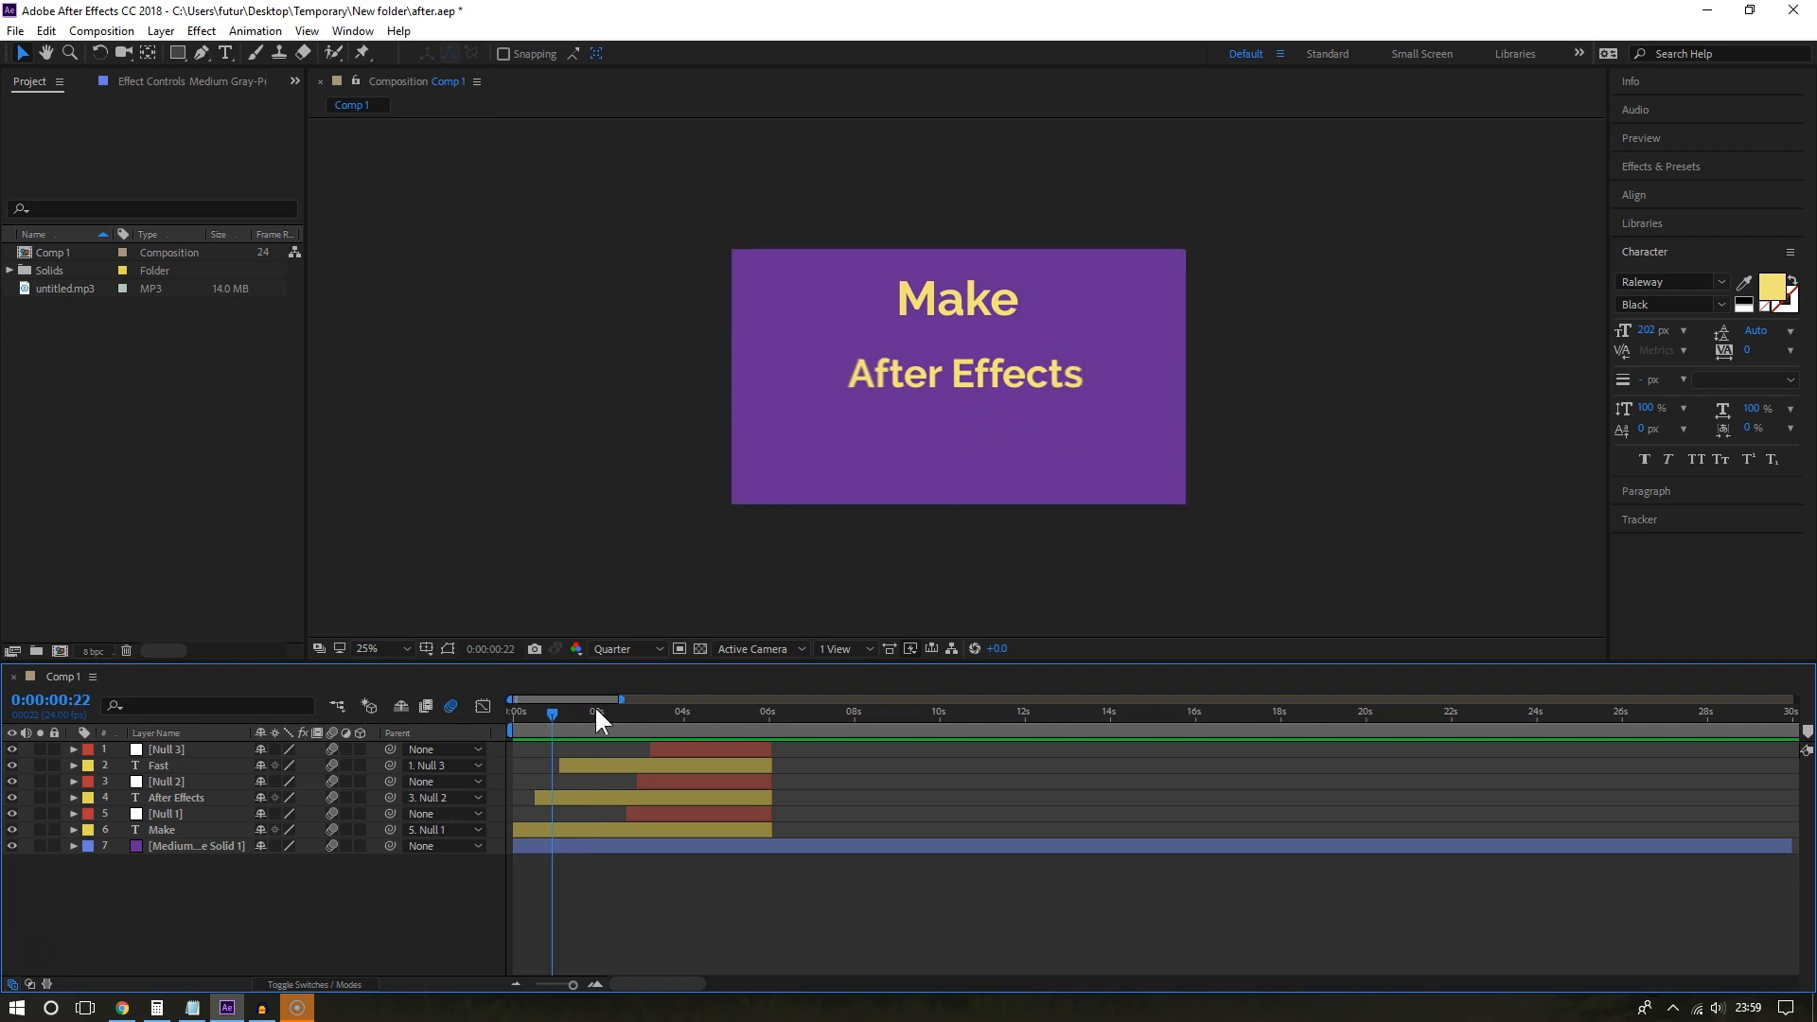
left_click_drag(553, 701, 575, 700)
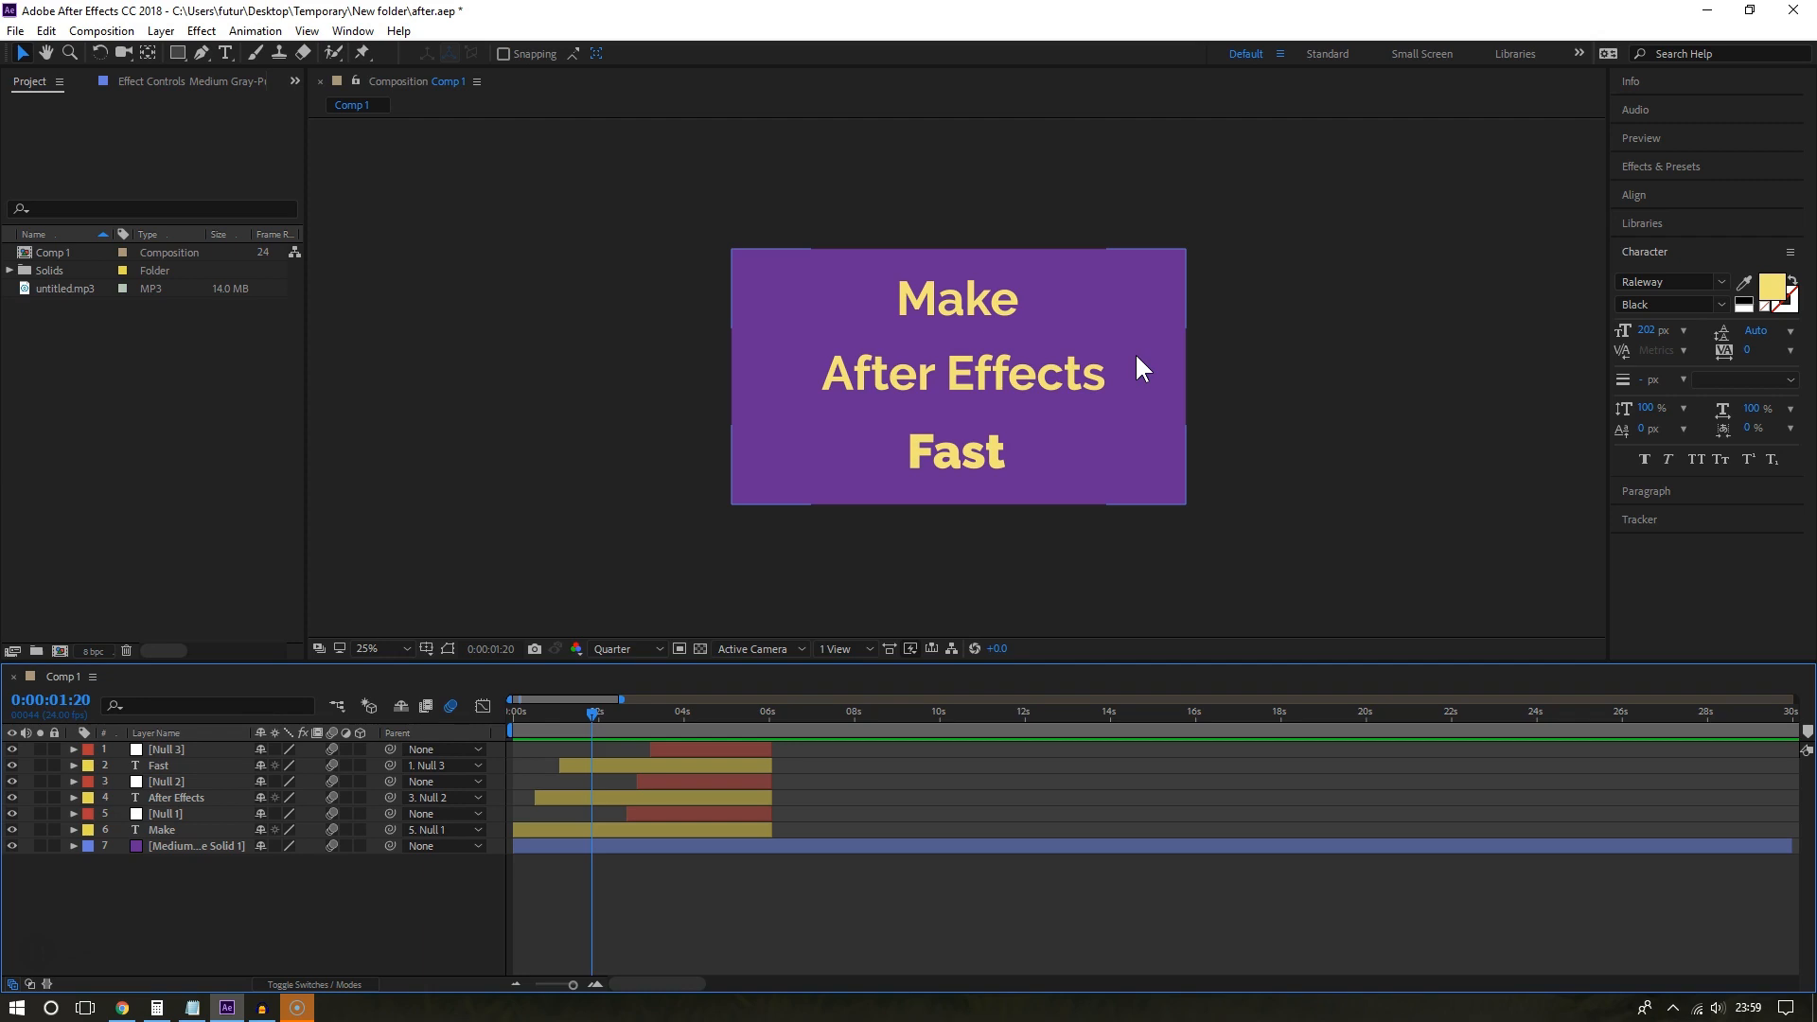
mouse_move(1151, 325)
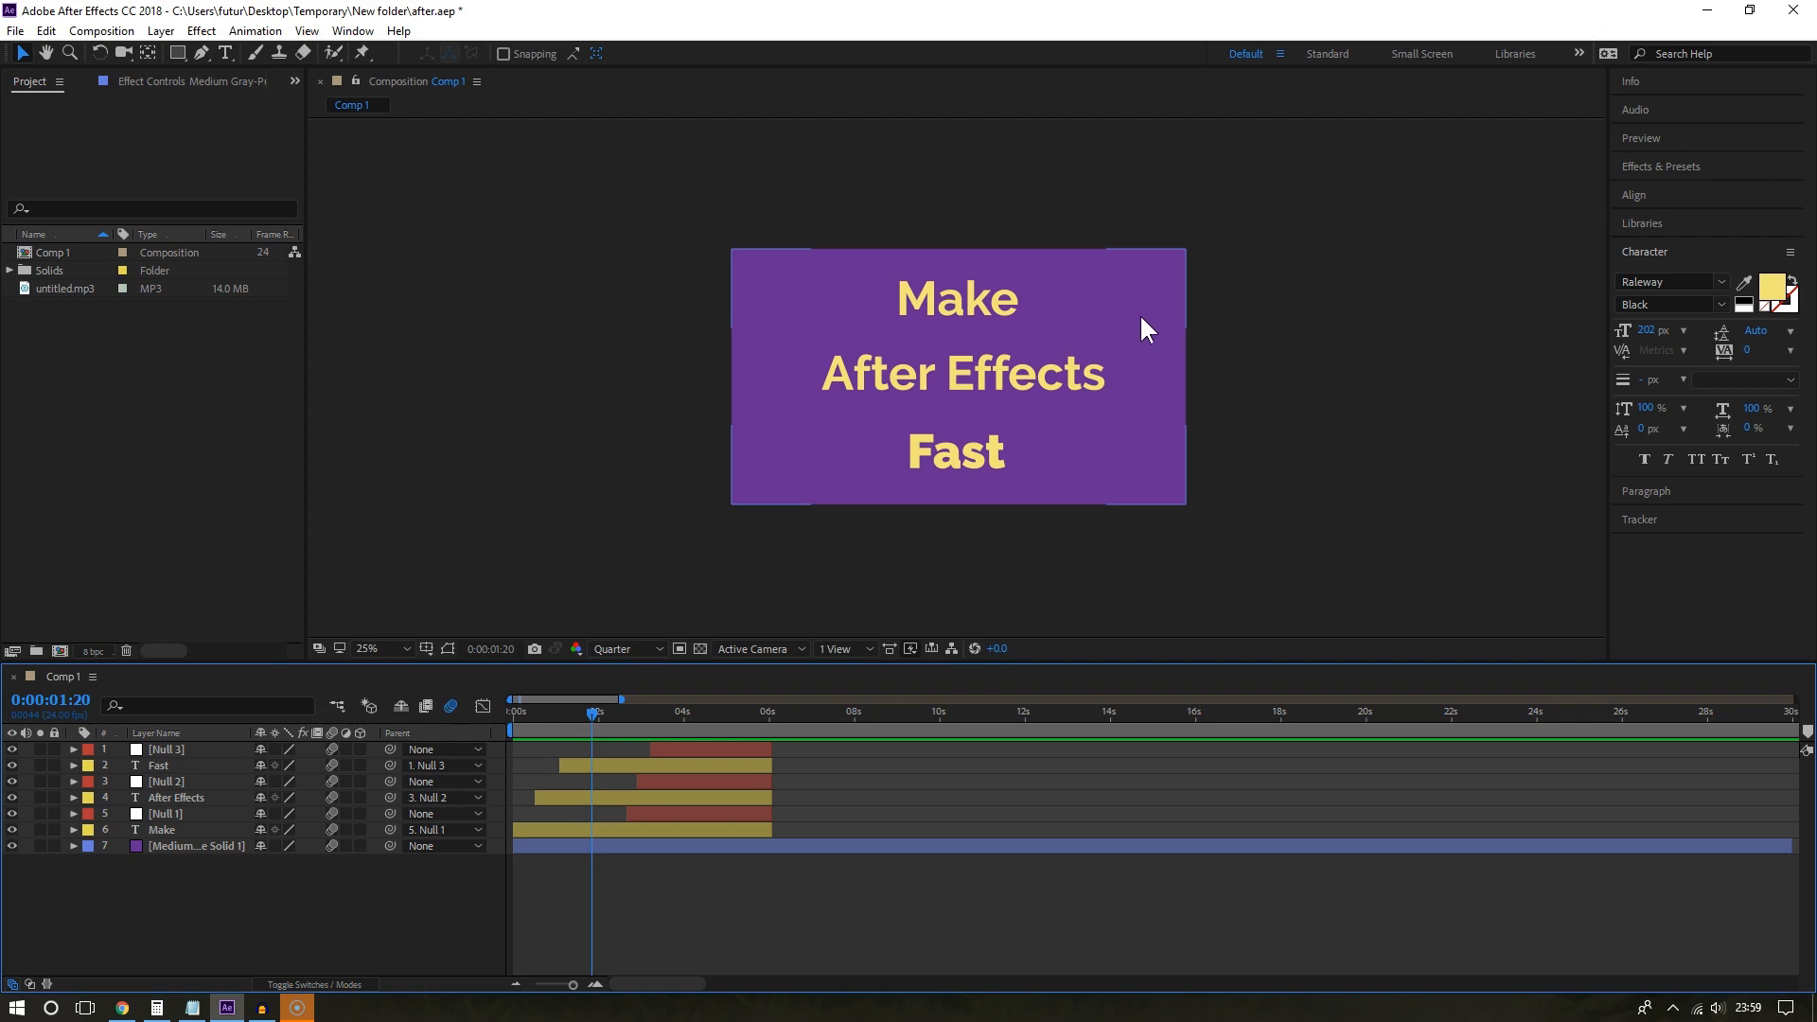
mouse_move(812, 399)
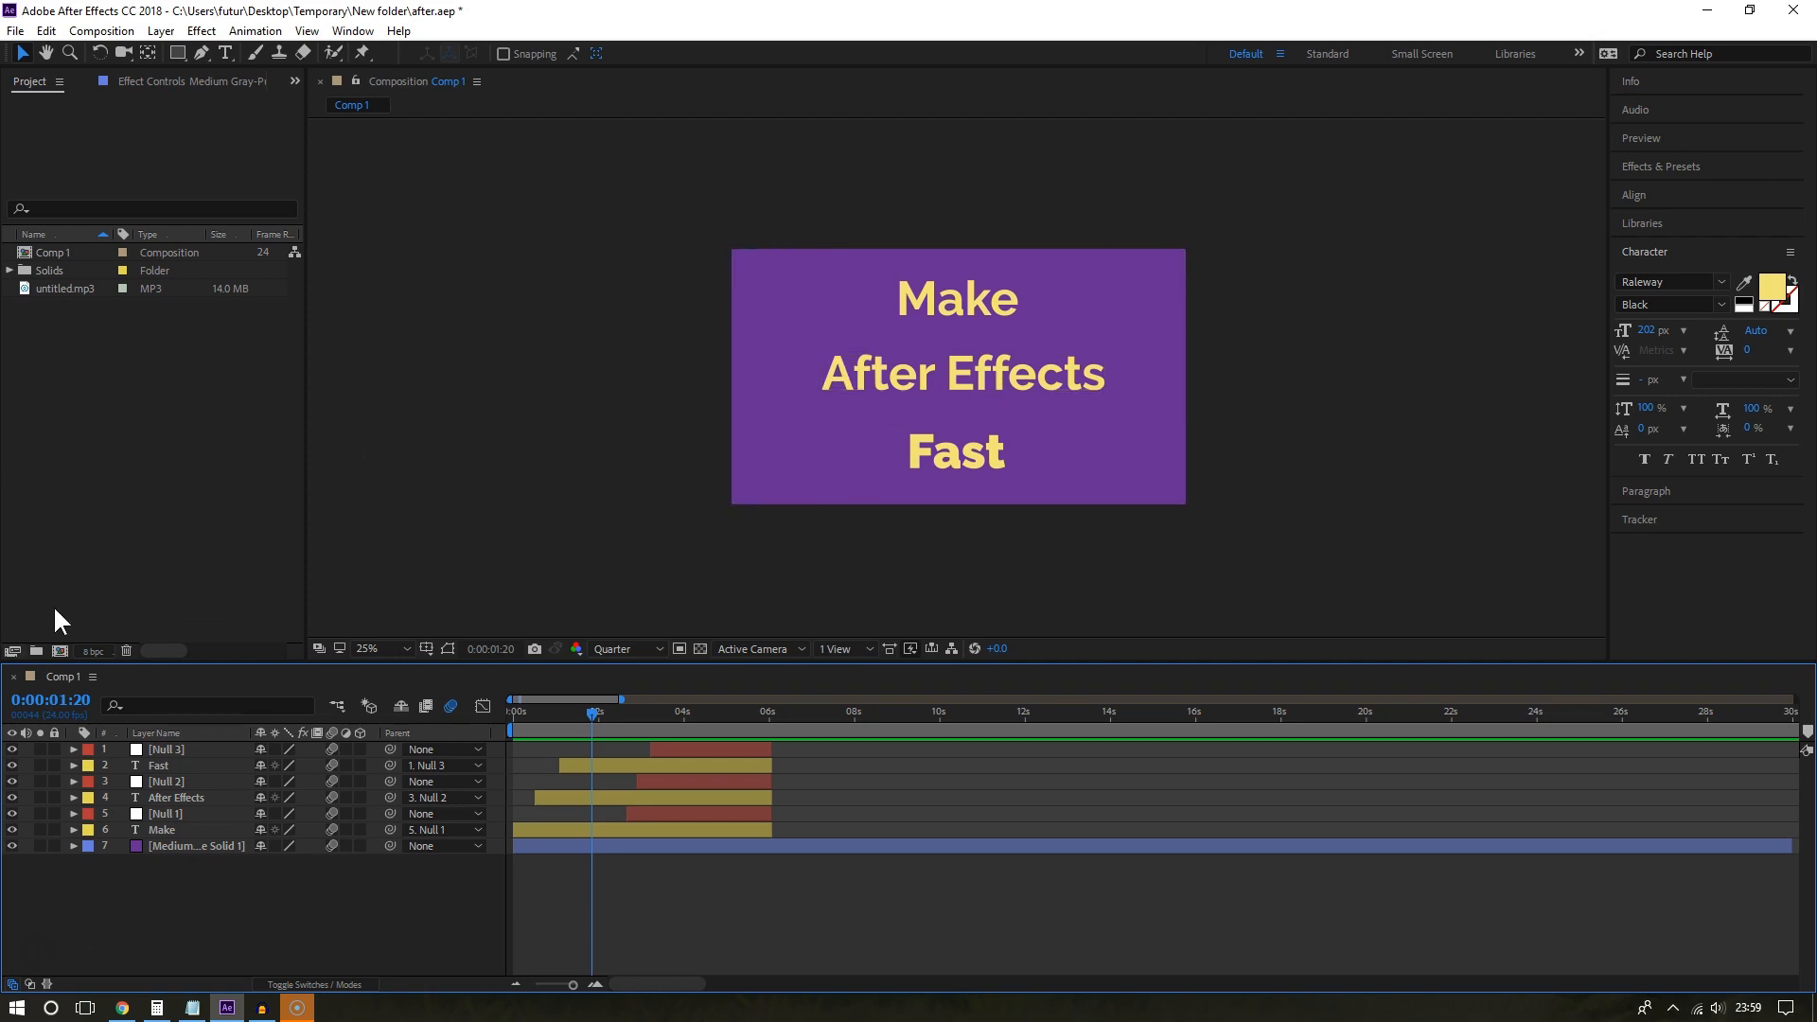
left_click(17, 1004)
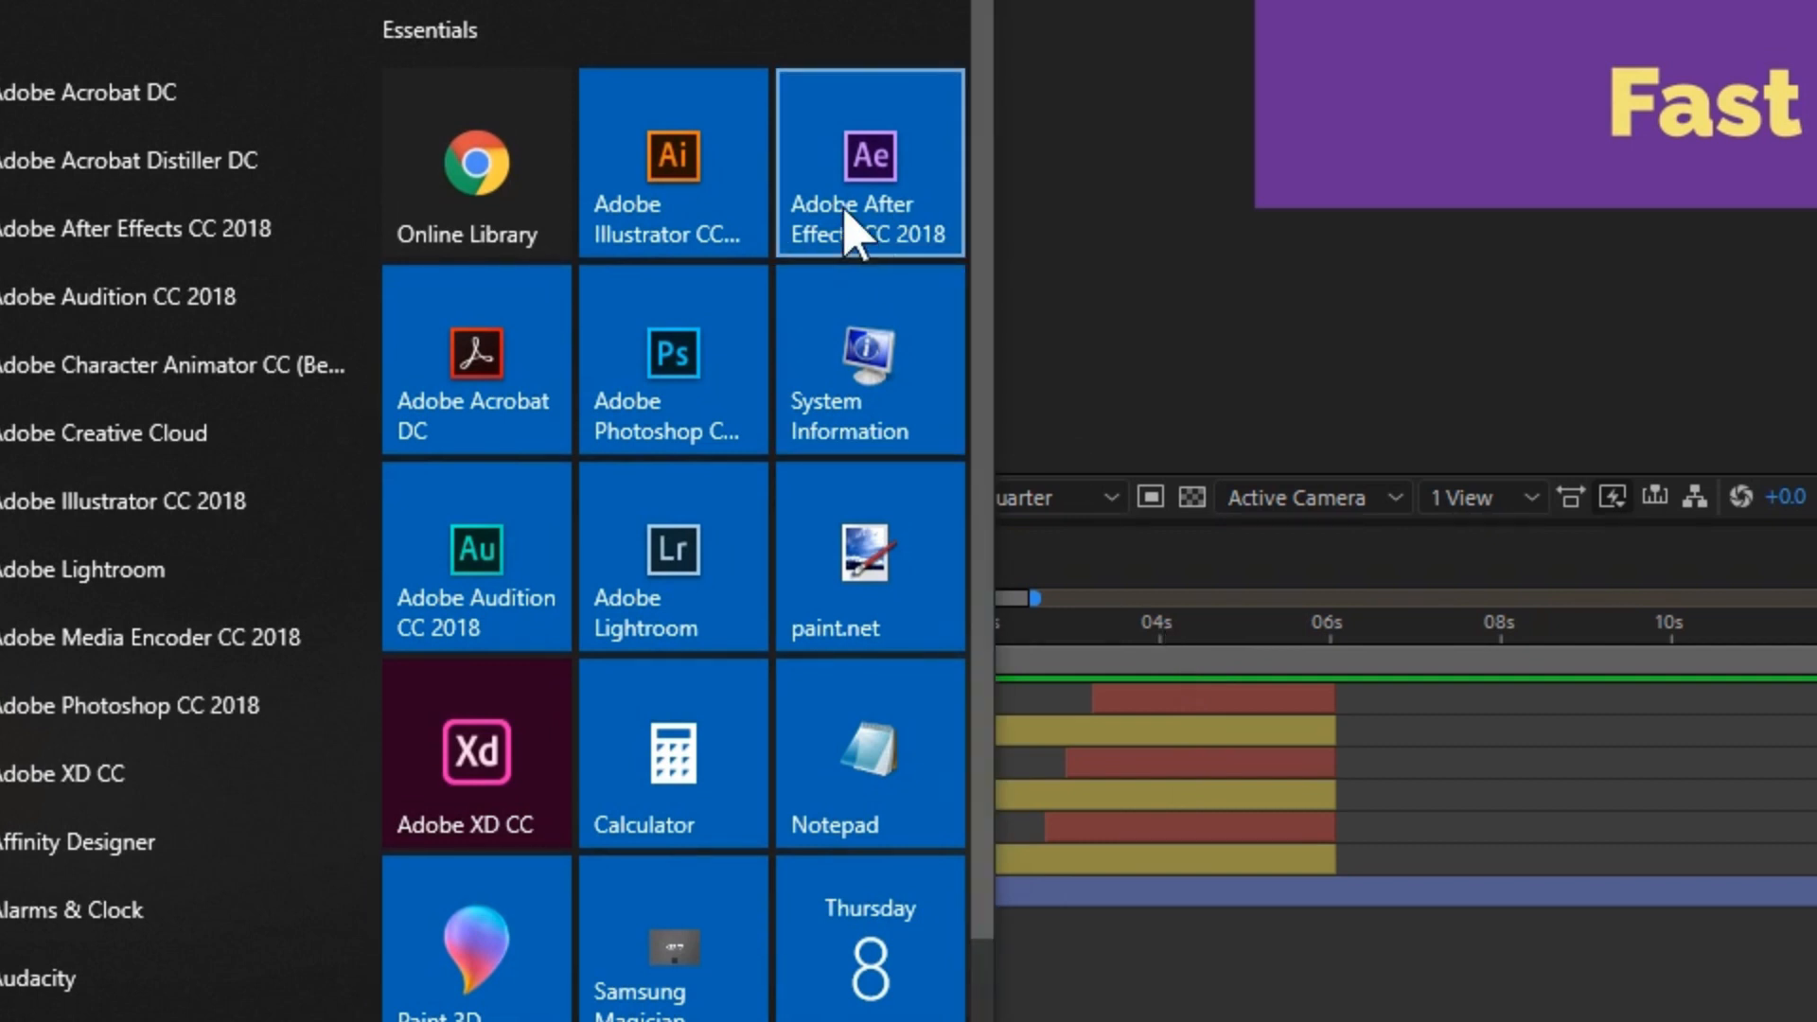
mouse_move(834, 226)
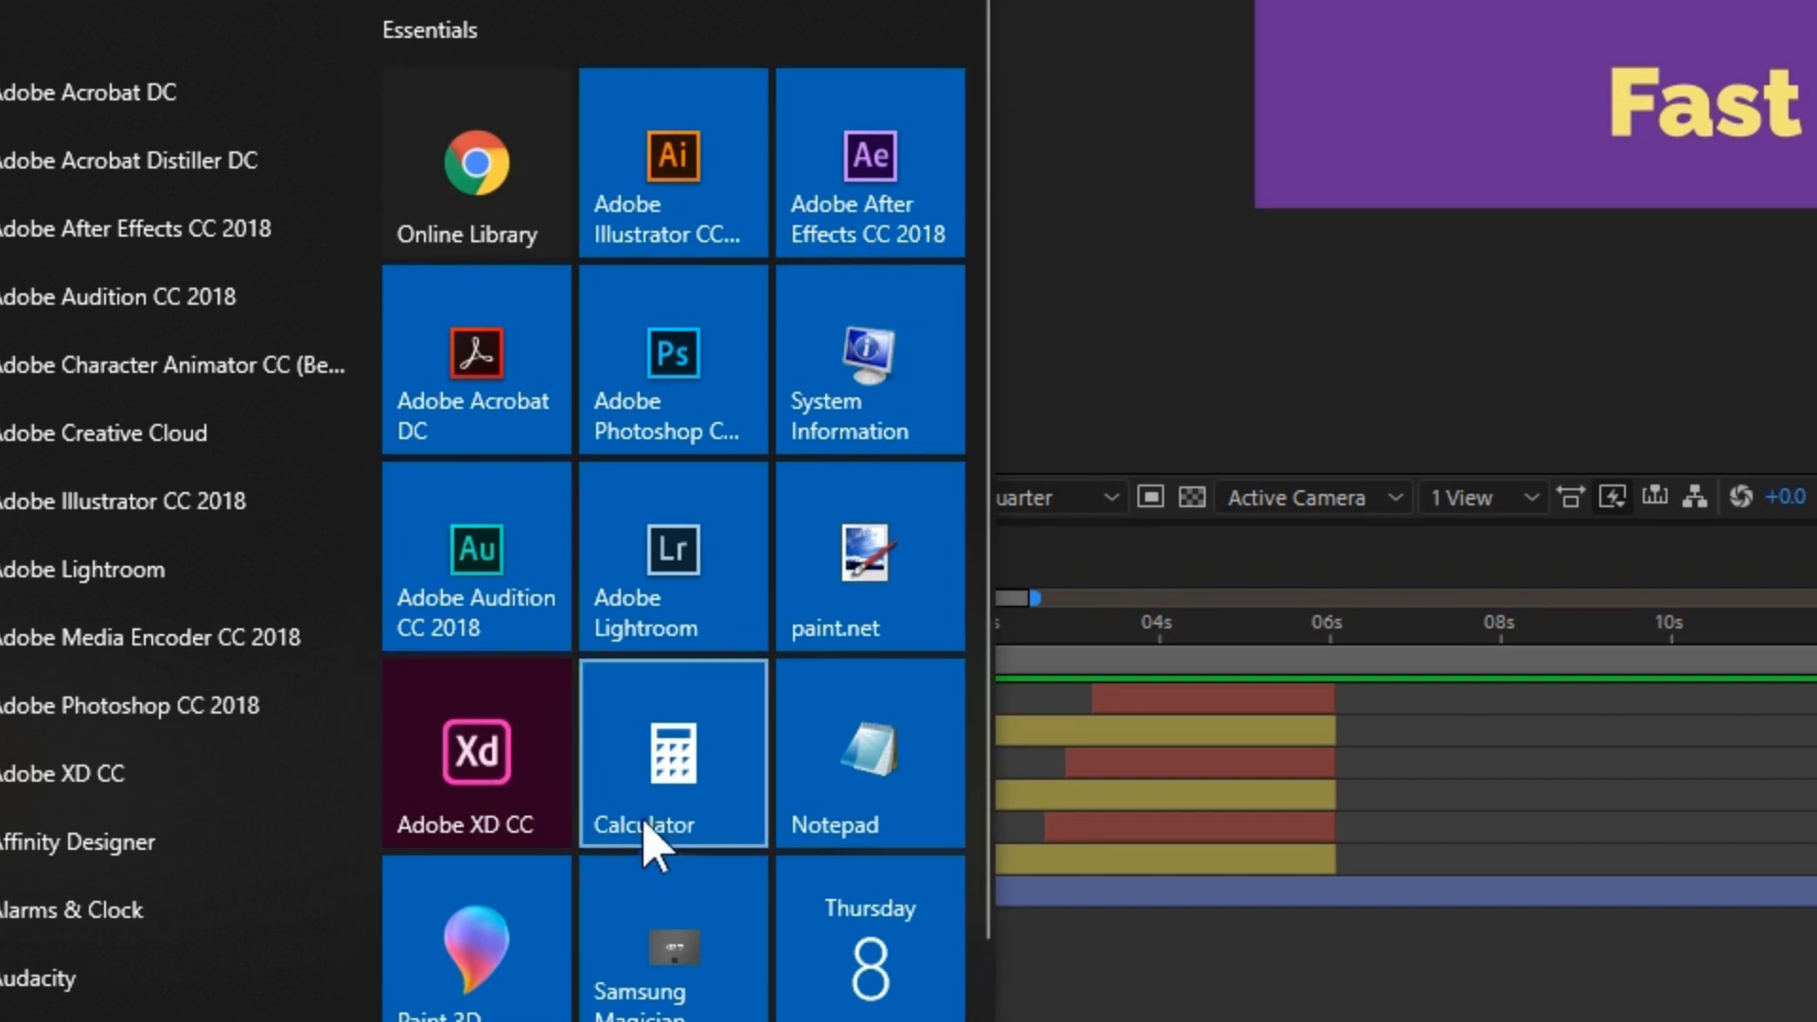
mouse_move(730, 613)
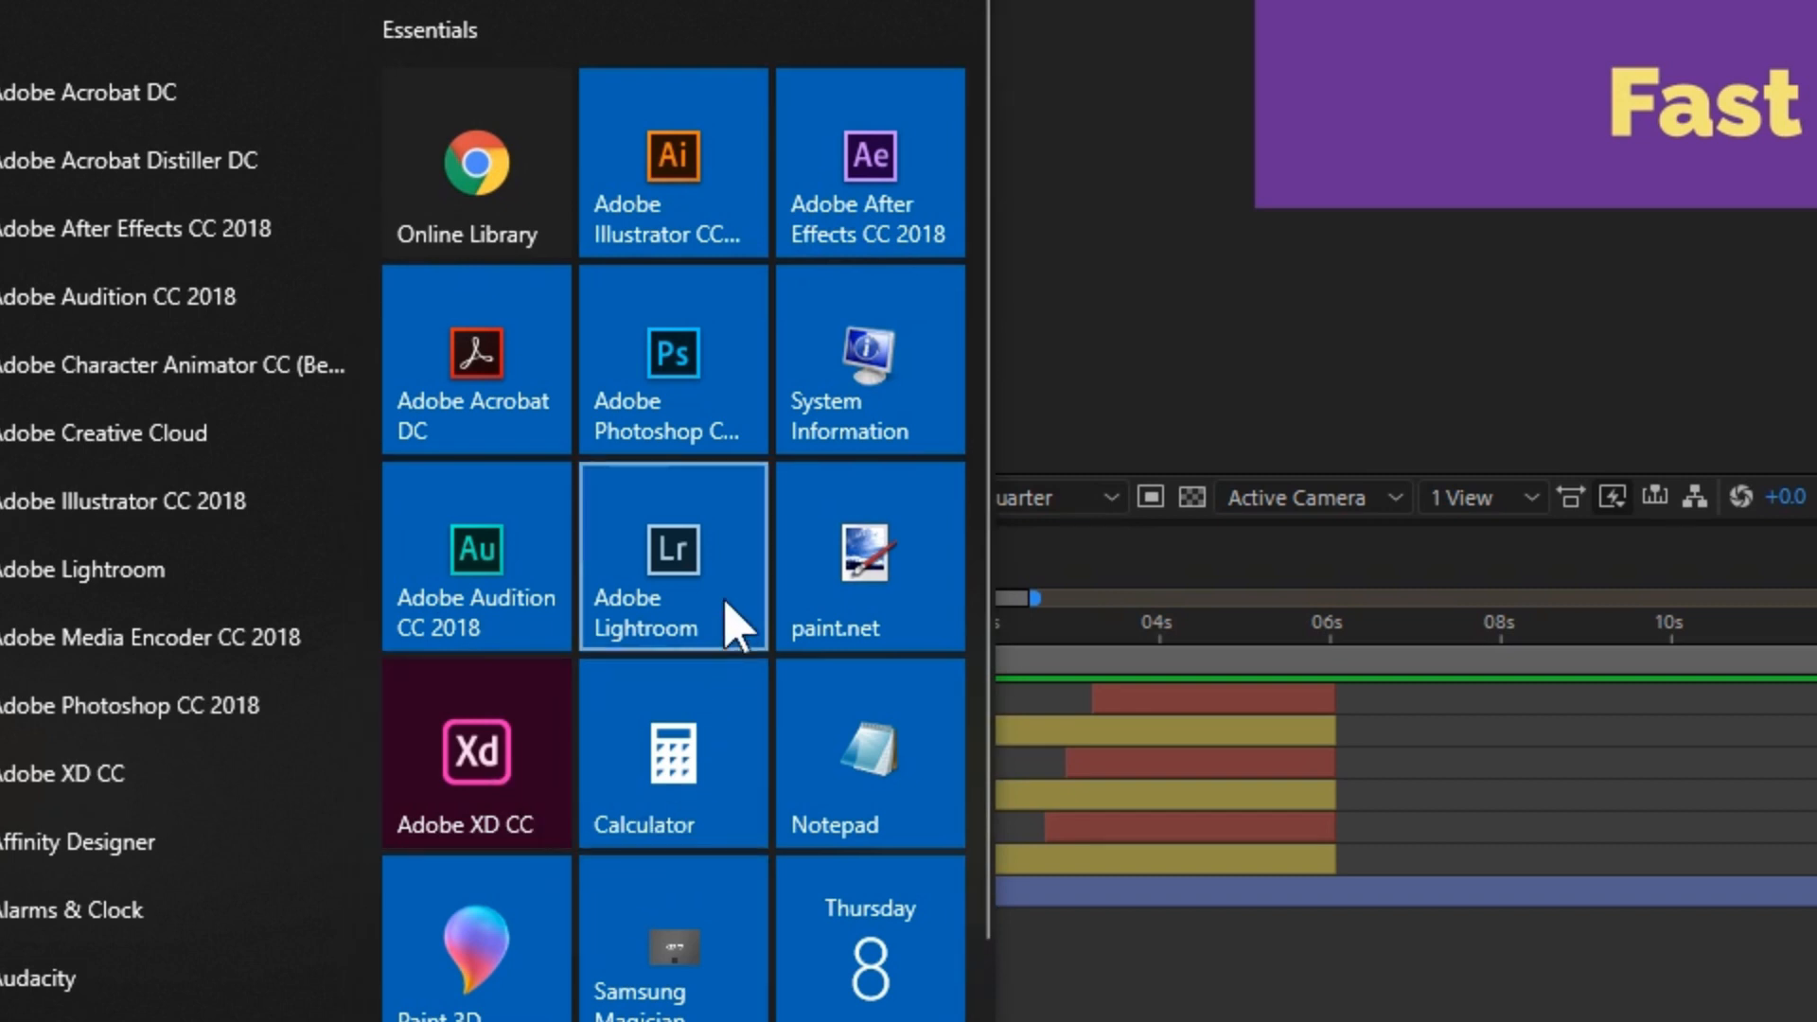
mouse_move(1205, 522)
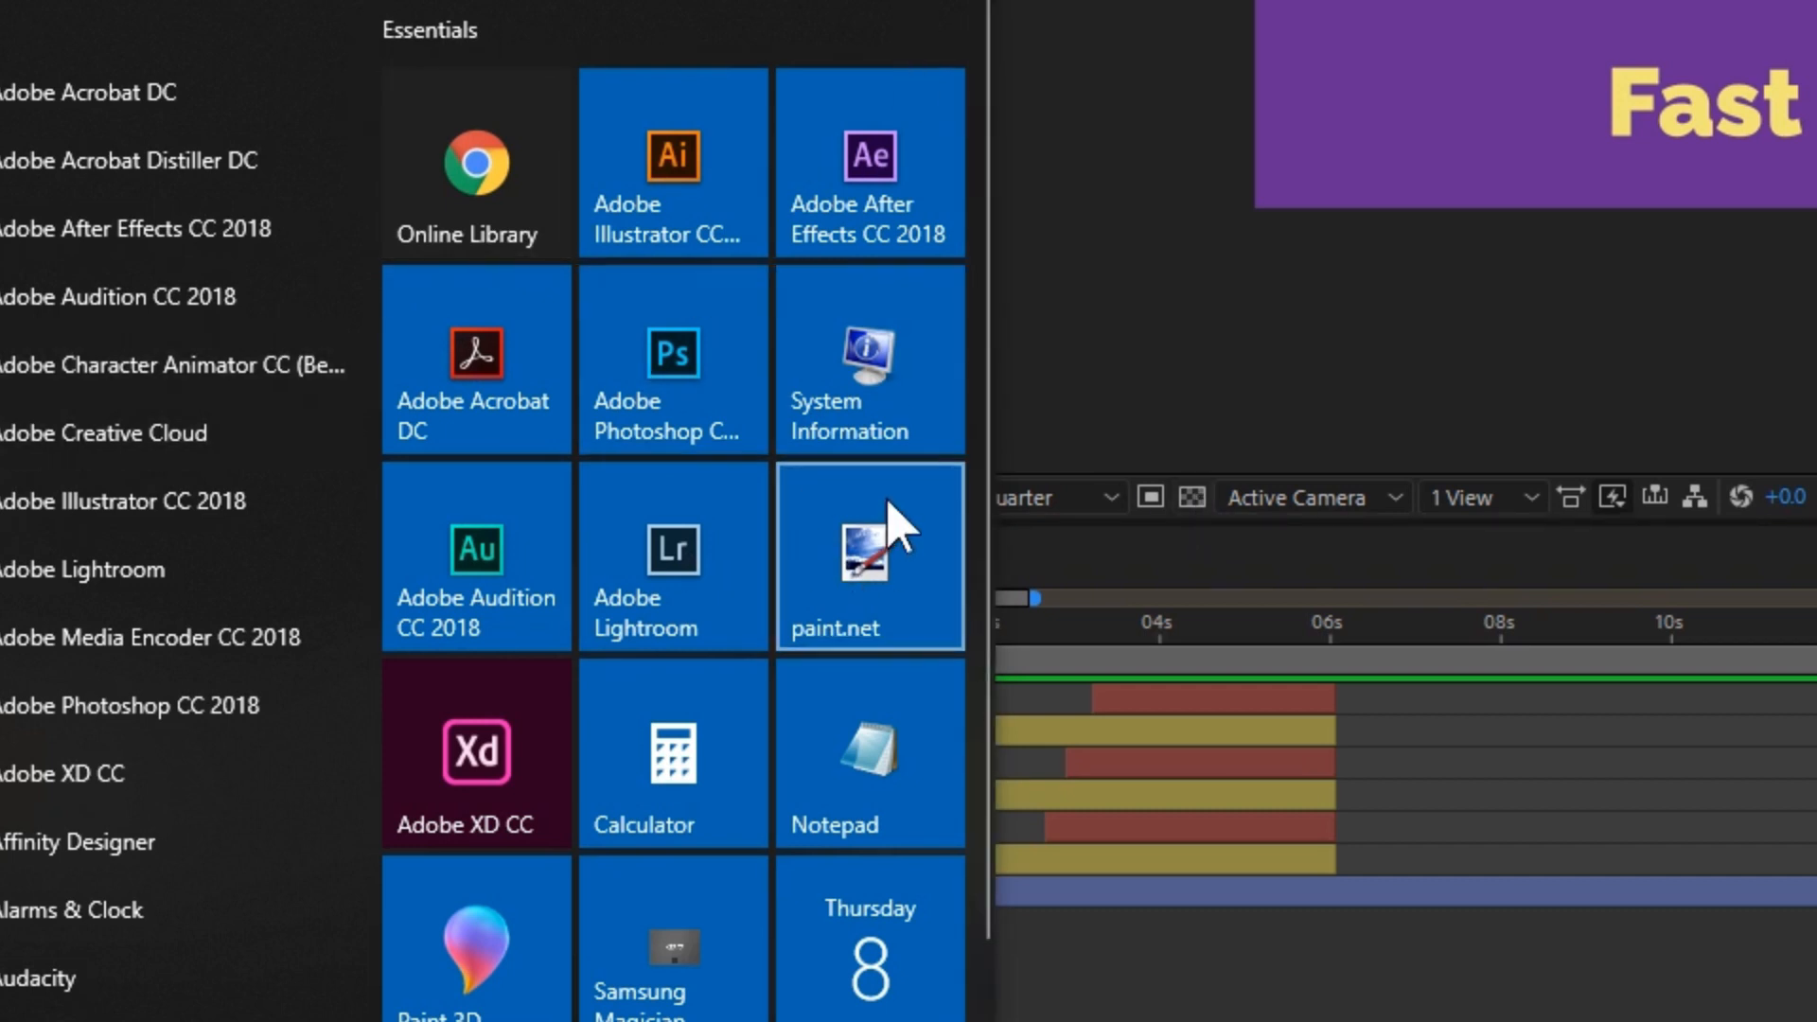
mouse_move(348, 203)
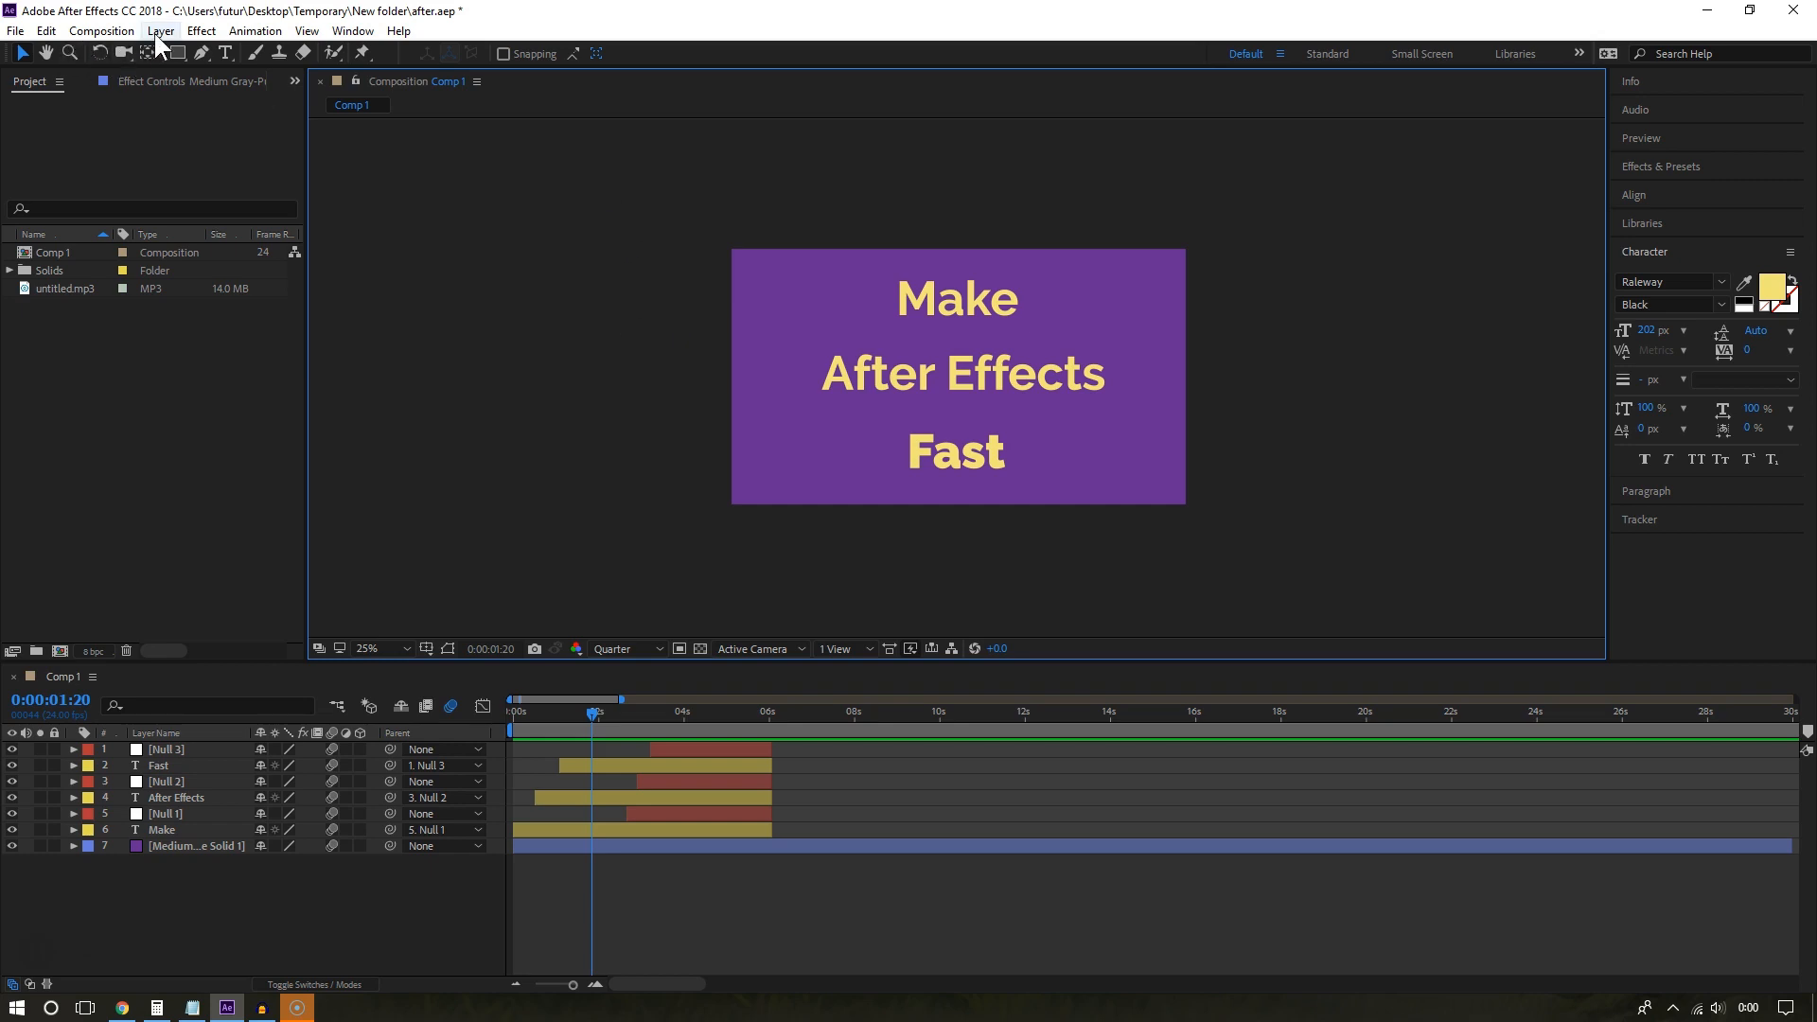
mouse_move(45, 30)
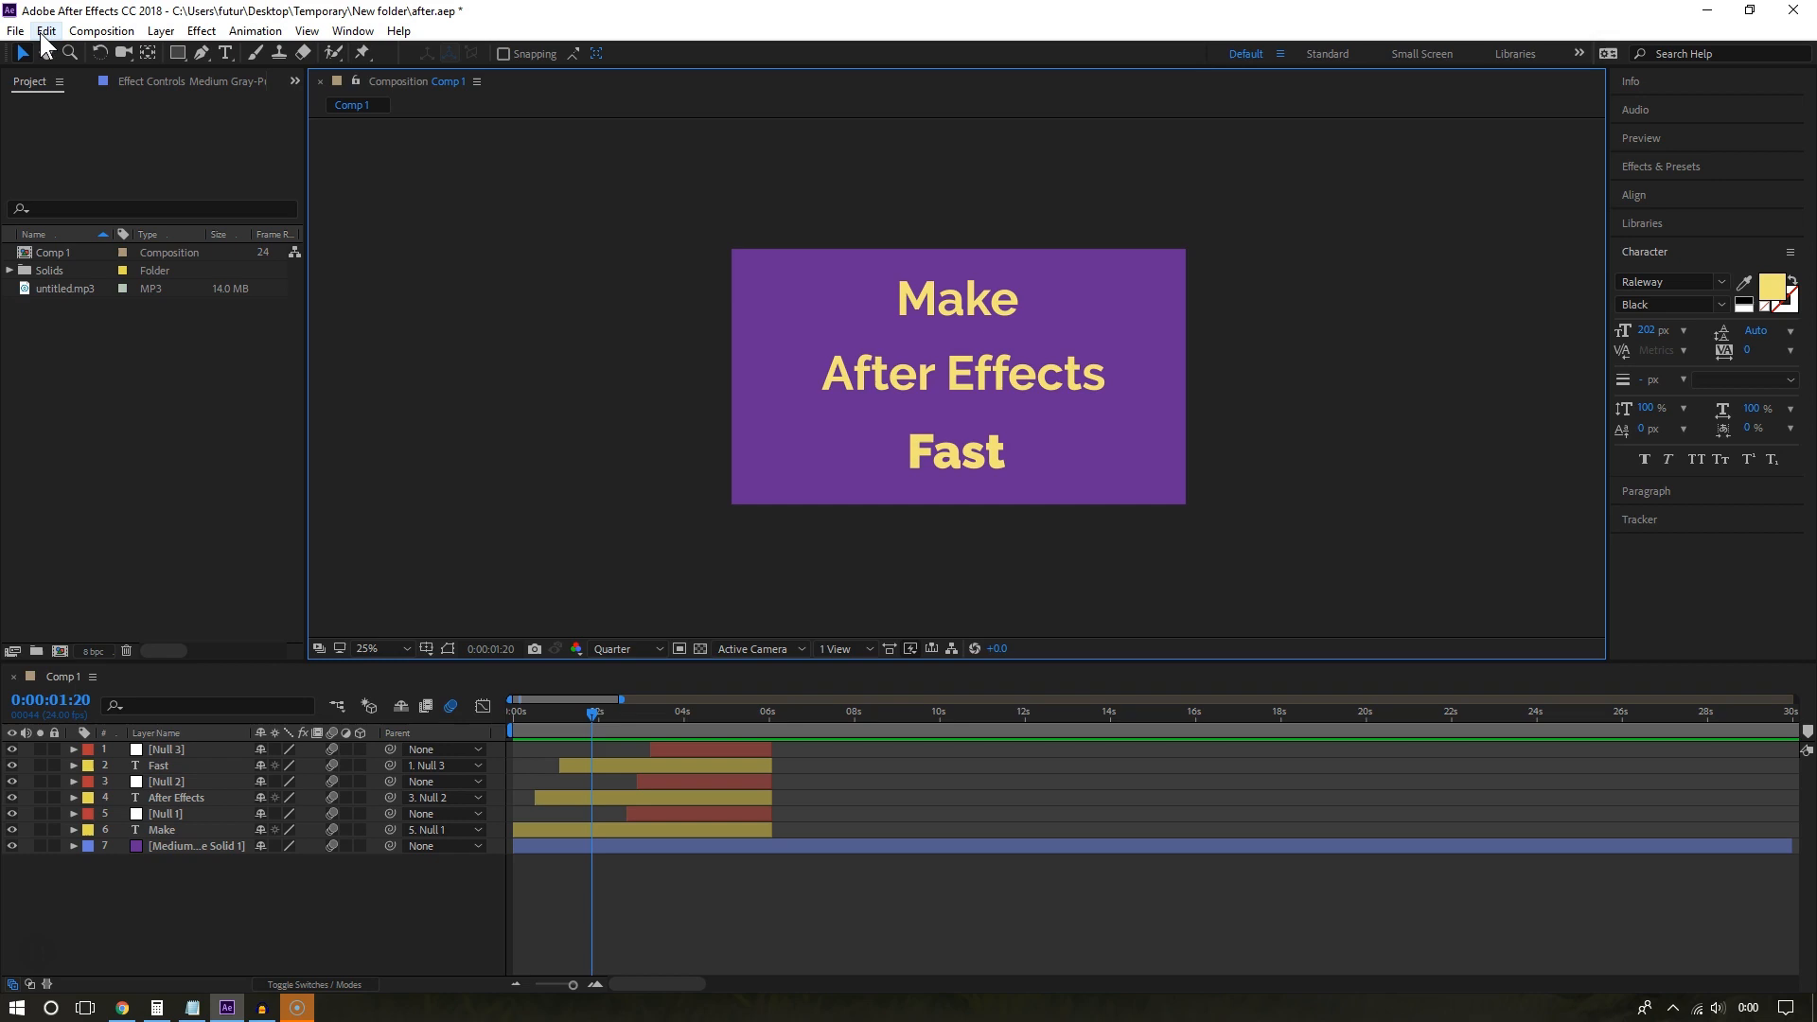
Bring up Edit > Preferences > Media & Disk Cache showing Enable Disk Cache checked.
left_click(45, 32)
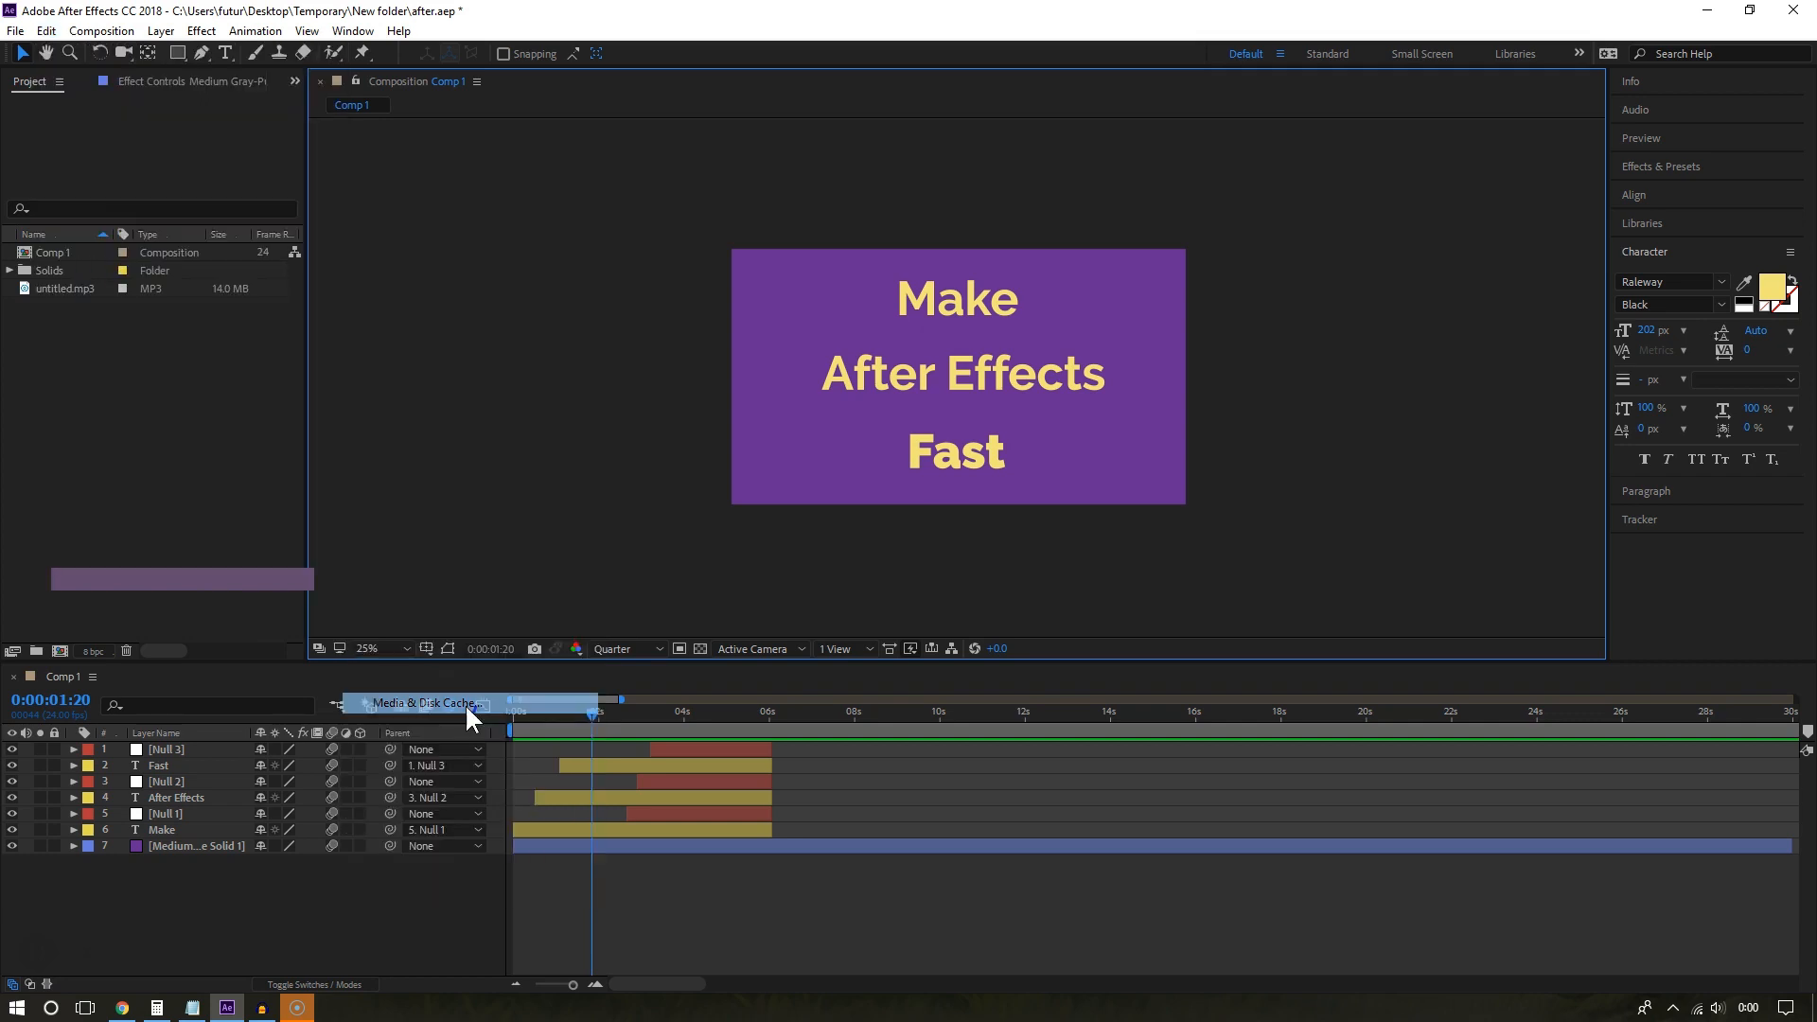
left_click(425, 704)
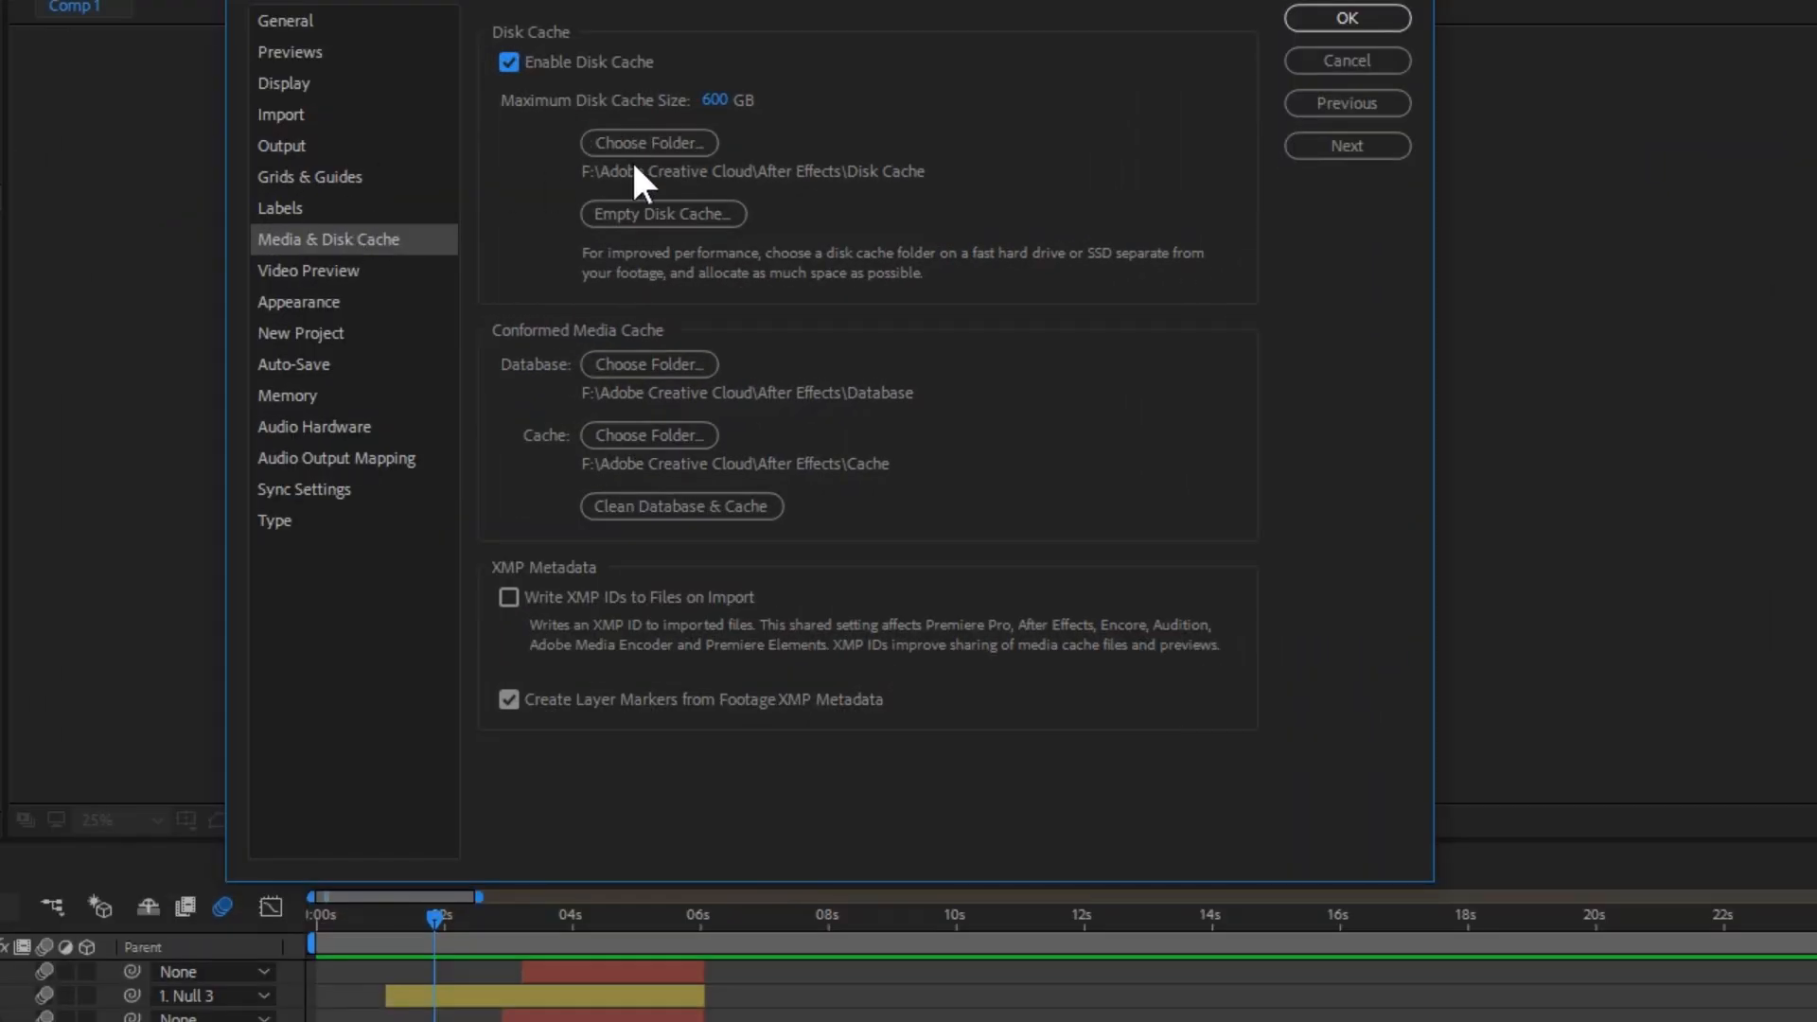
left_click(649, 141)
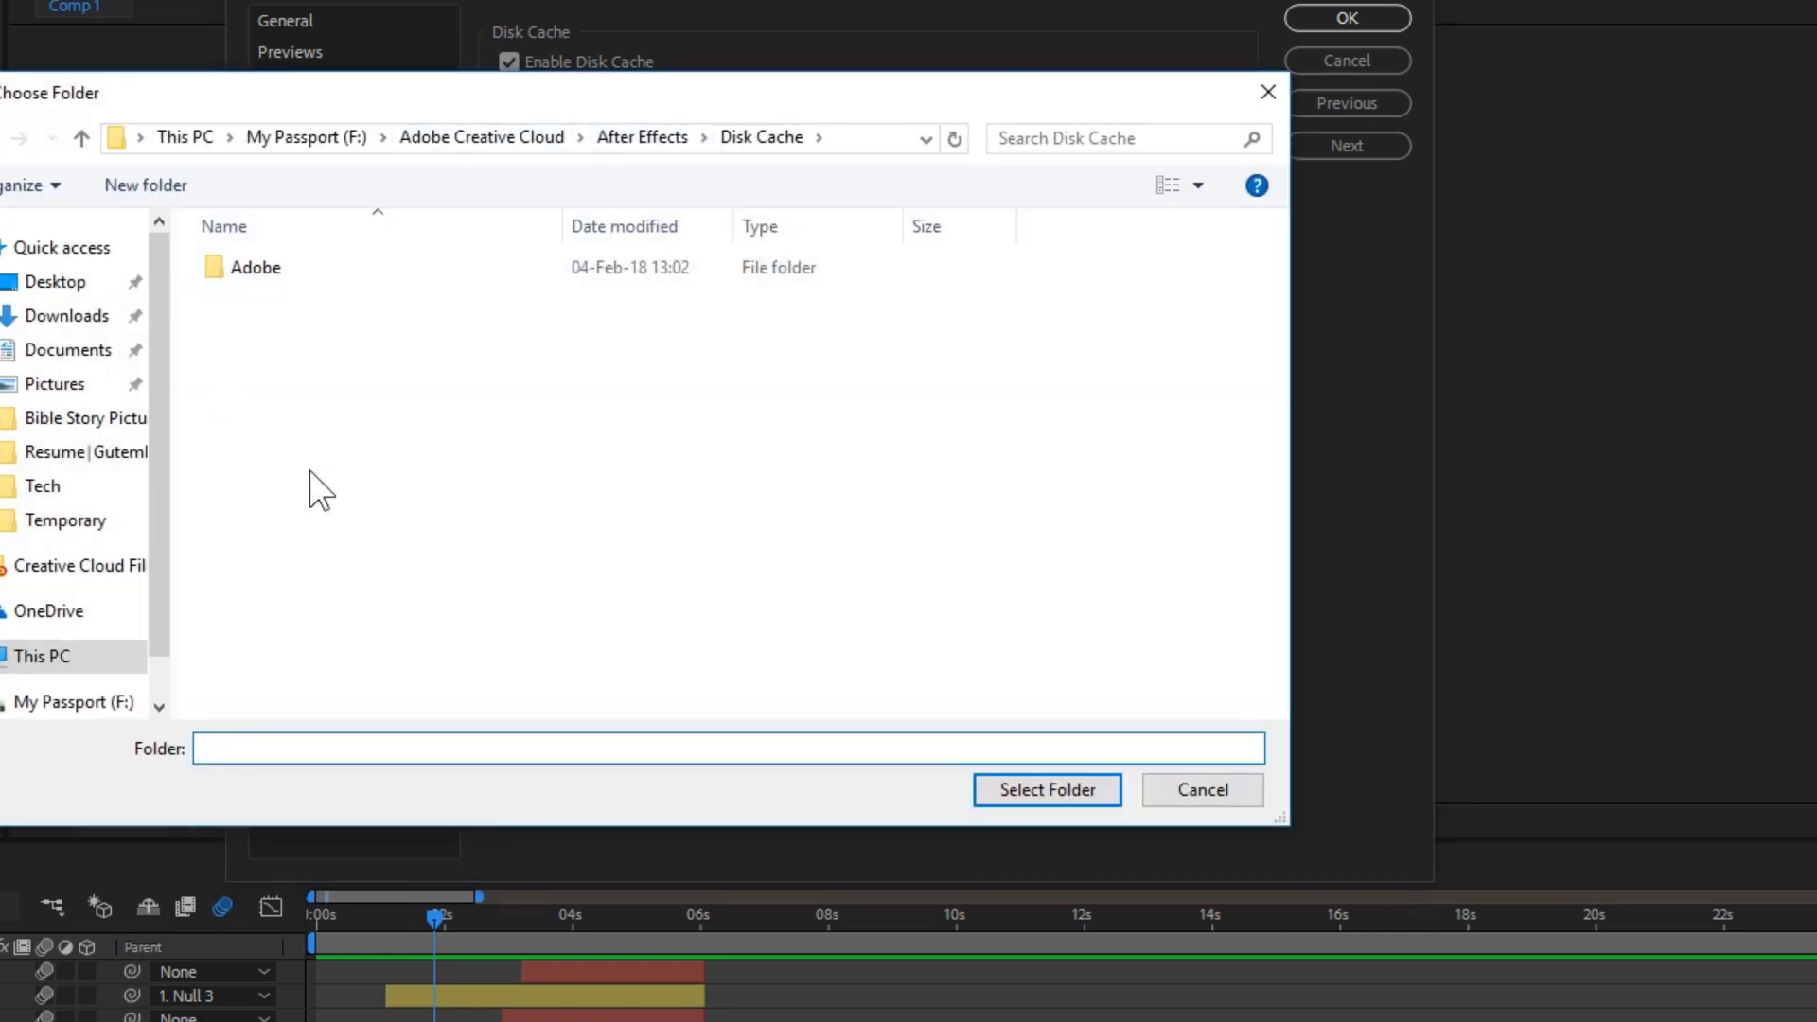
mouse_move(239, 360)
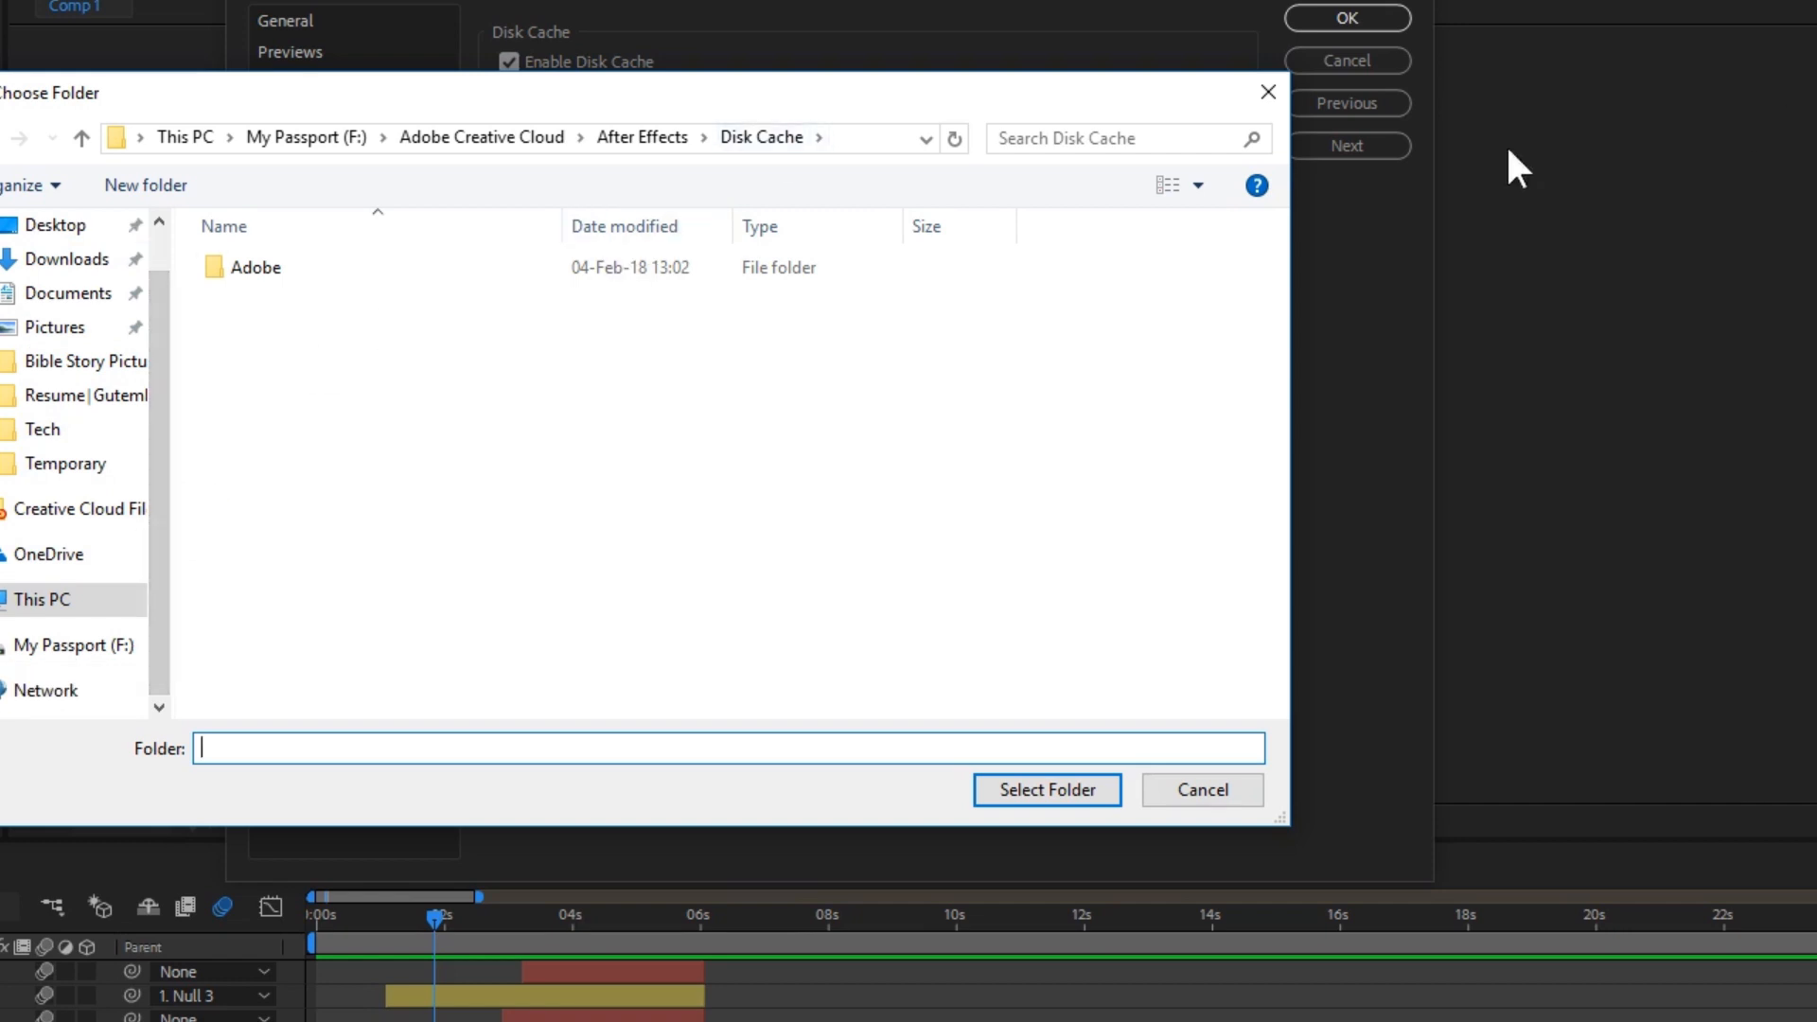
left_click(1202, 789)
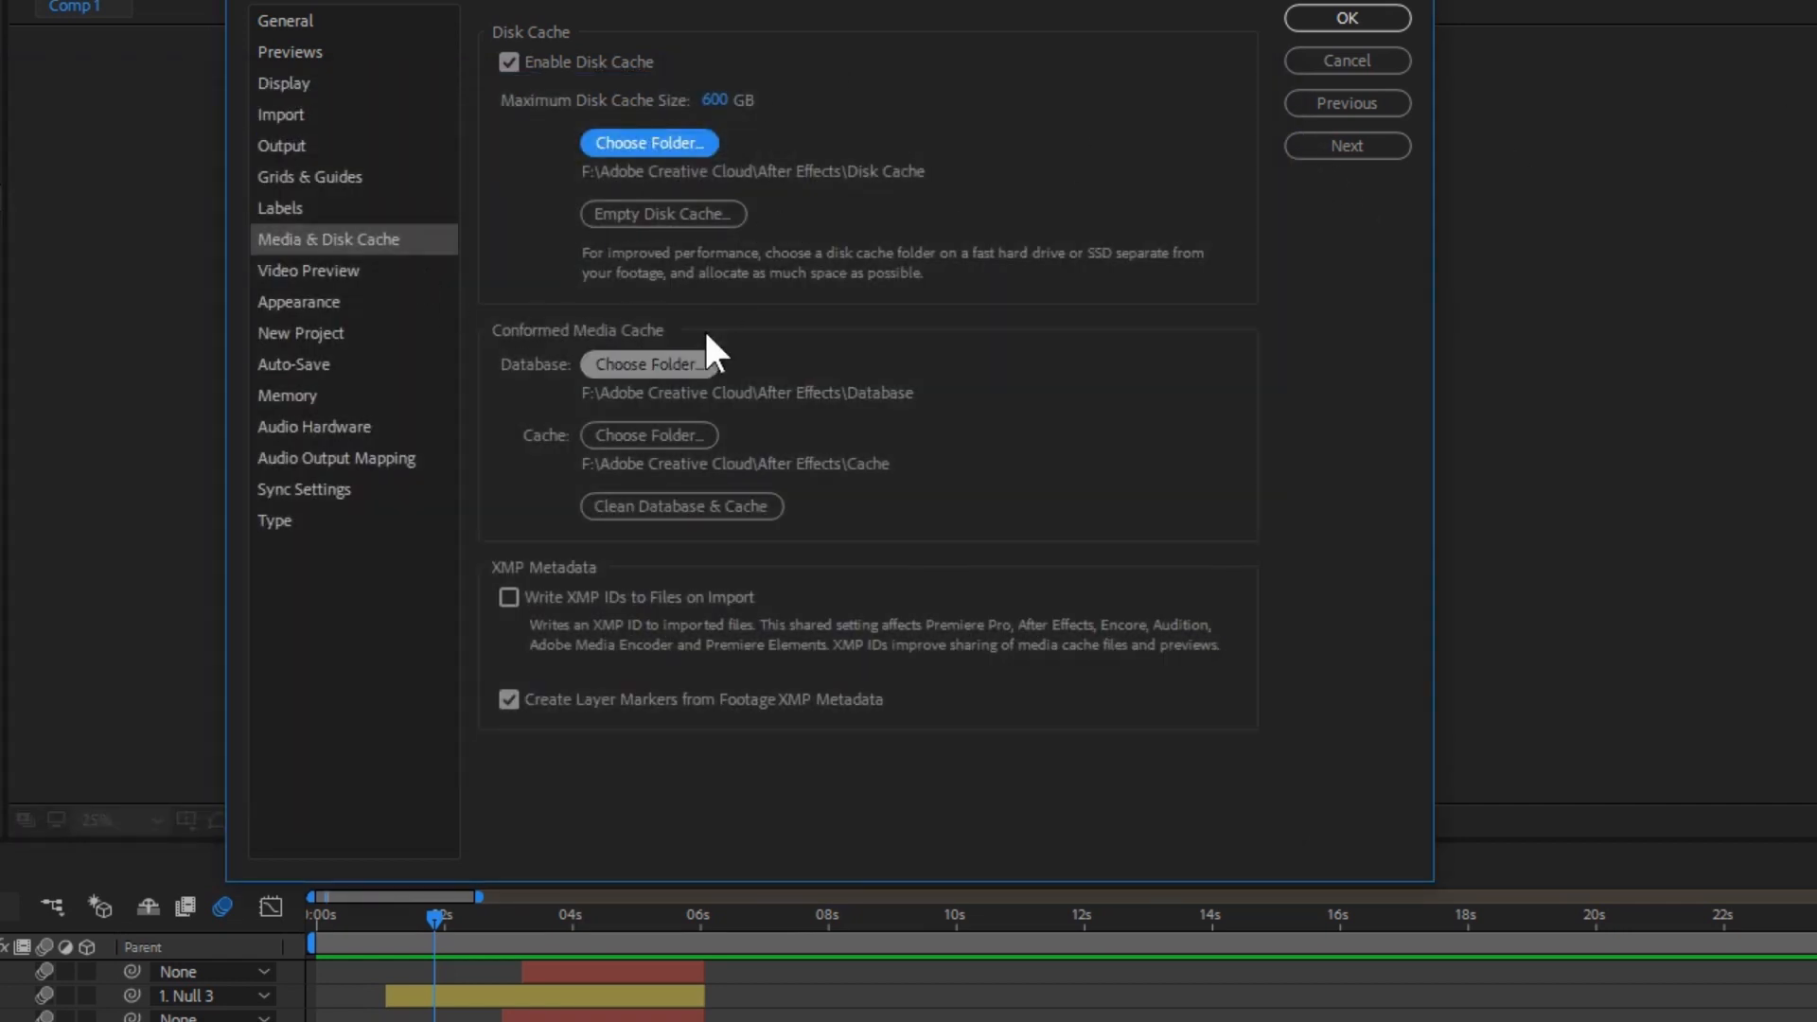
mouse_move(667, 168)
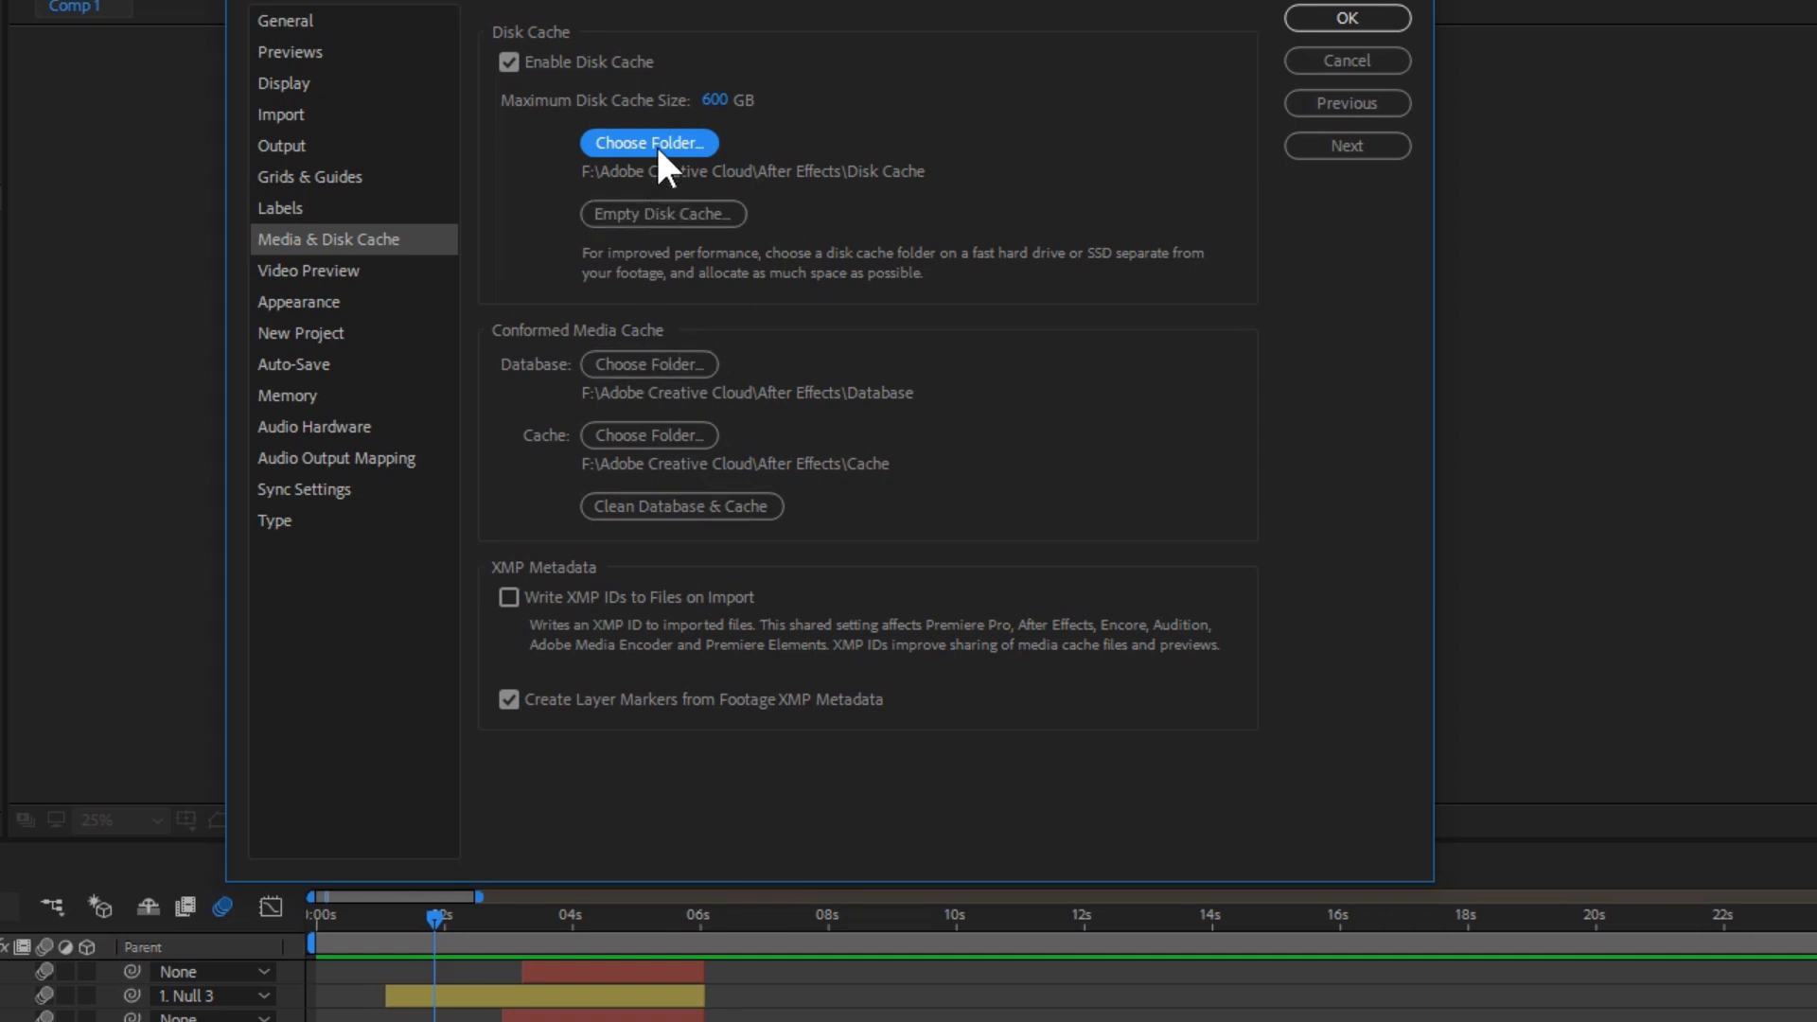
mouse_move(719, 139)
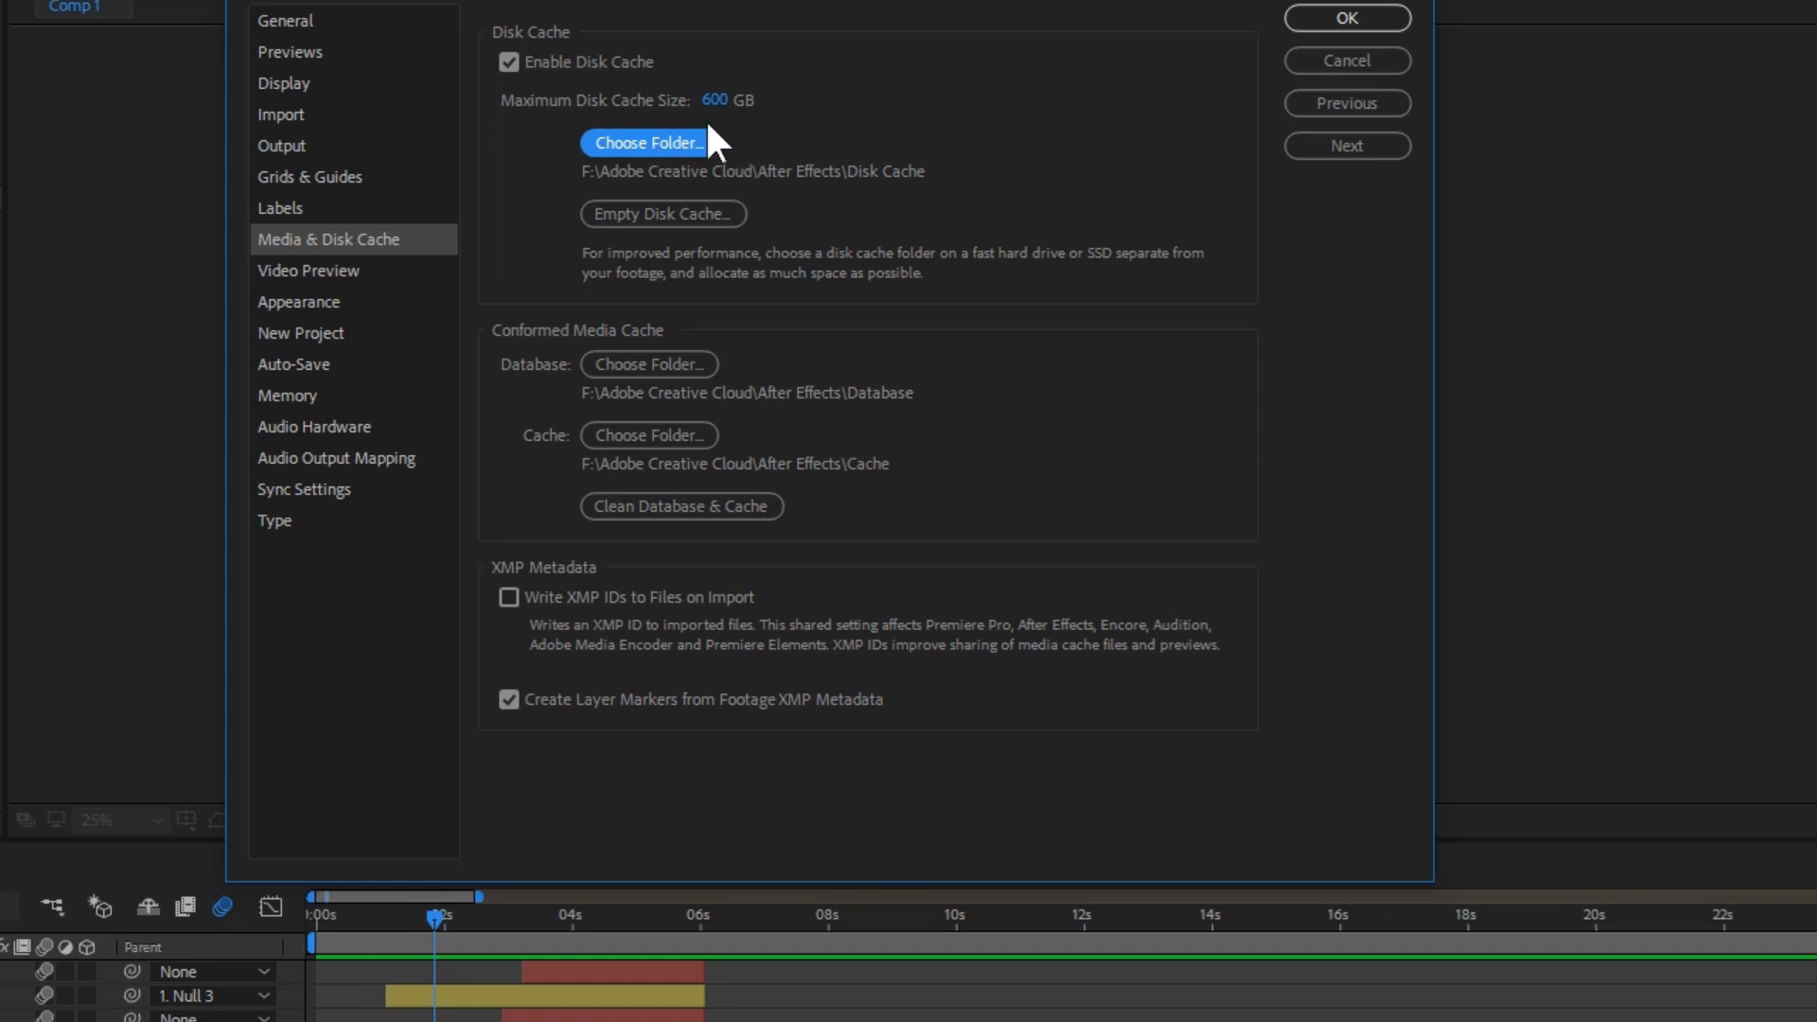
mouse_move(711, 100)
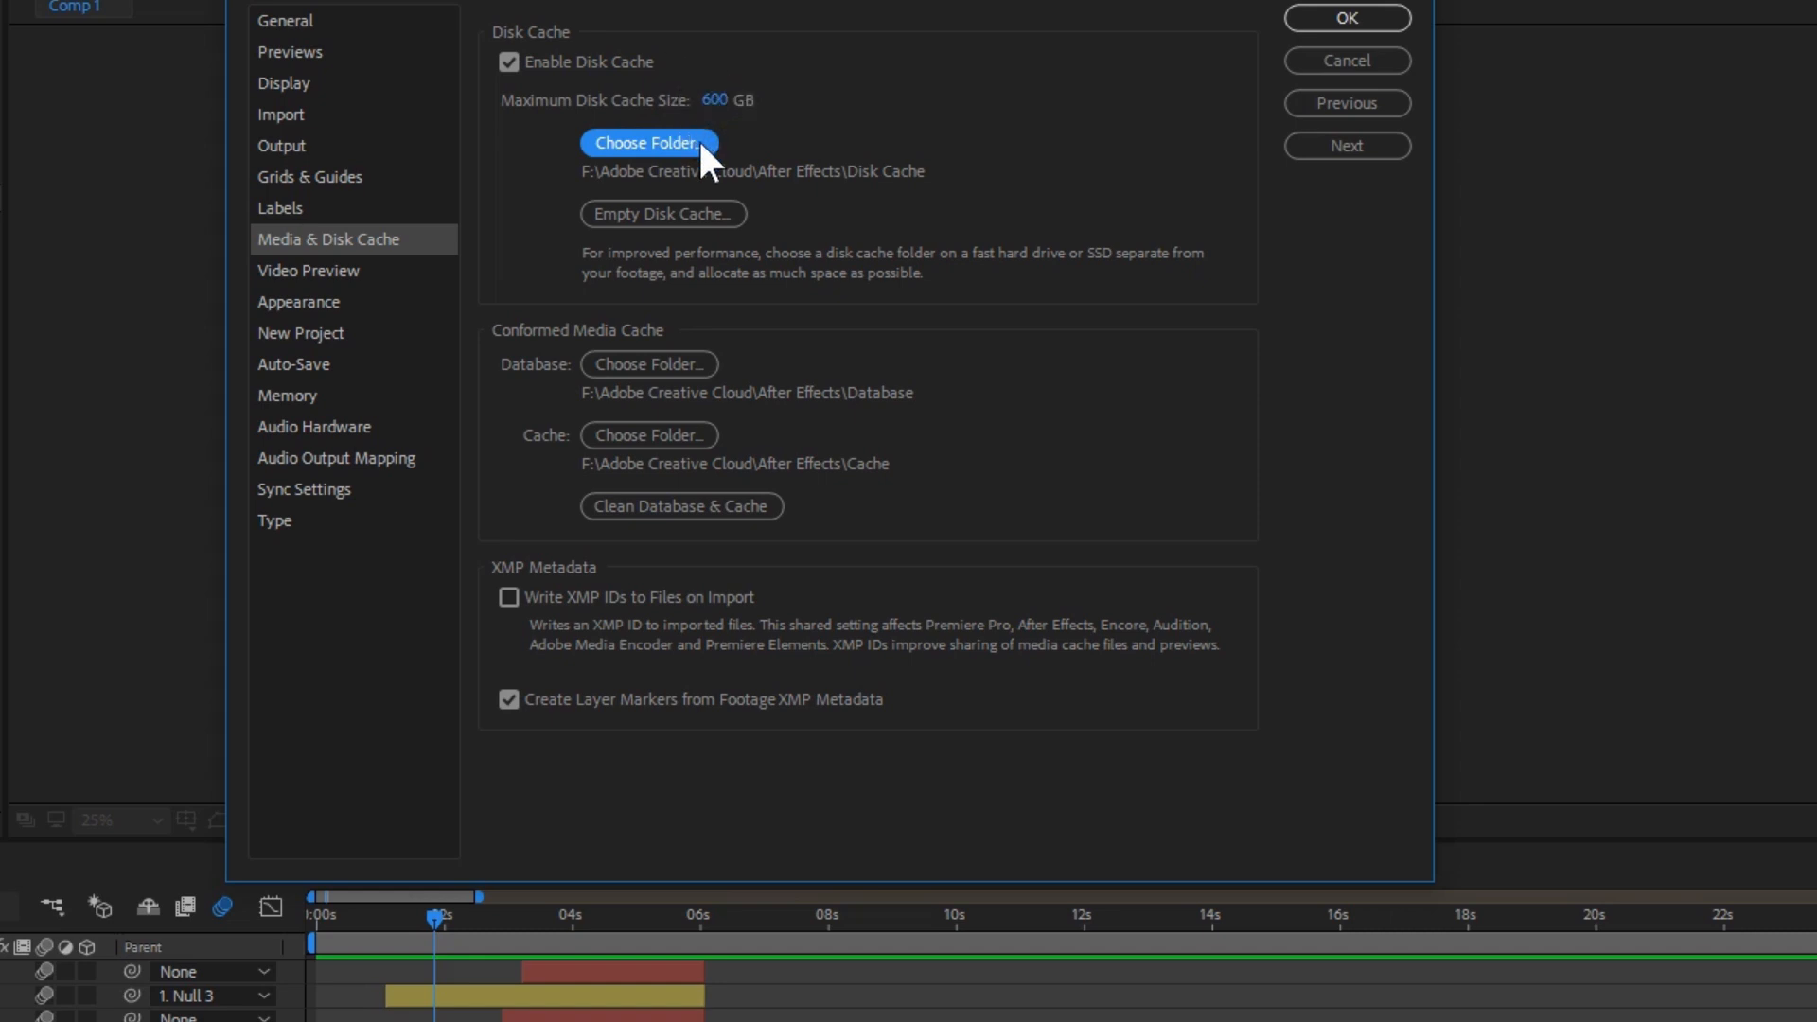
mouse_move(738, 174)
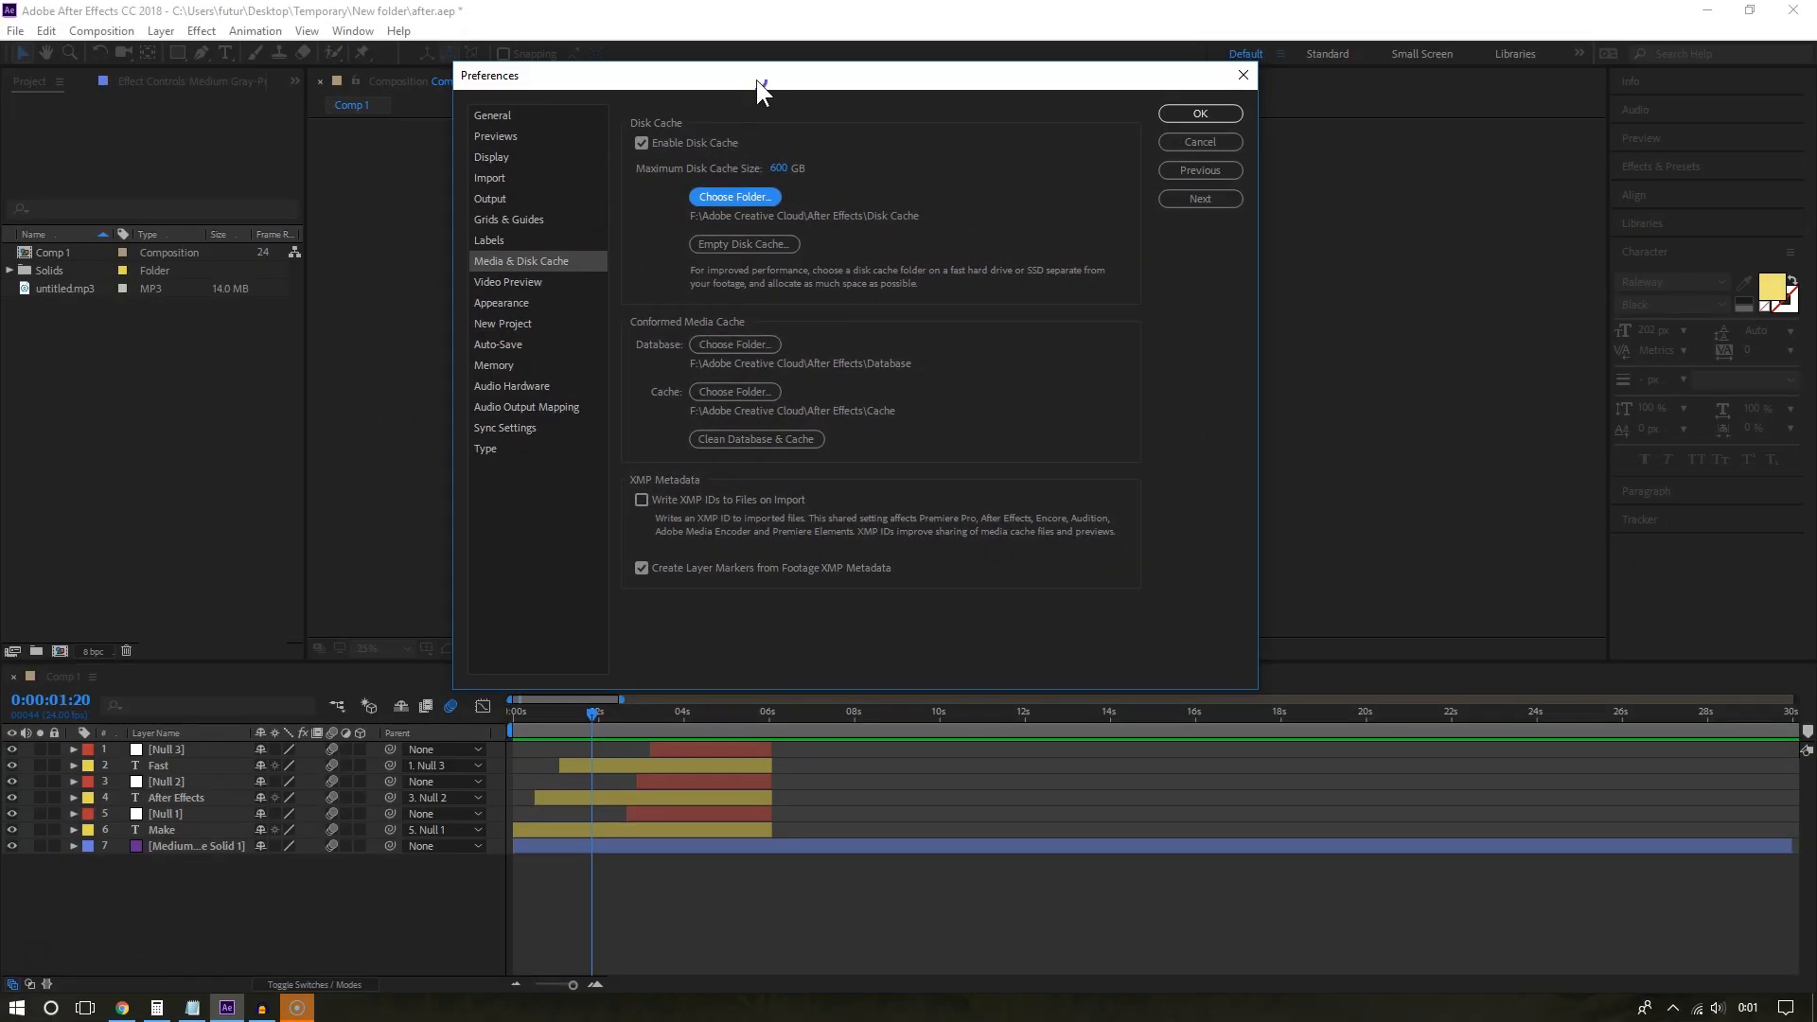
mouse_move(716, 282)
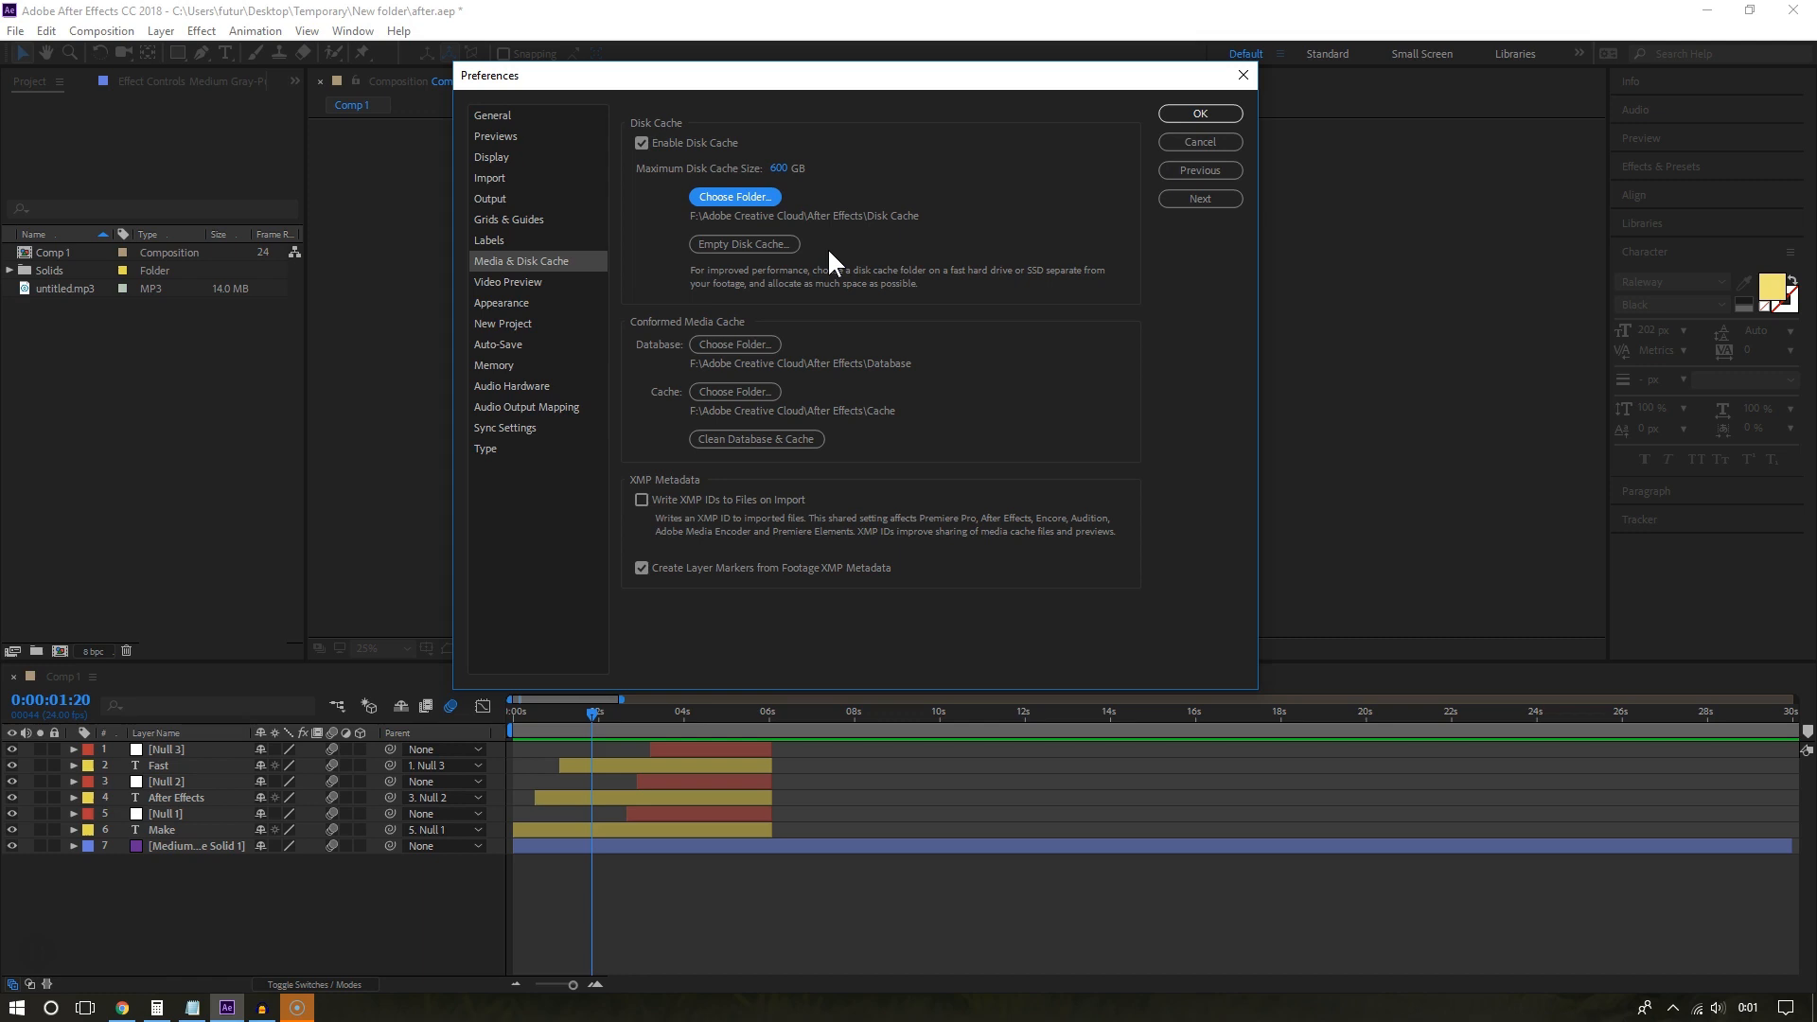
mouse_move(1198, 142)
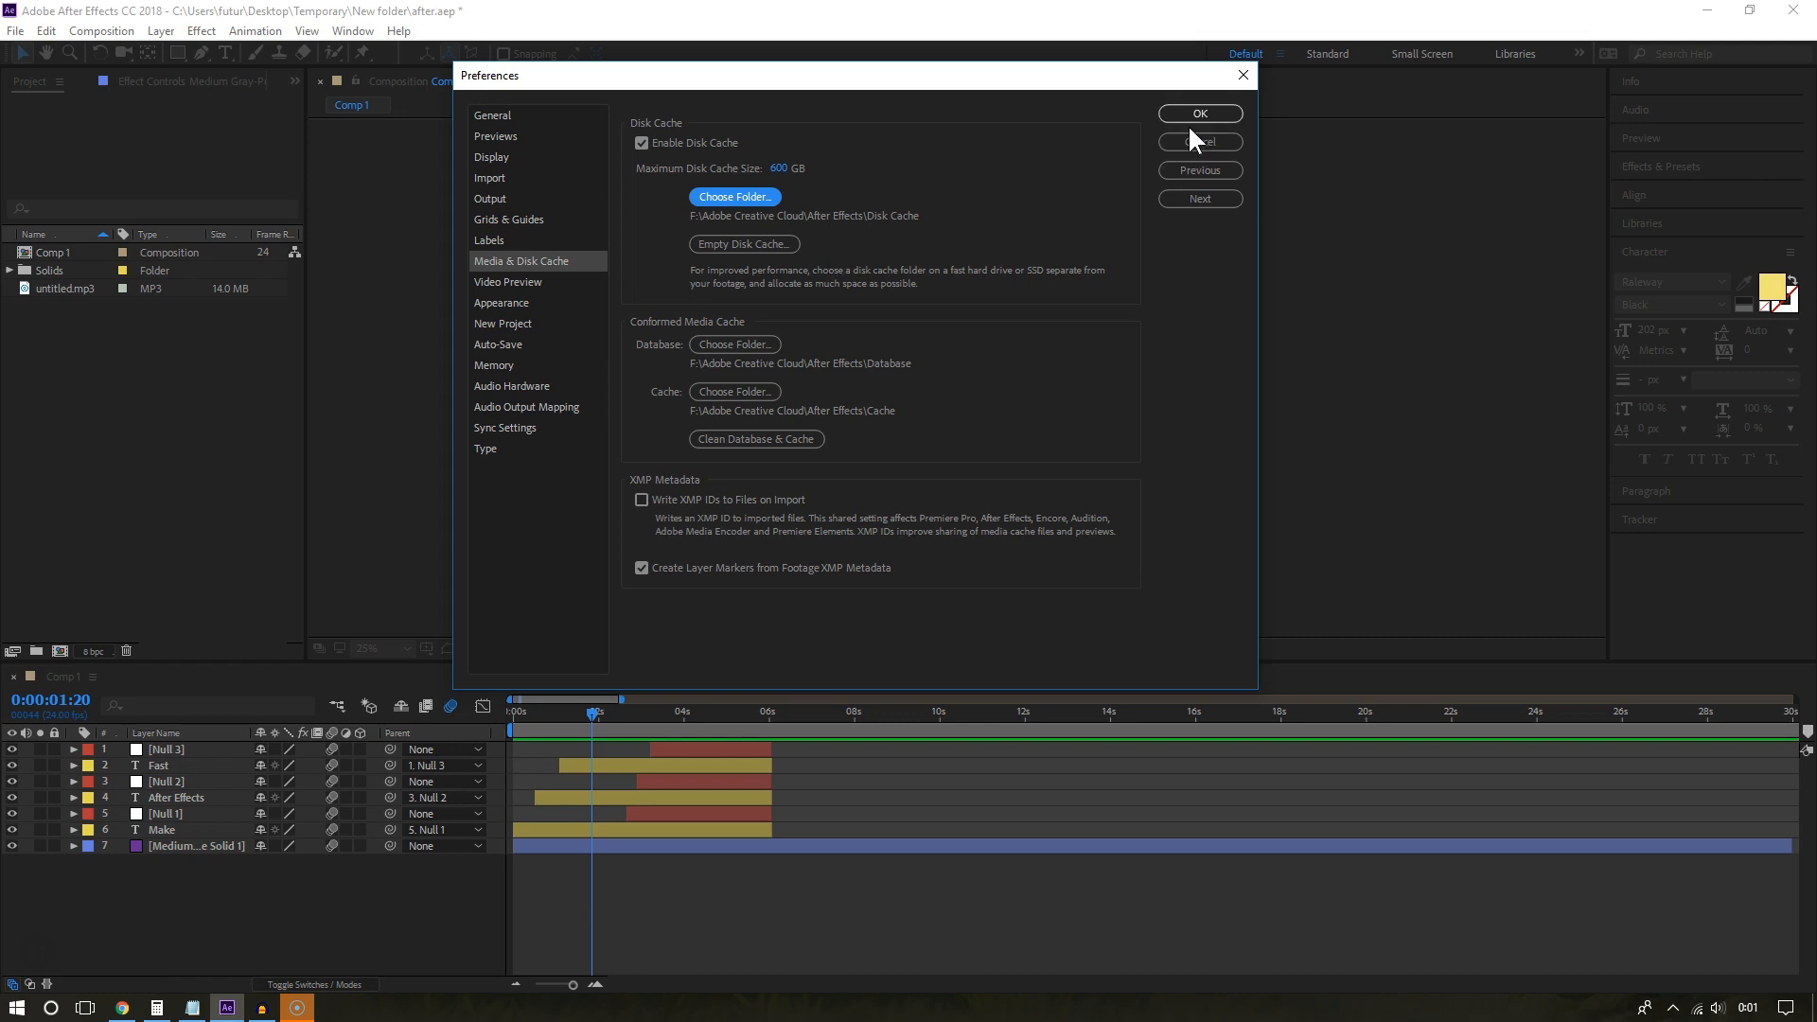
Accept the 600 GB disk cache settings with OK, closing Preferences.
left_click(1200, 142)
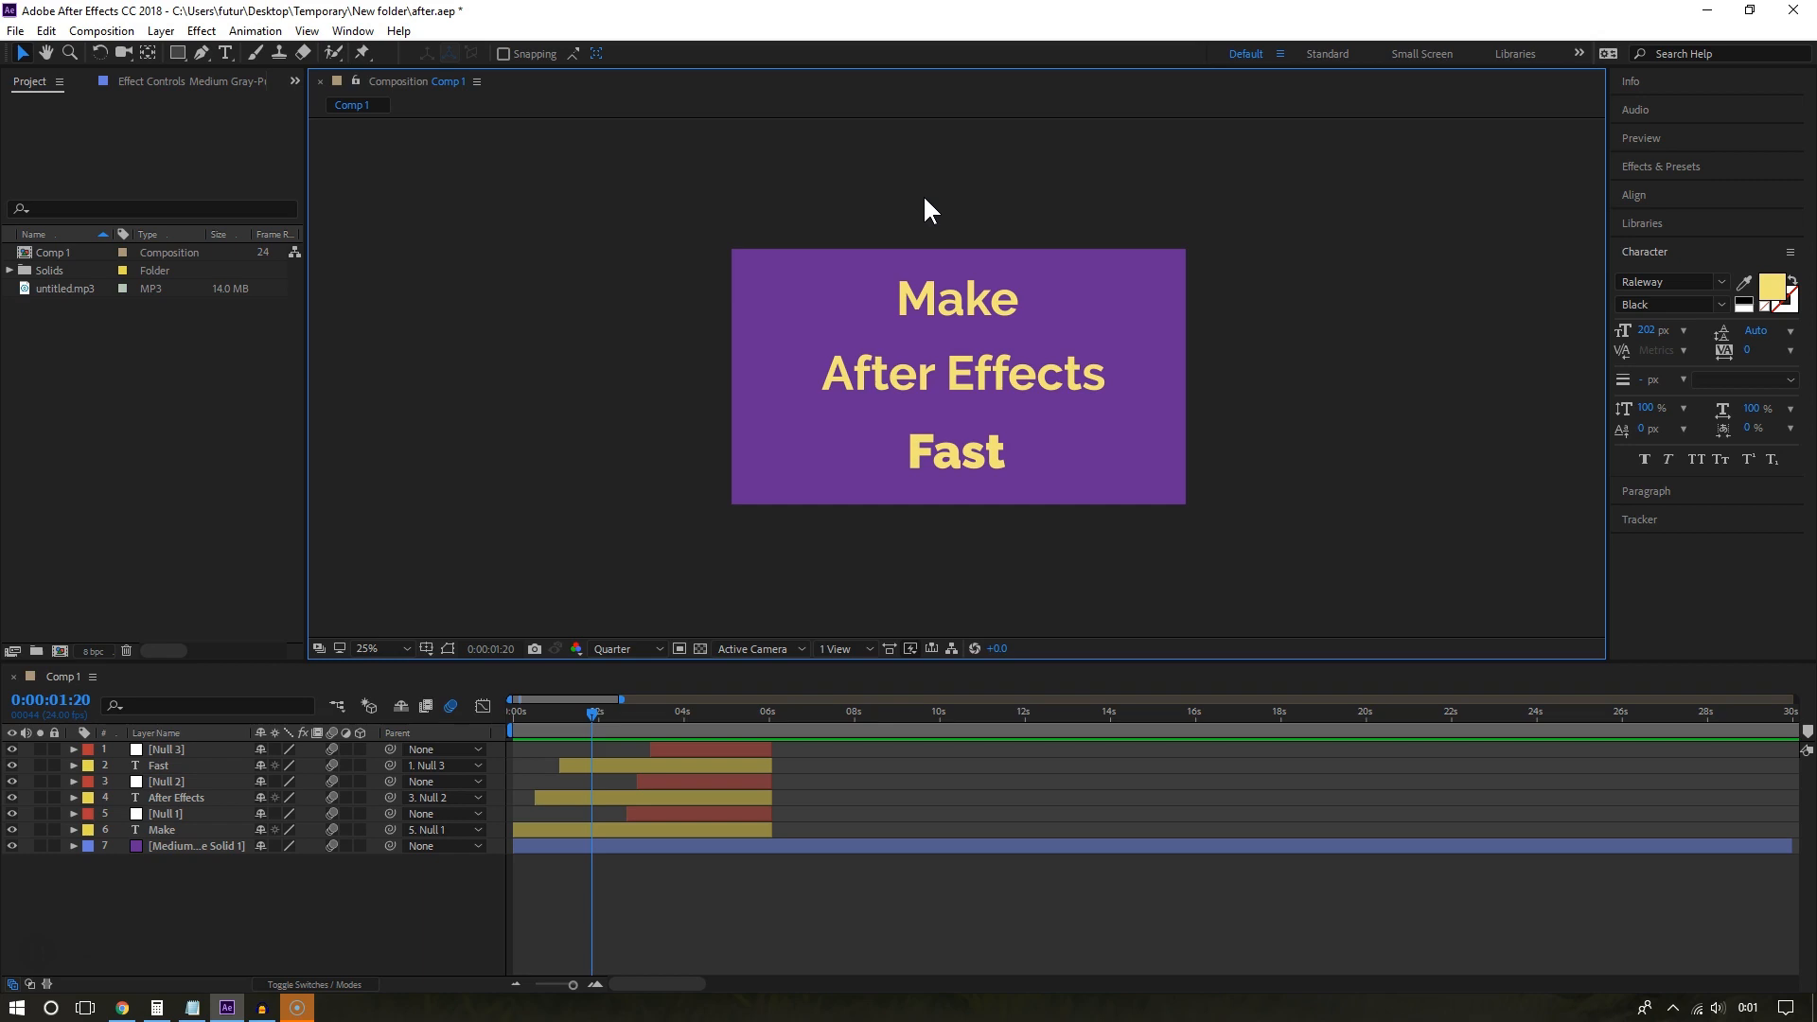
left_click(367, 647)
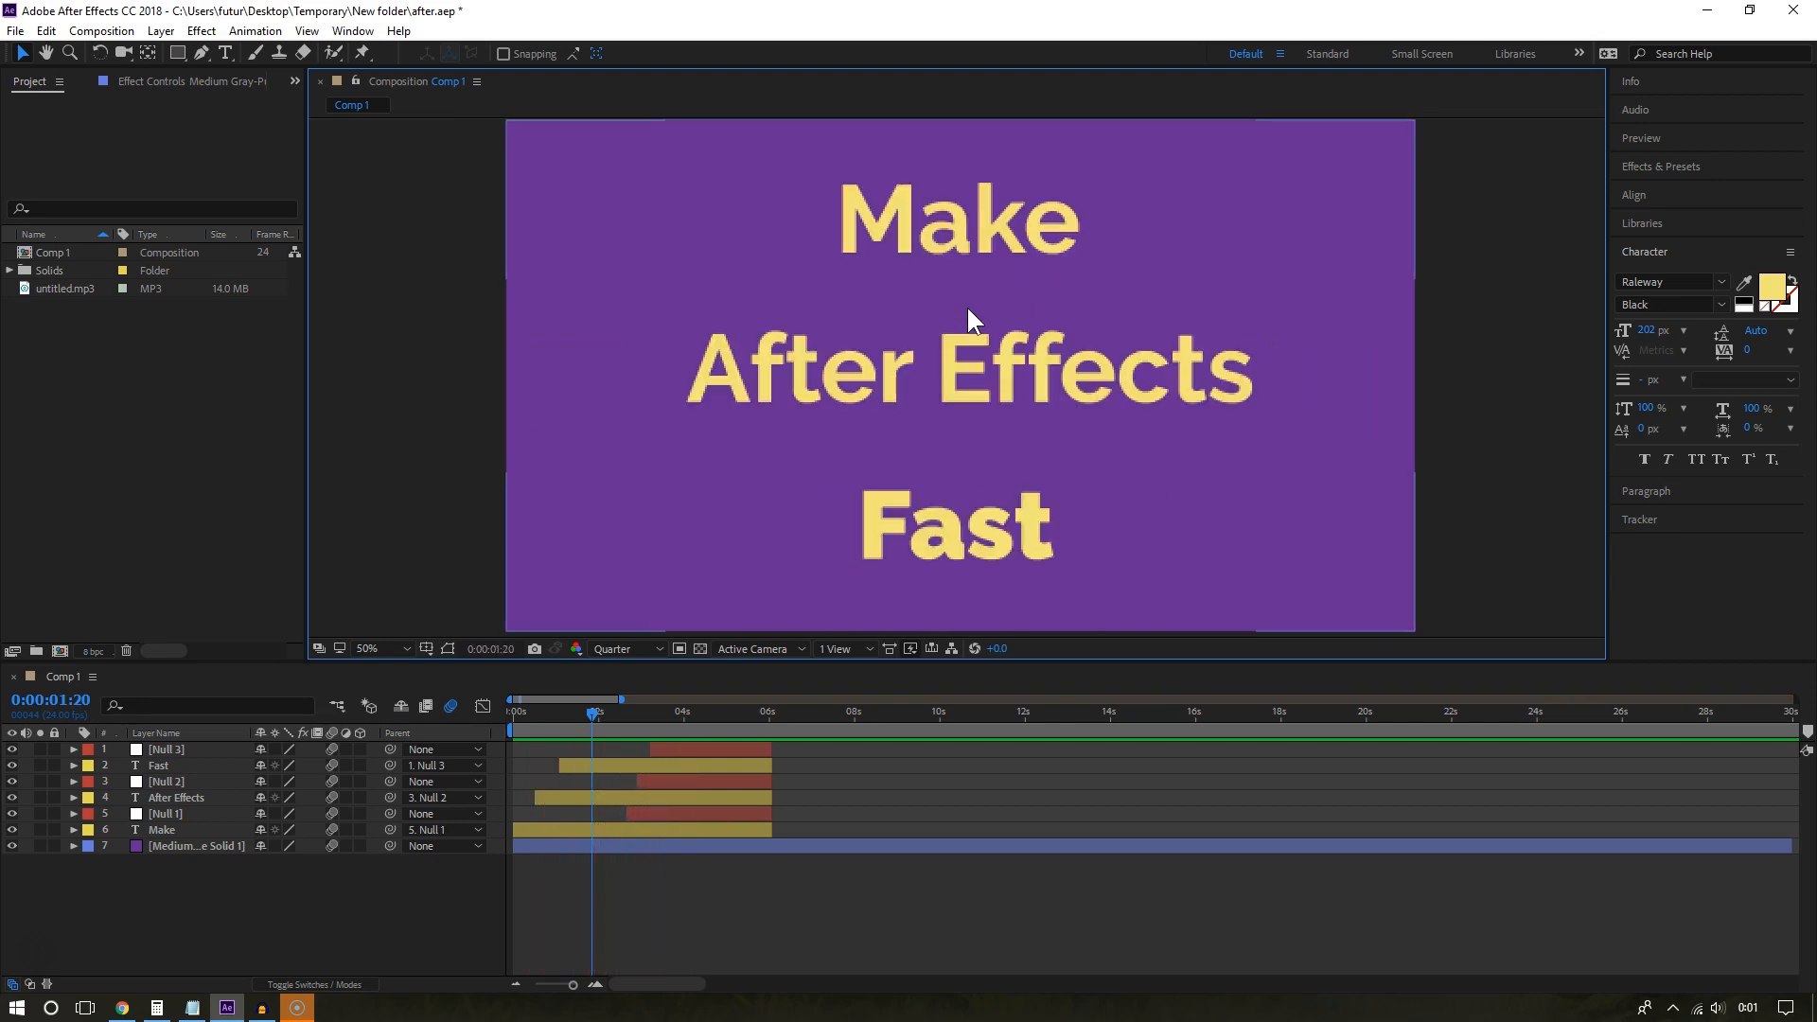
mouse_move(866, 636)
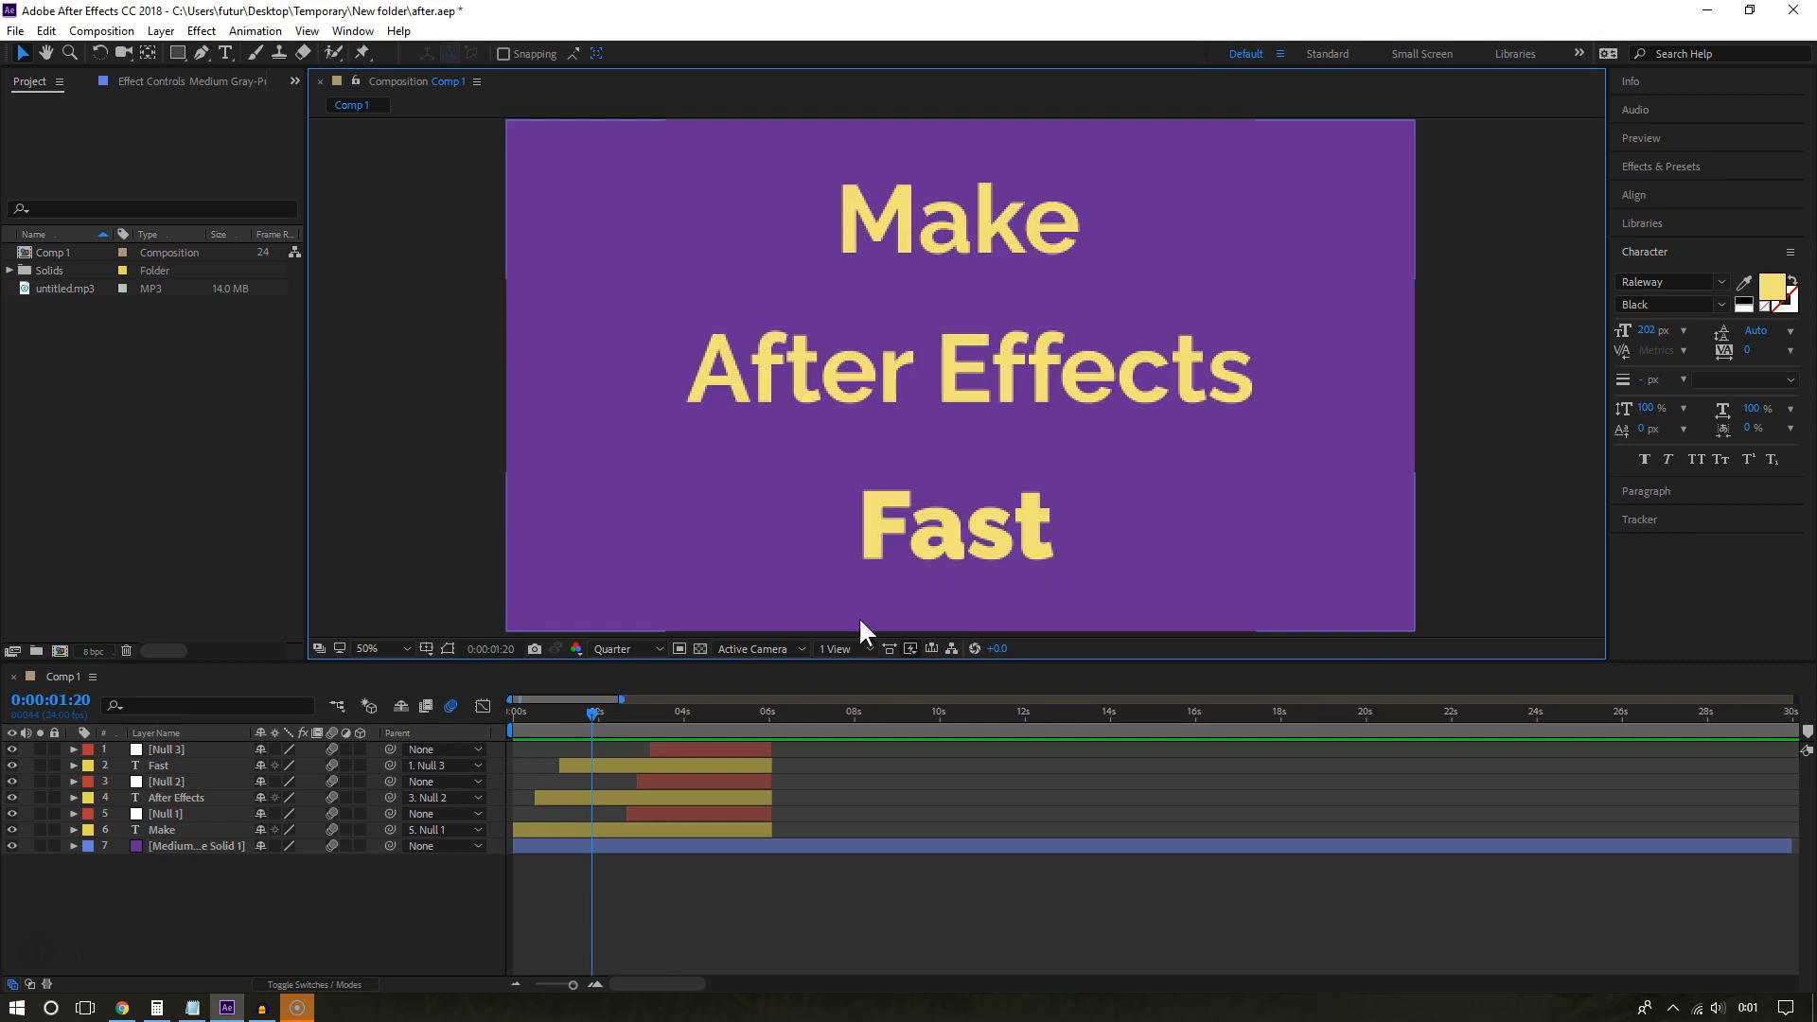
left_click(953, 217)
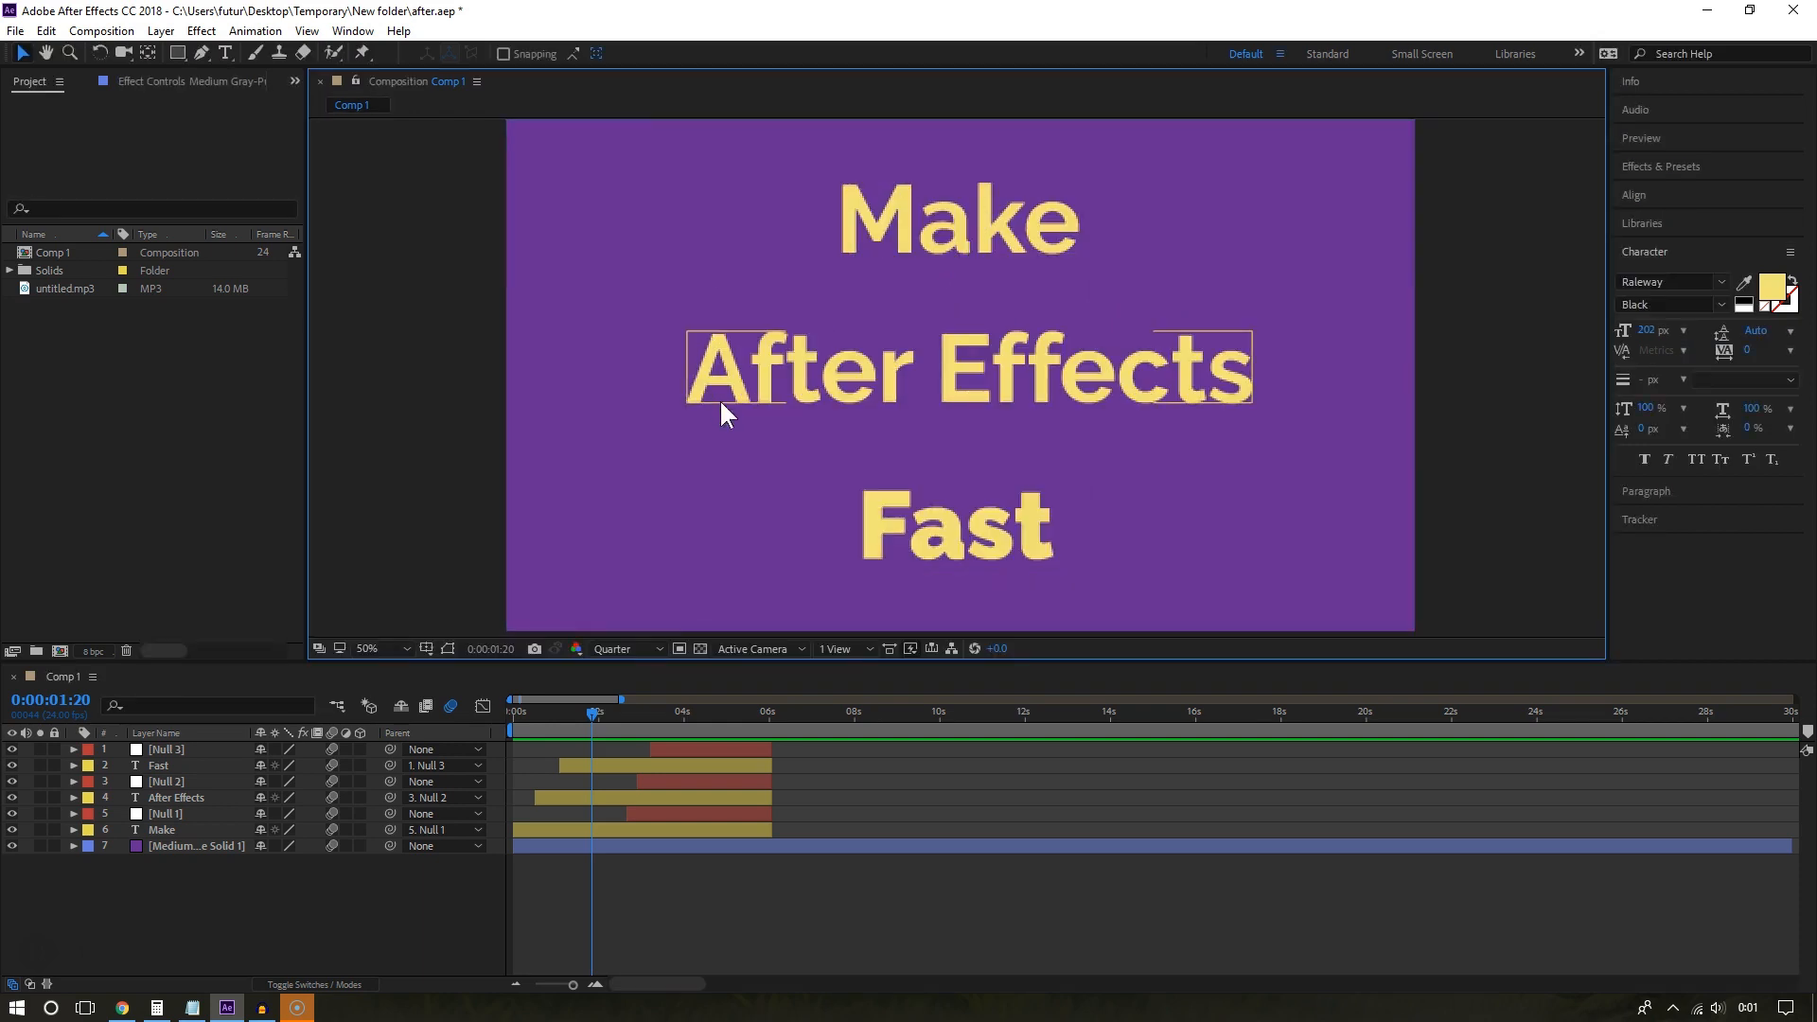
mouse_move(973, 382)
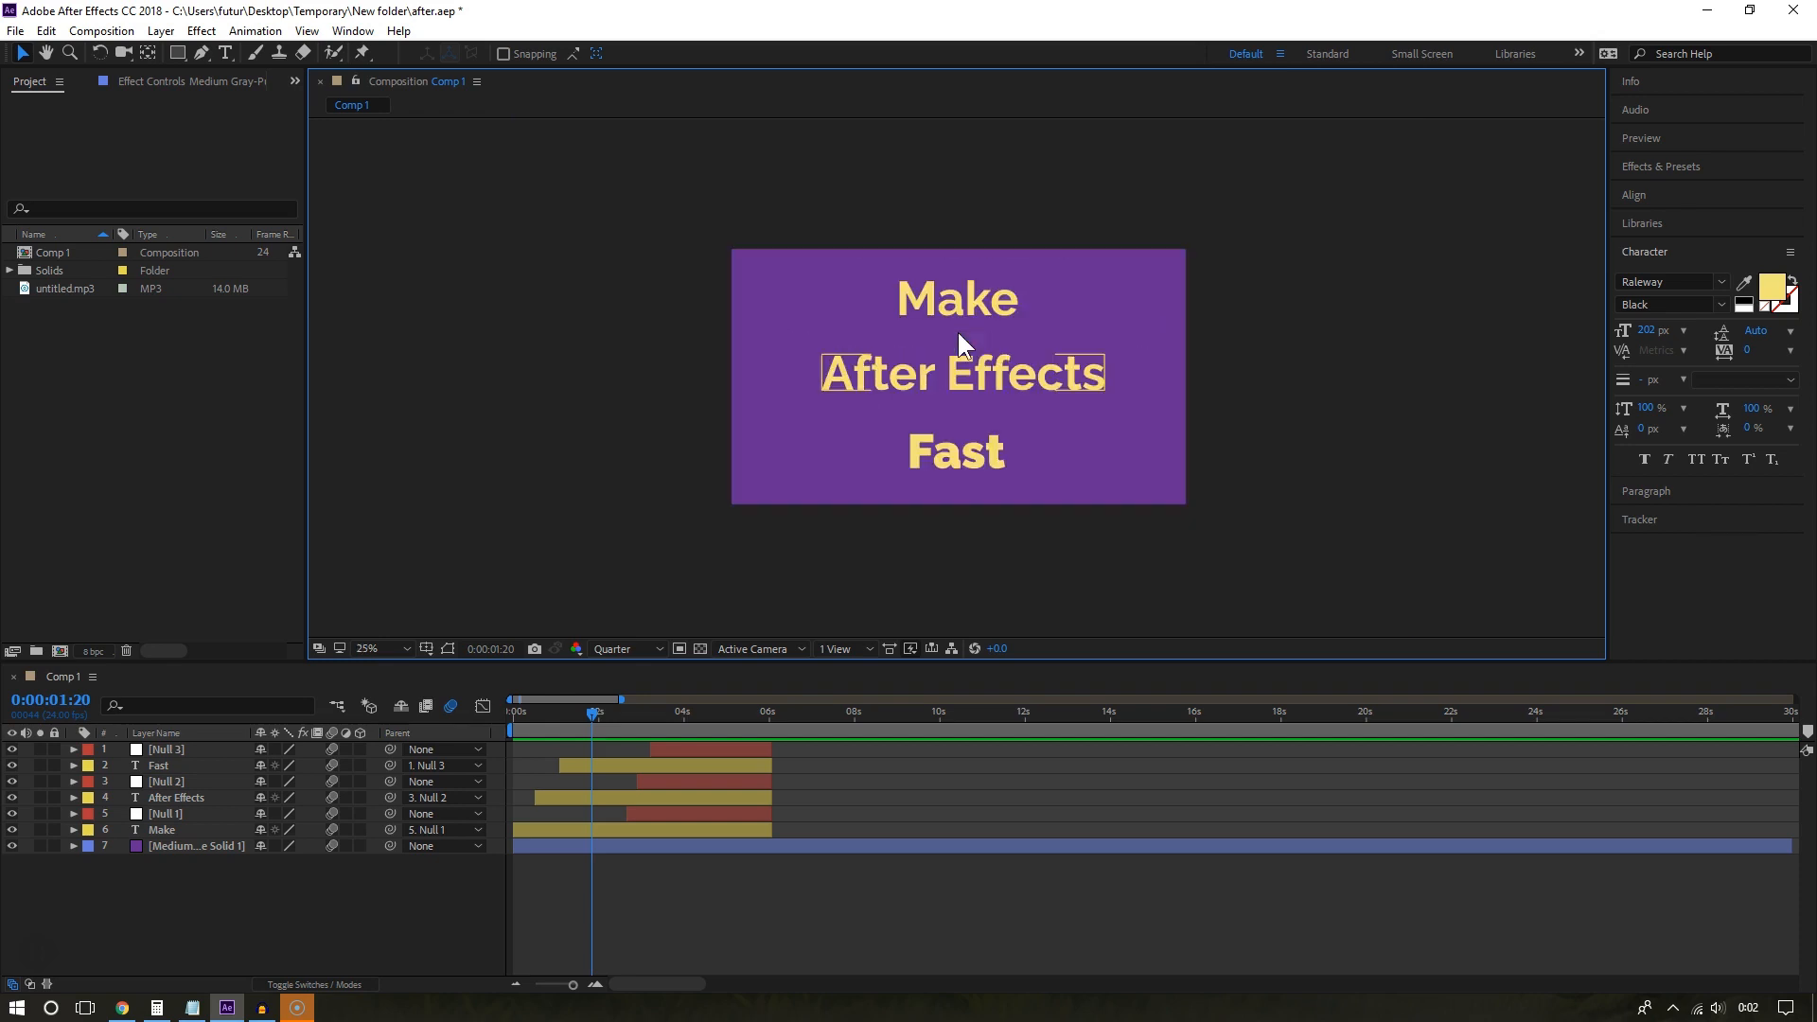
Scrub through the animation until Fast appears and the text exits, then rewind to 0:00.
left_click_drag(595, 709, 549, 709)
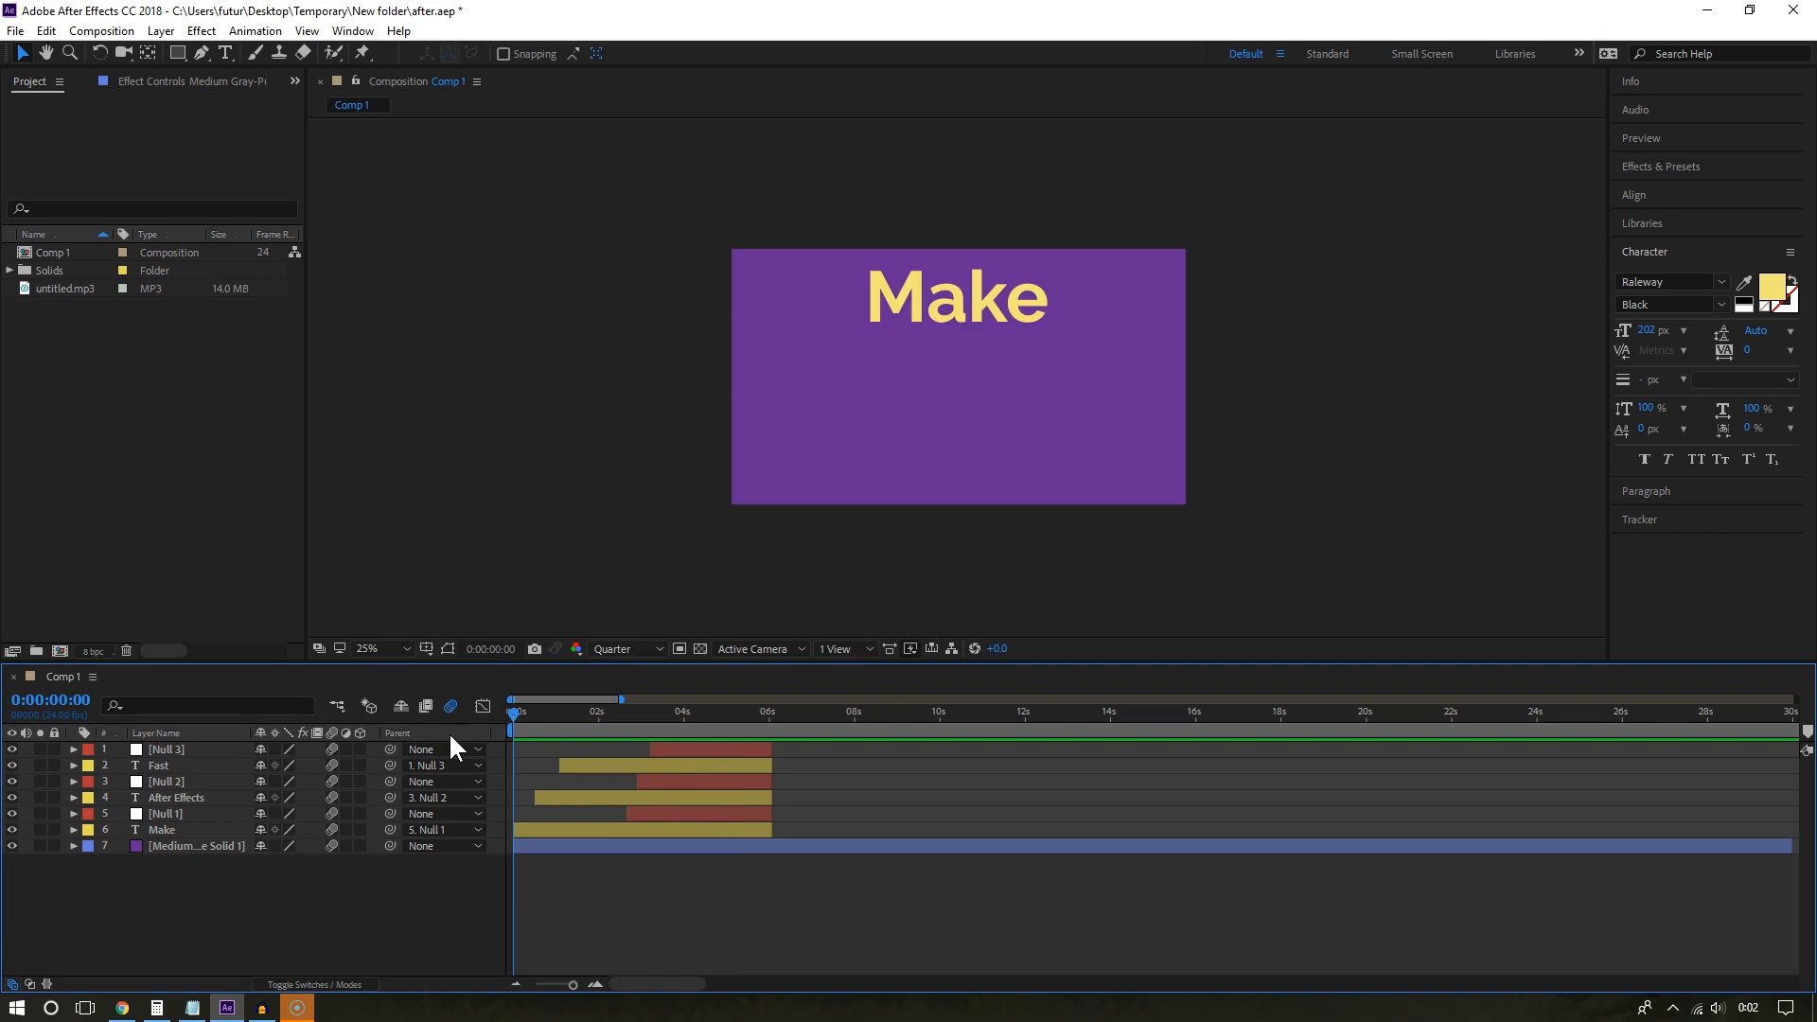
left_click(517, 711)
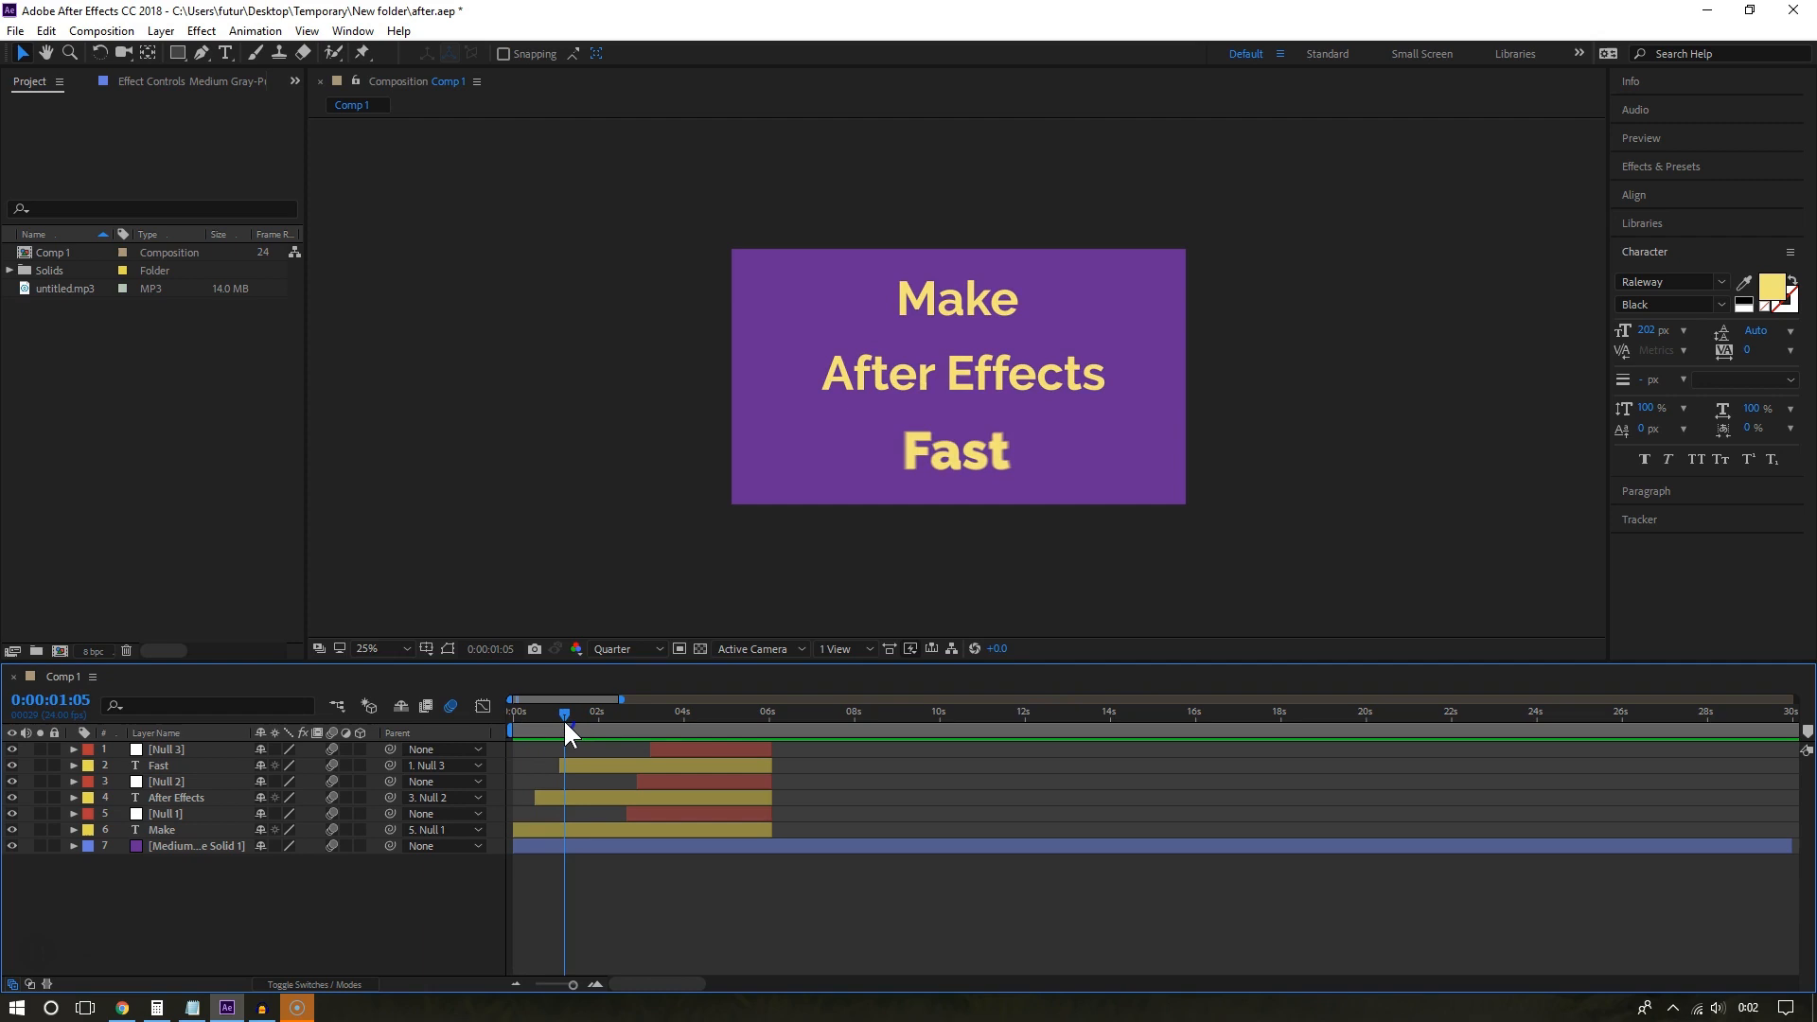
left_click_drag(563, 726, 515, 727)
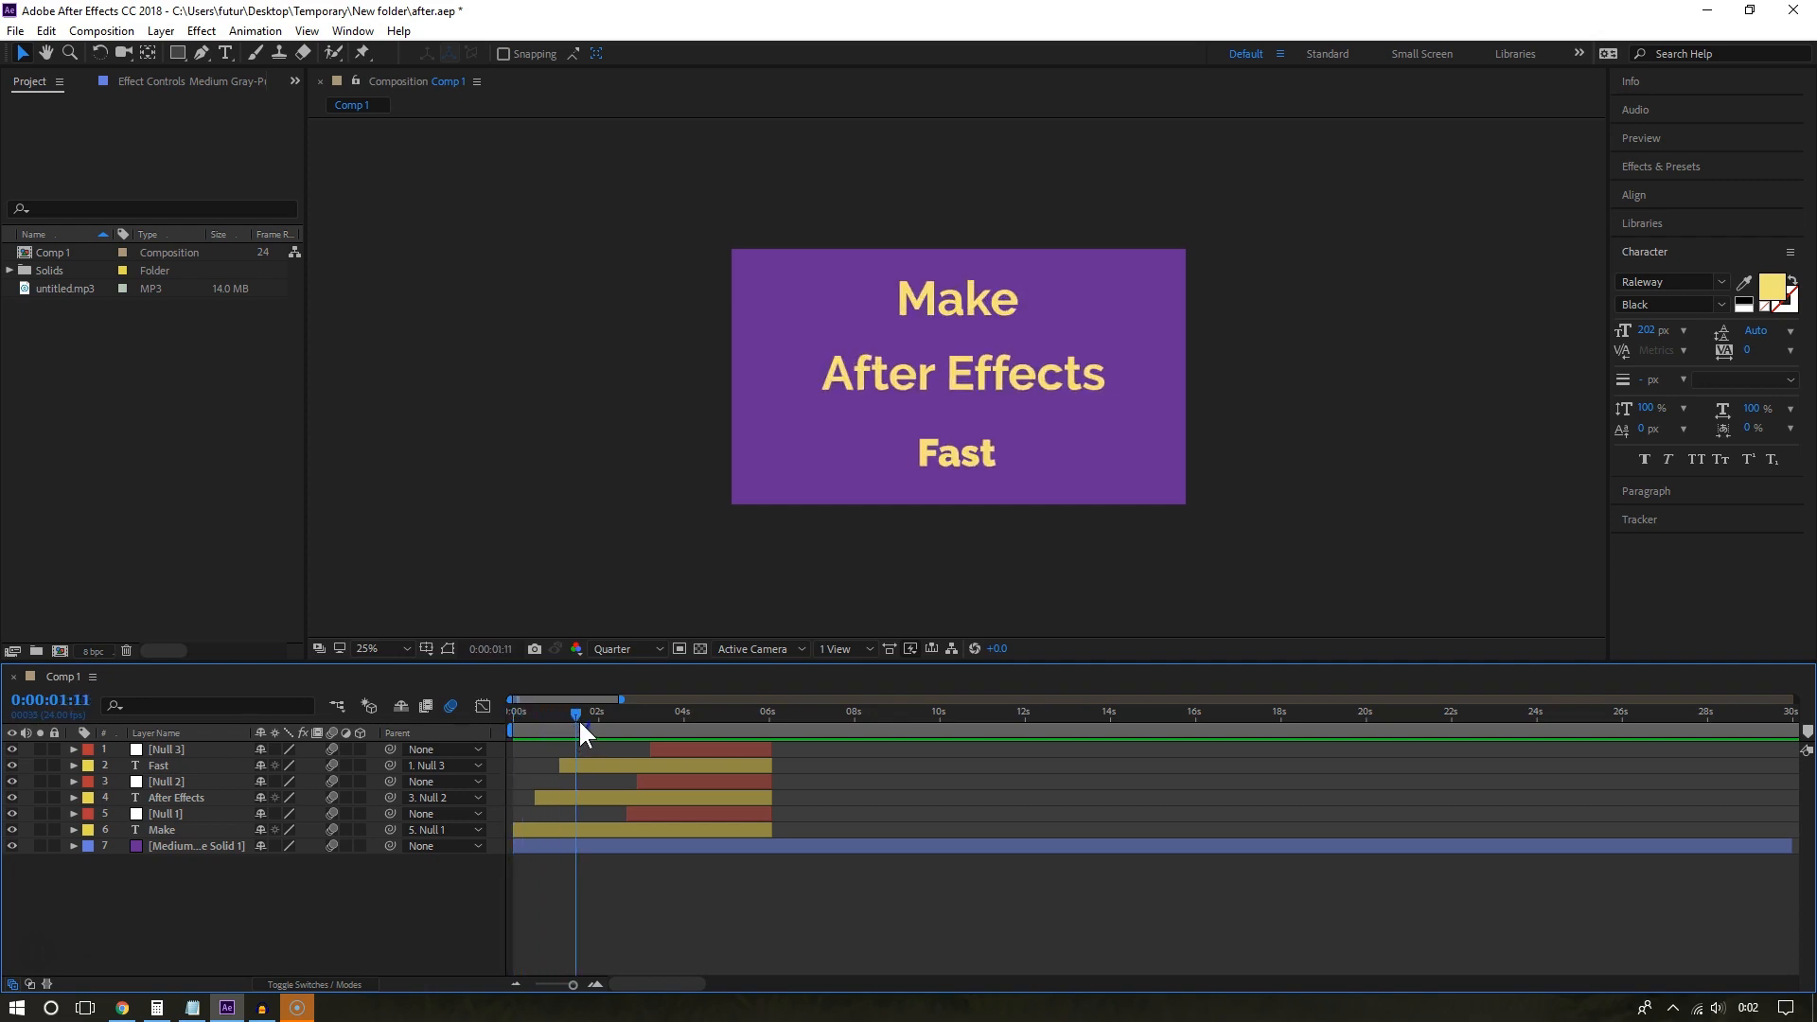
left_click_drag(576, 711, 694, 712)
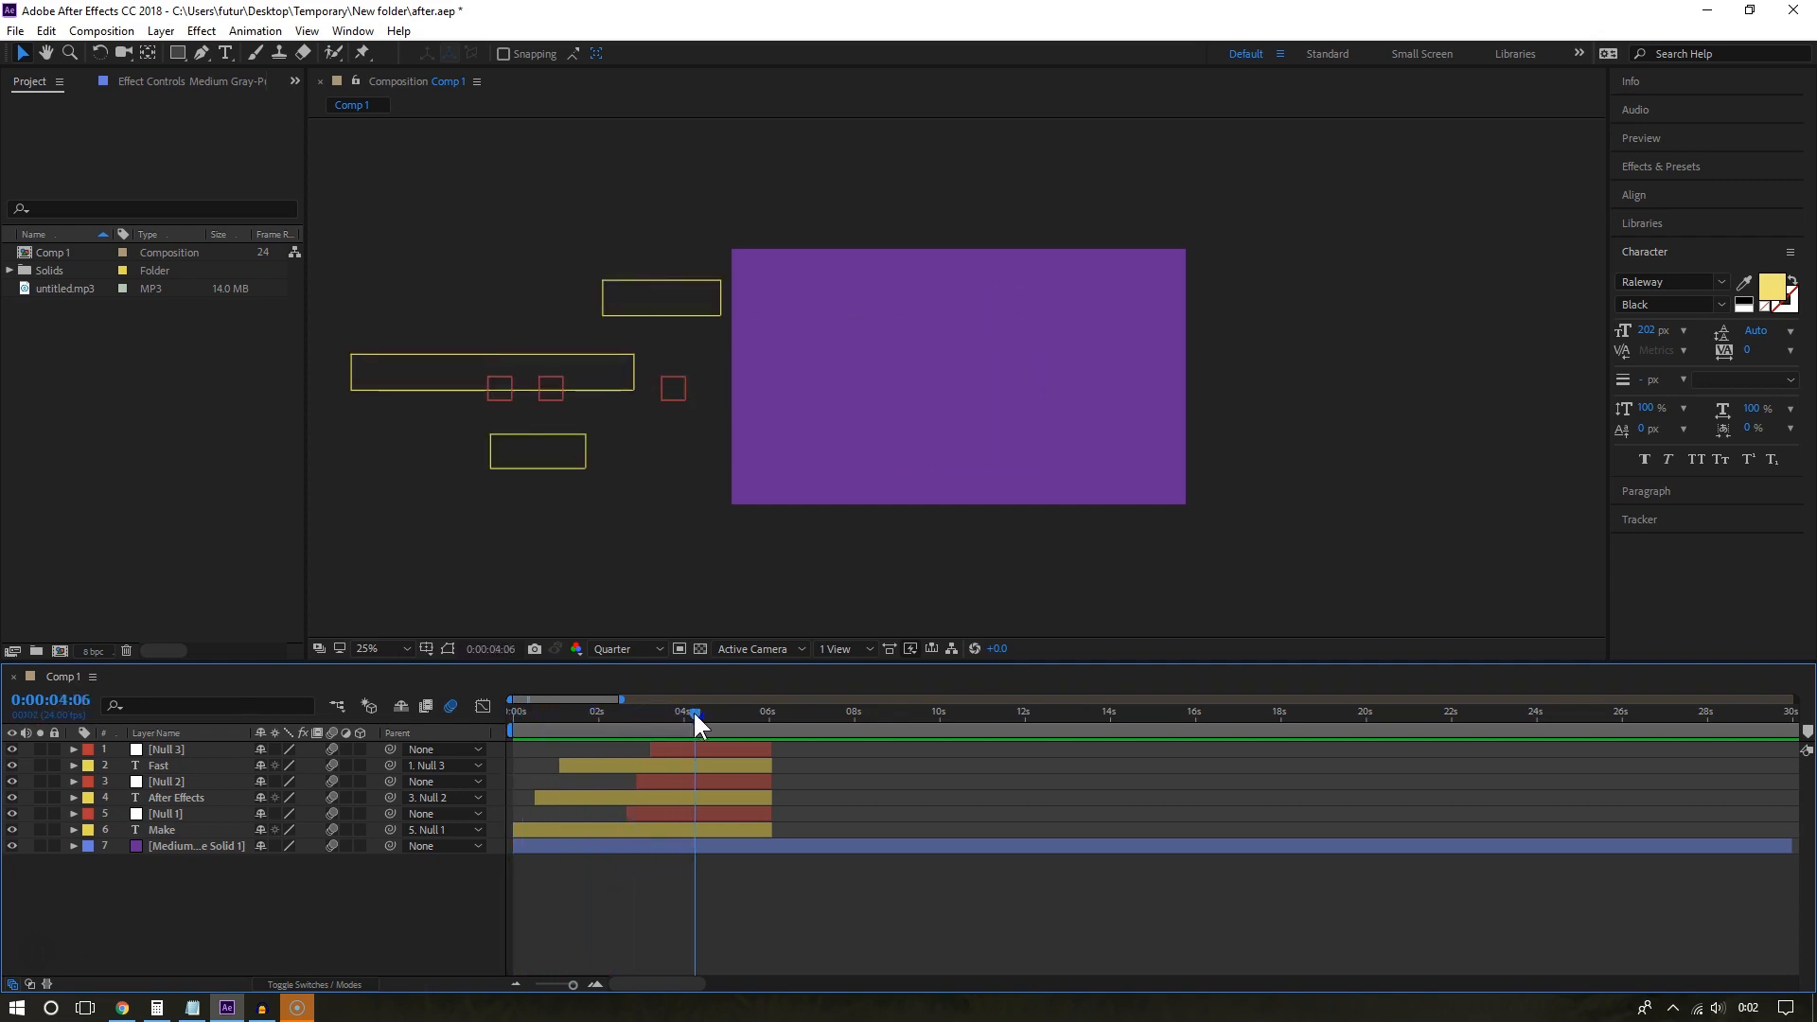
left_click_drag(693, 698, 509, 699)
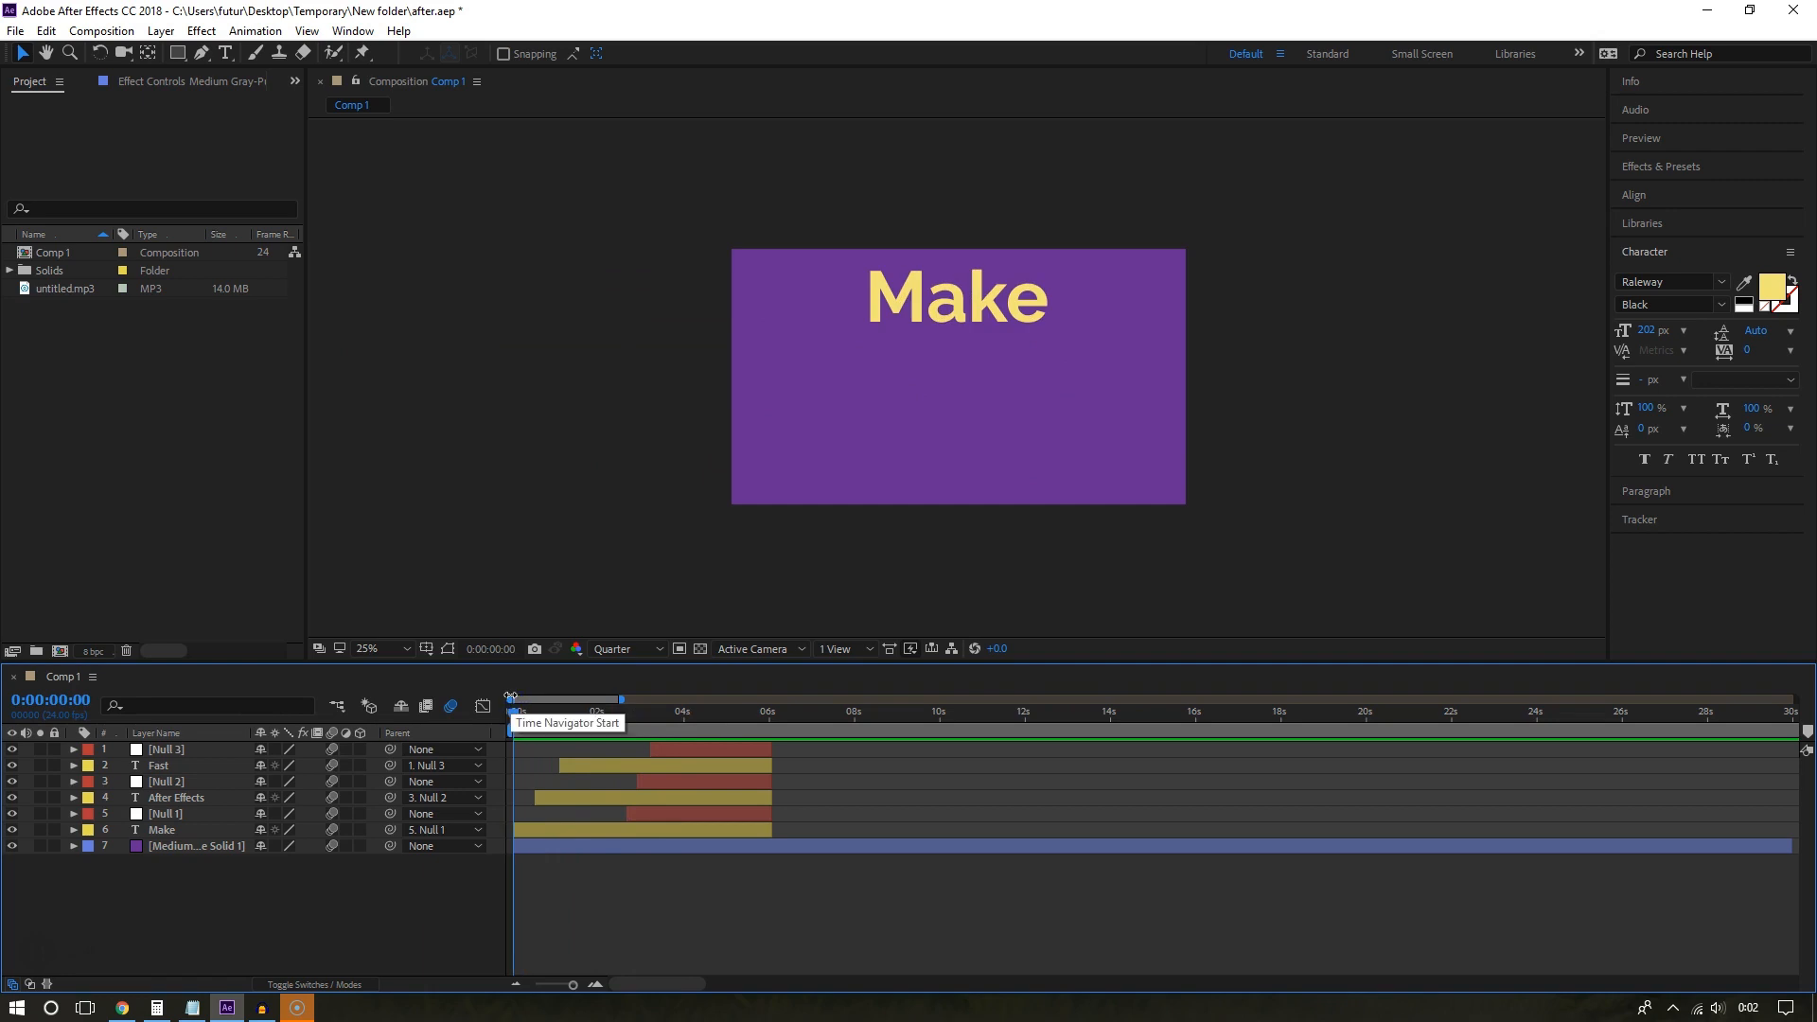